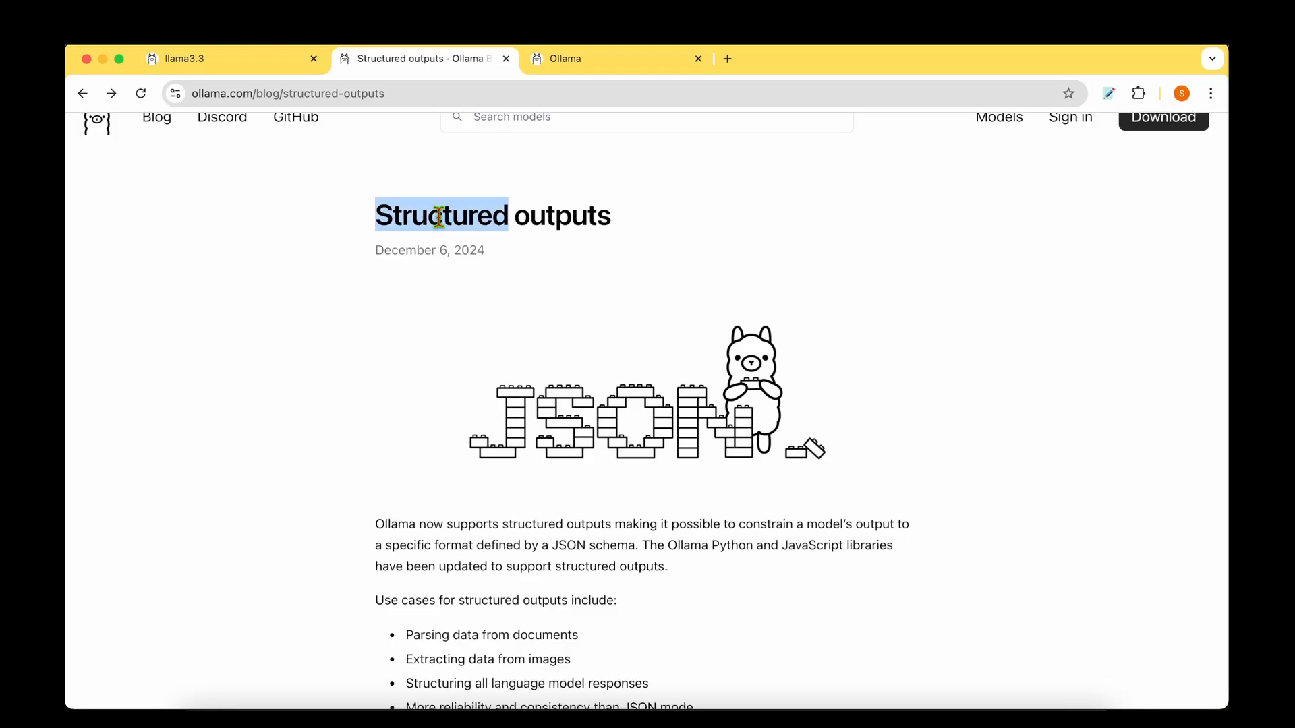
- Review the blog's image and response use cases and highlight the pip install command
scroll("down", 3)
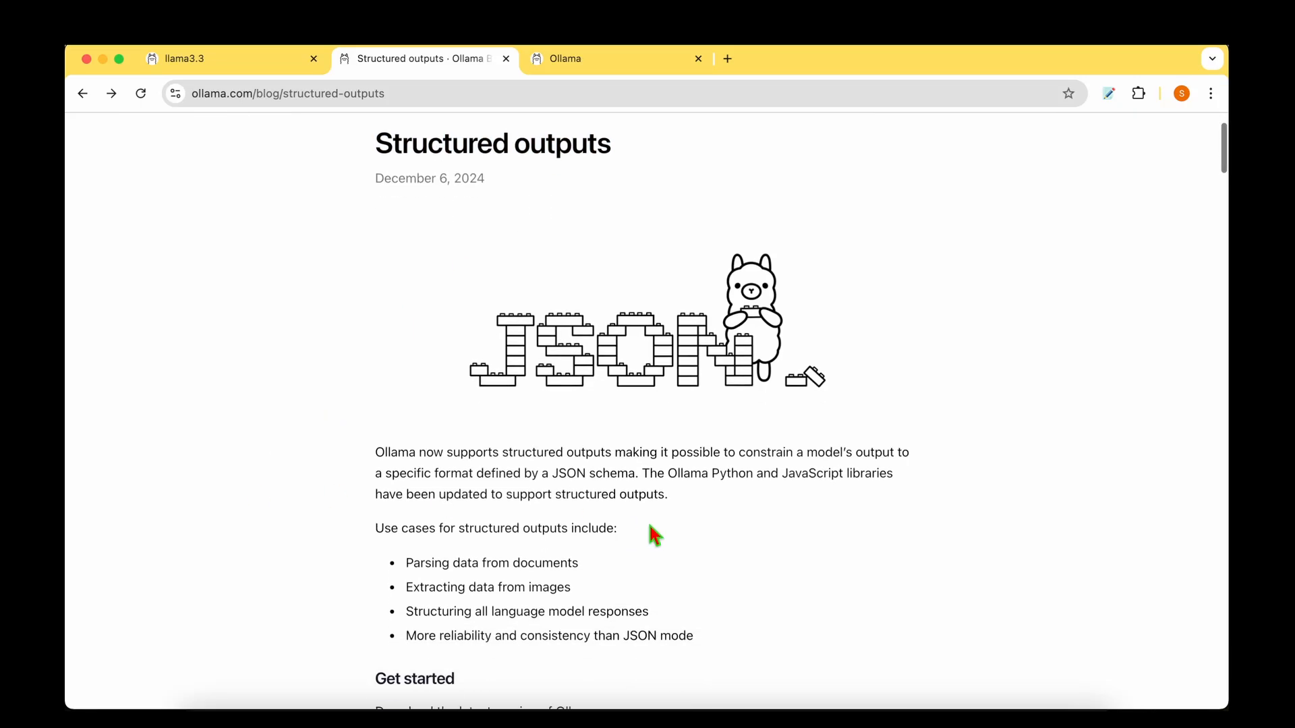
left_click_drag(615, 452, 884, 452)
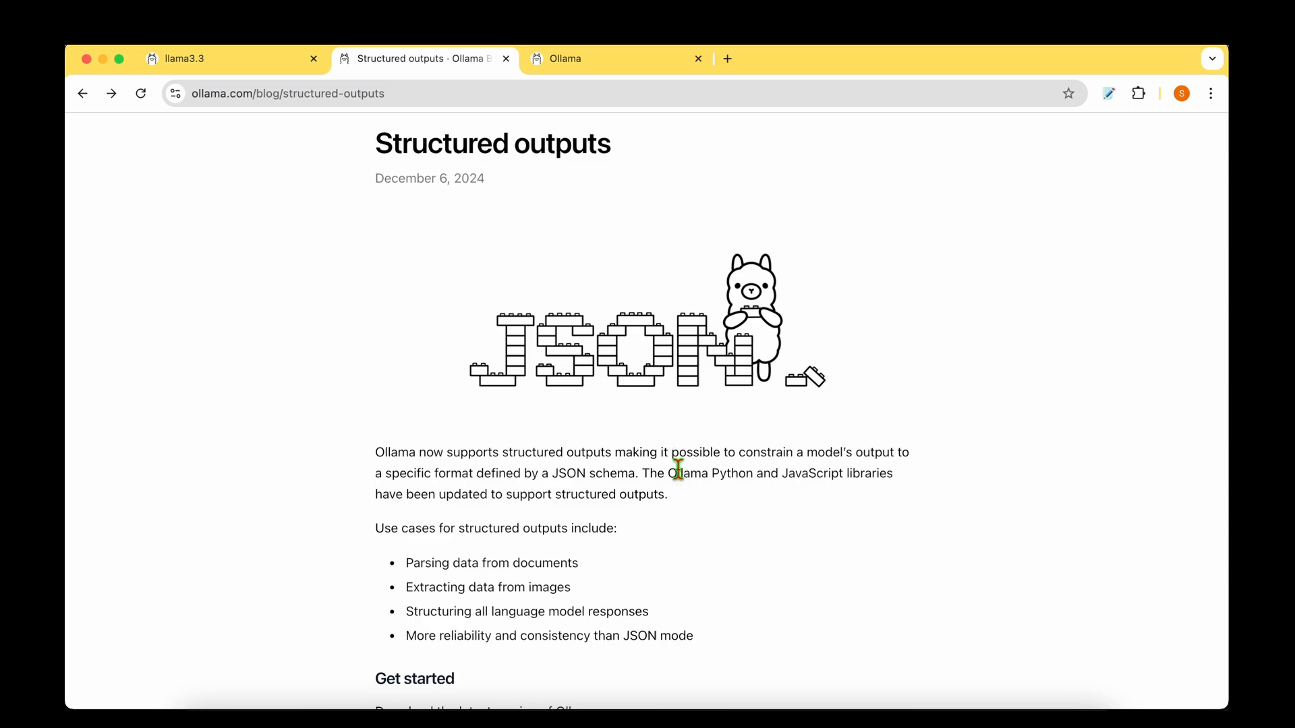
left_click_drag(669, 474, 751, 473)
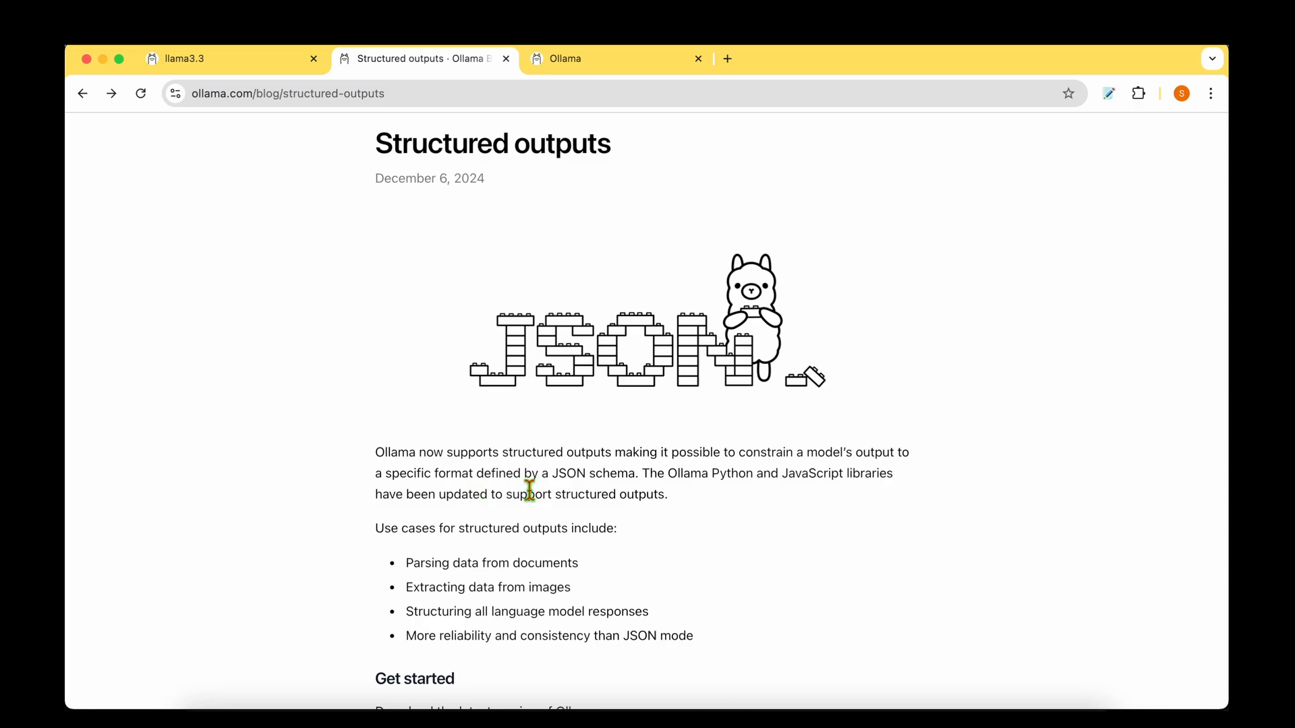
scroll("down", 3)
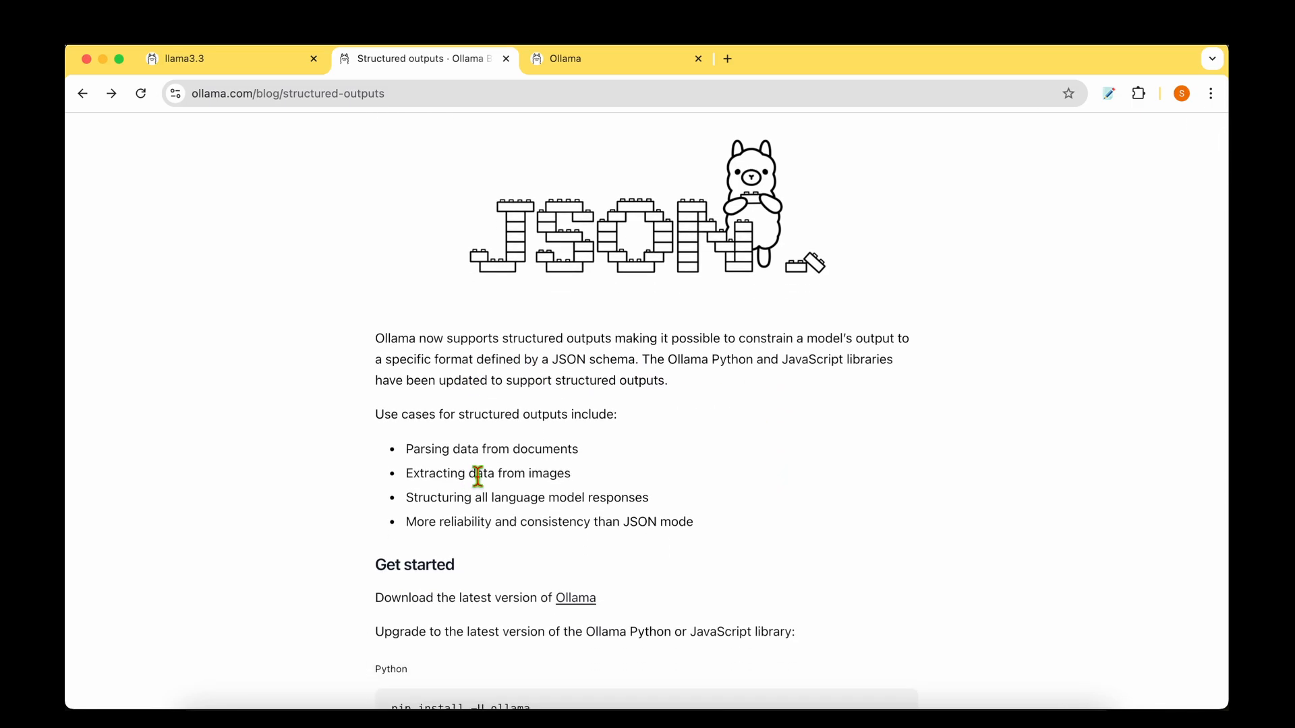
mouse_move(431, 449)
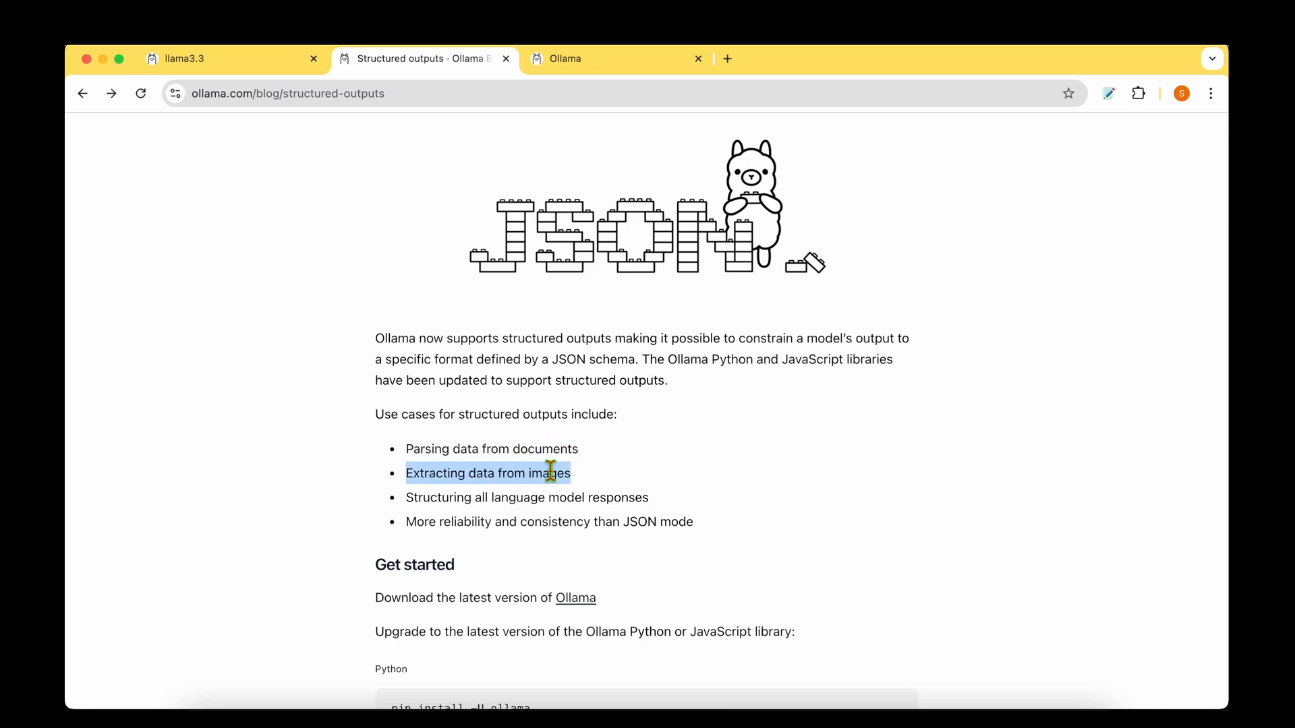
left_click(453, 498)
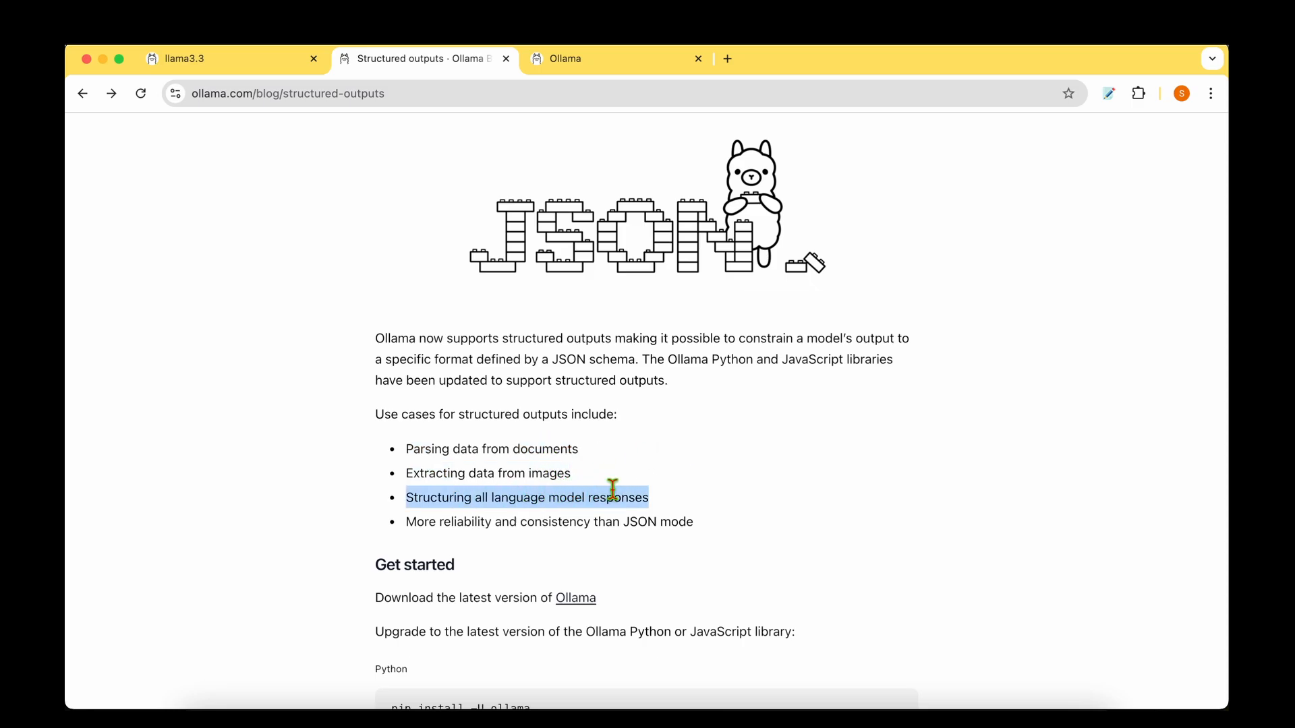
left_click(750, 446)
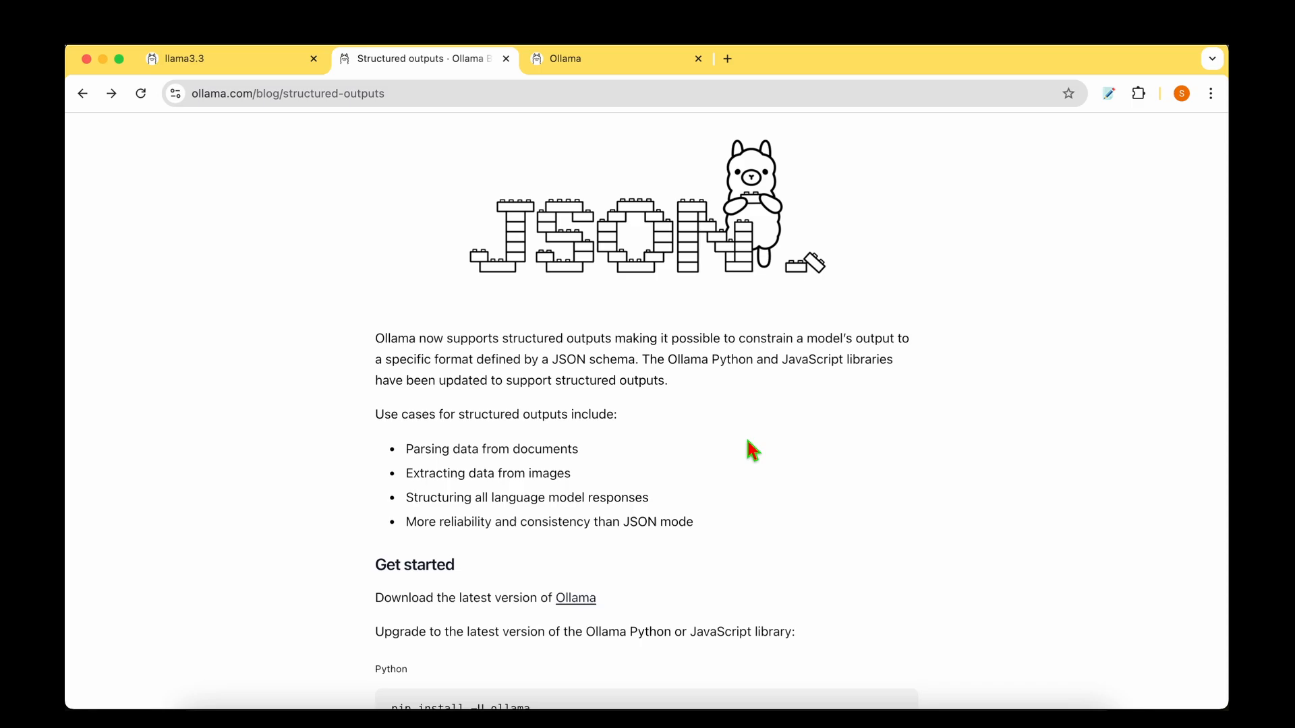
scroll("down", 3)
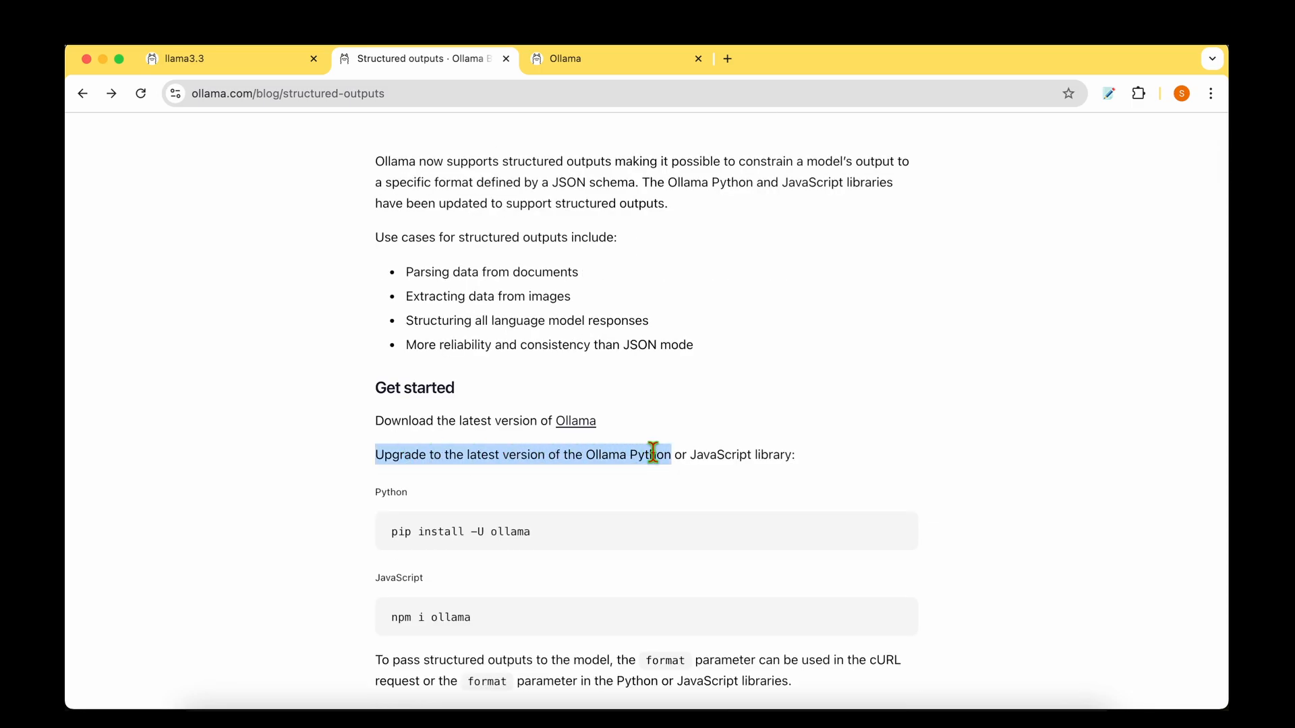
left_click(881, 429)
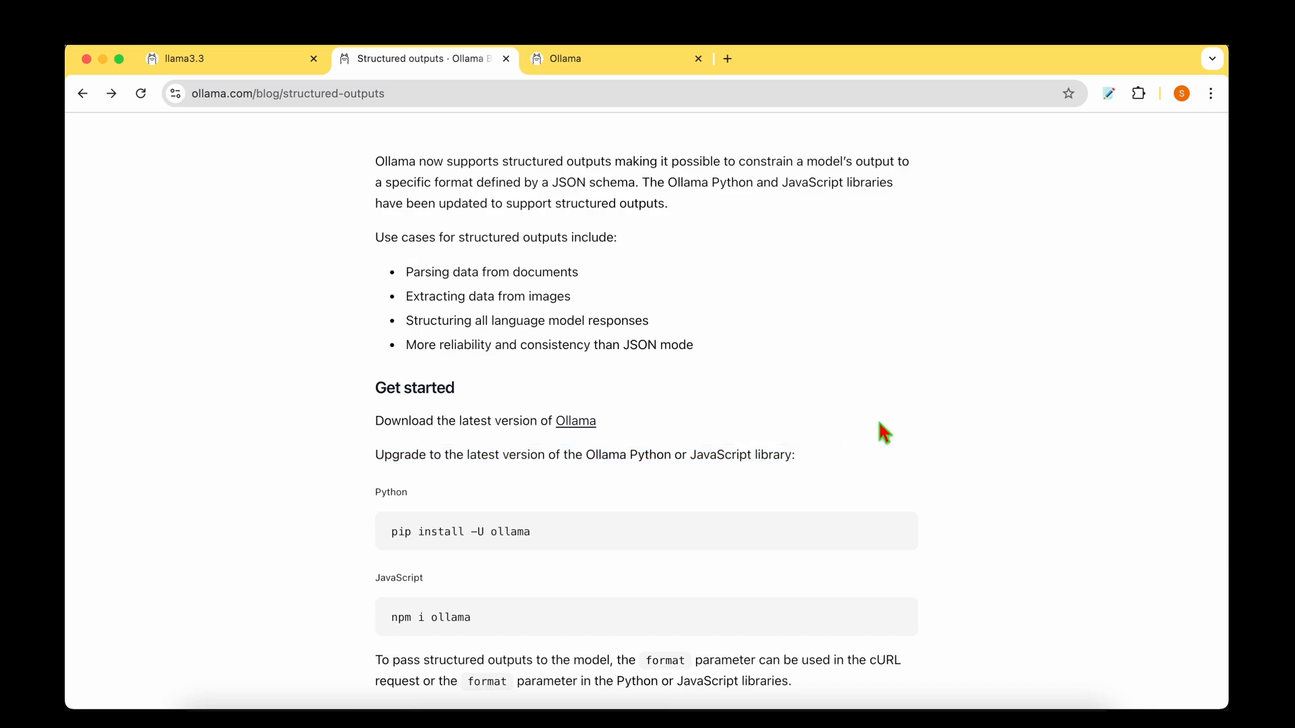
scroll("down", 3)
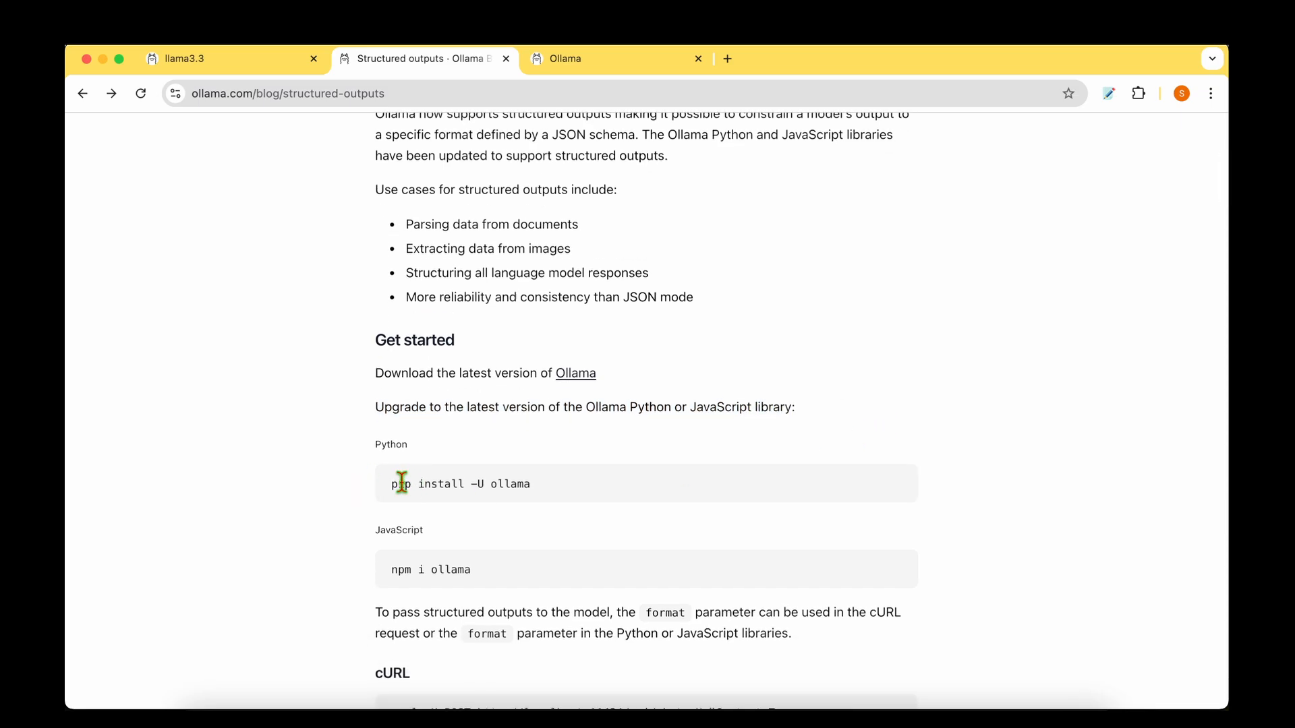
left_click_drag(395, 484, 532, 485)
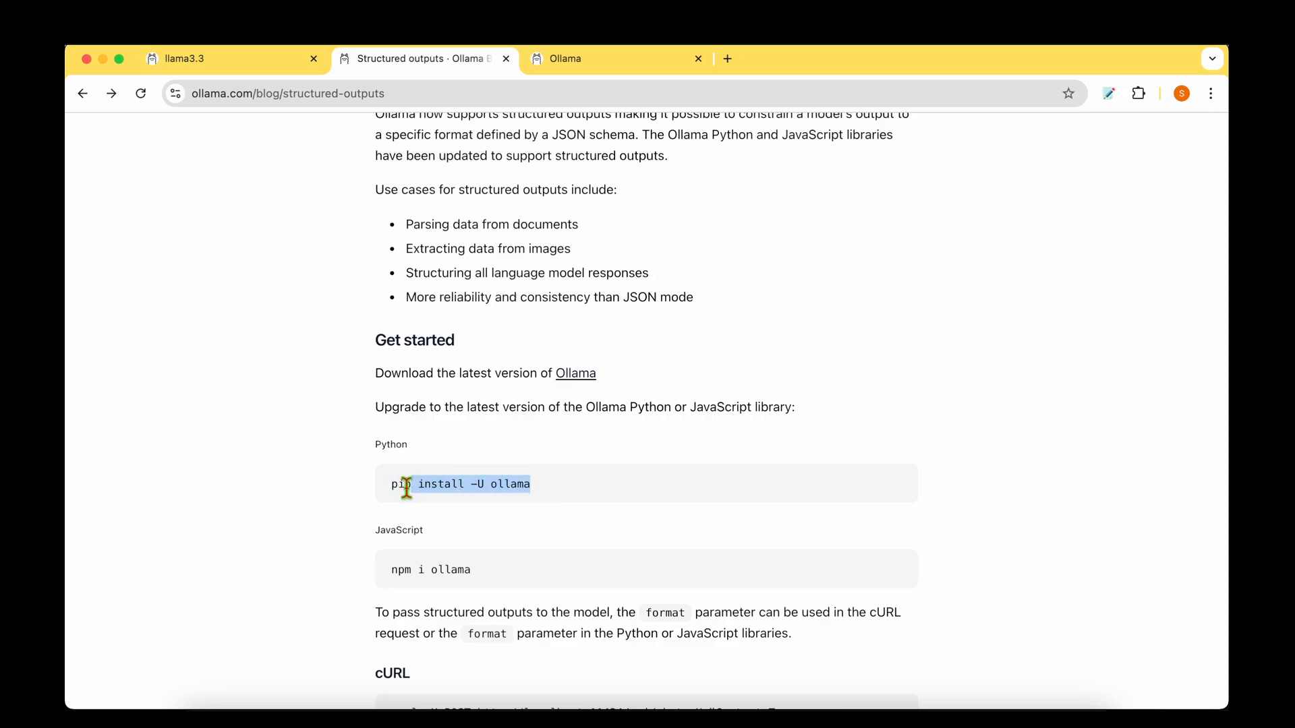
- Scroll to the schema tips, highlighting the Zod option and temperature-0 tip
scroll("down", 3)
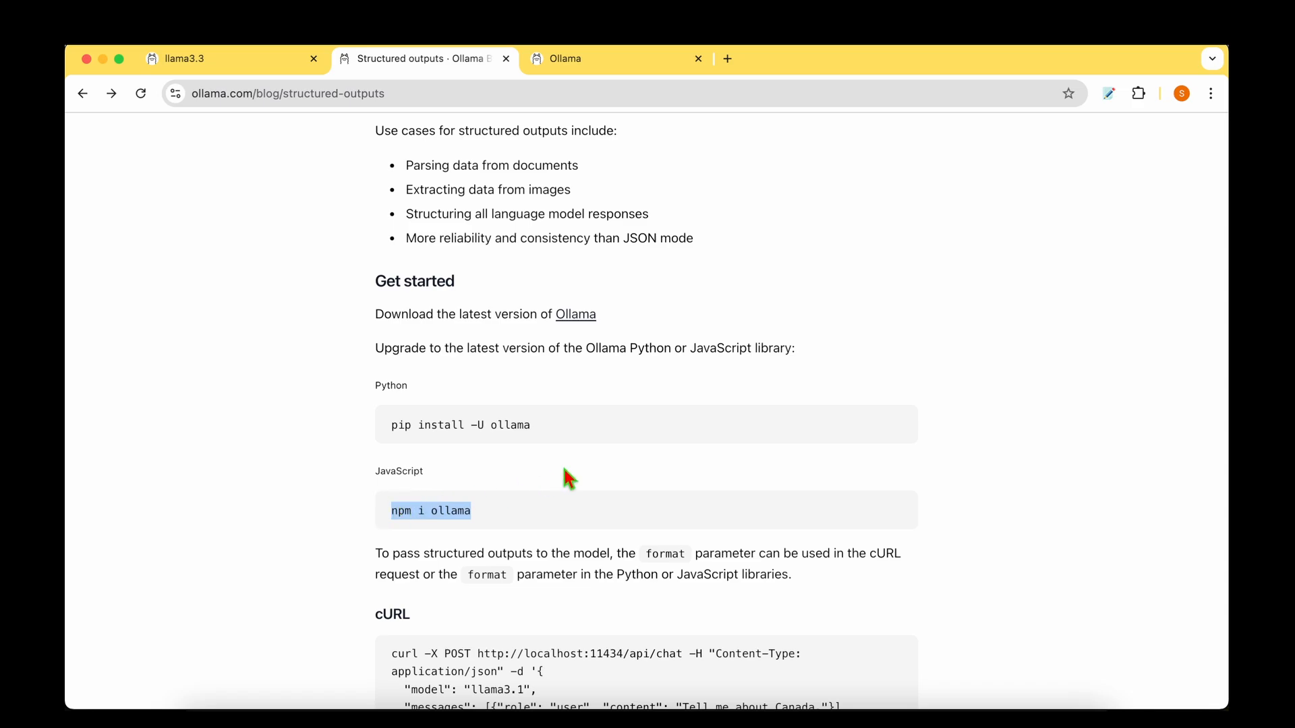
scroll("down", 3)
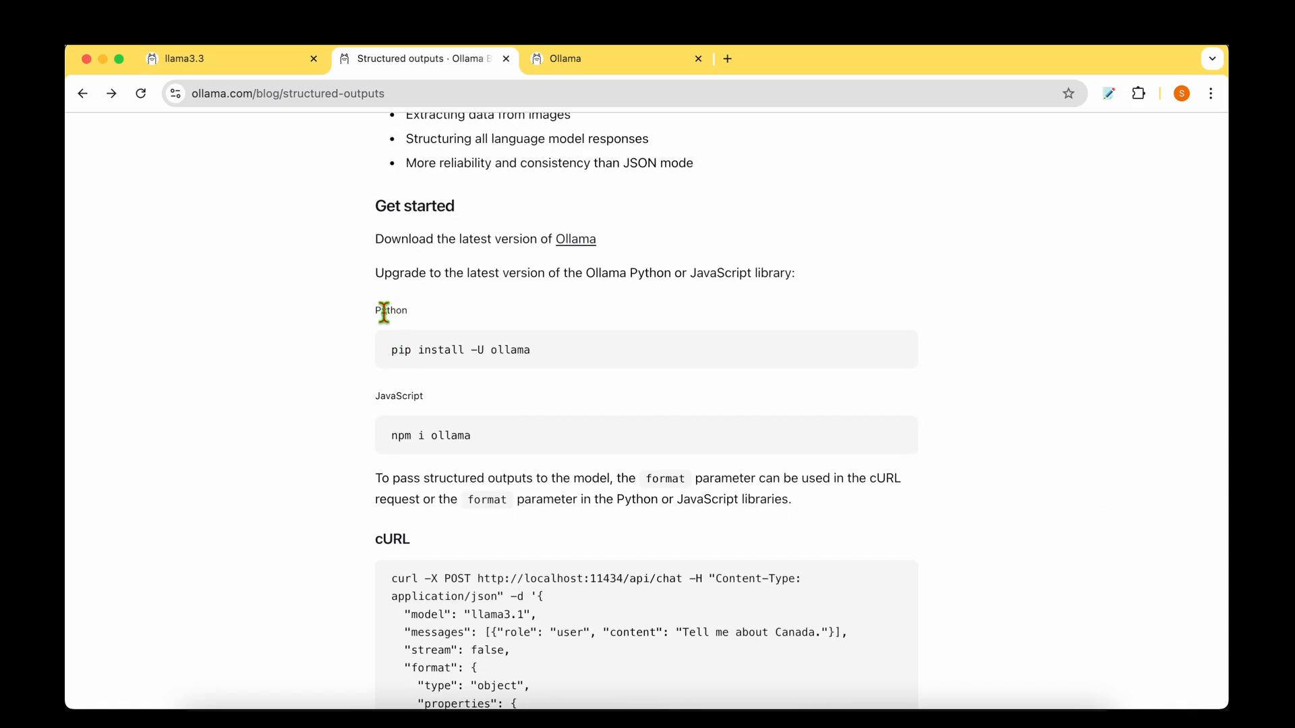
mouse_move(401, 354)
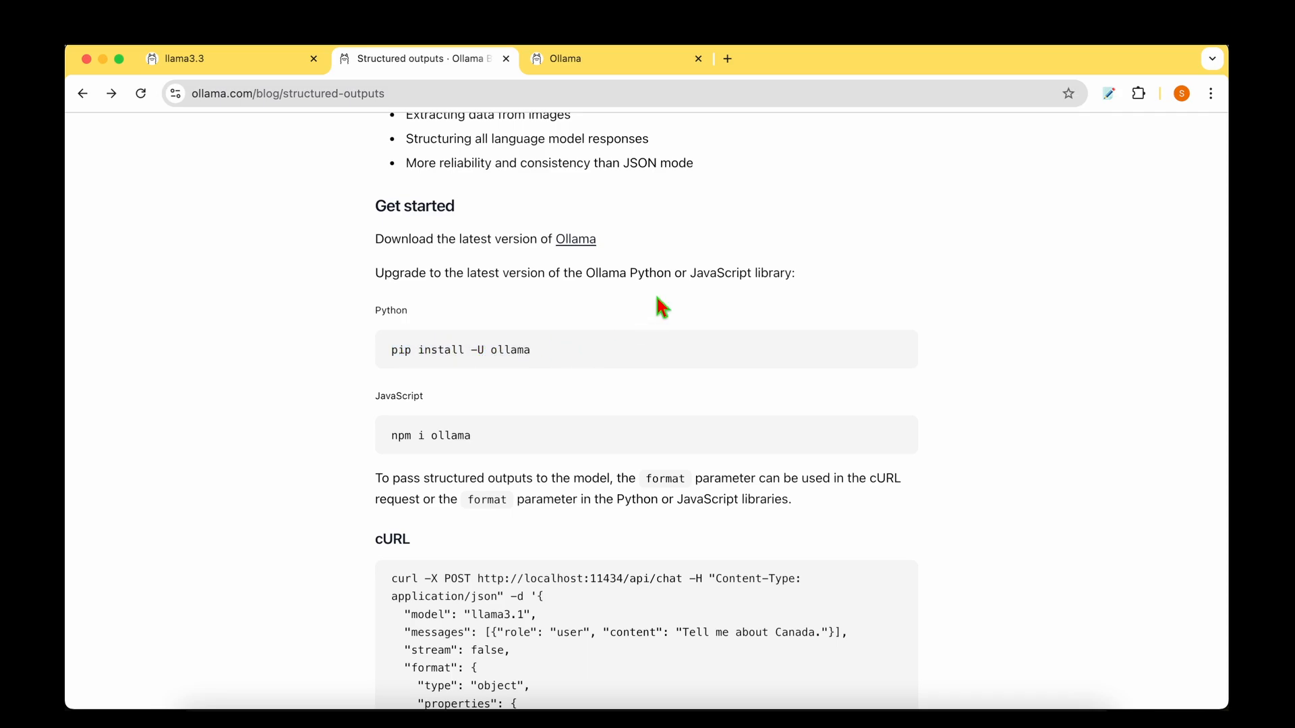
scroll("down", 3)
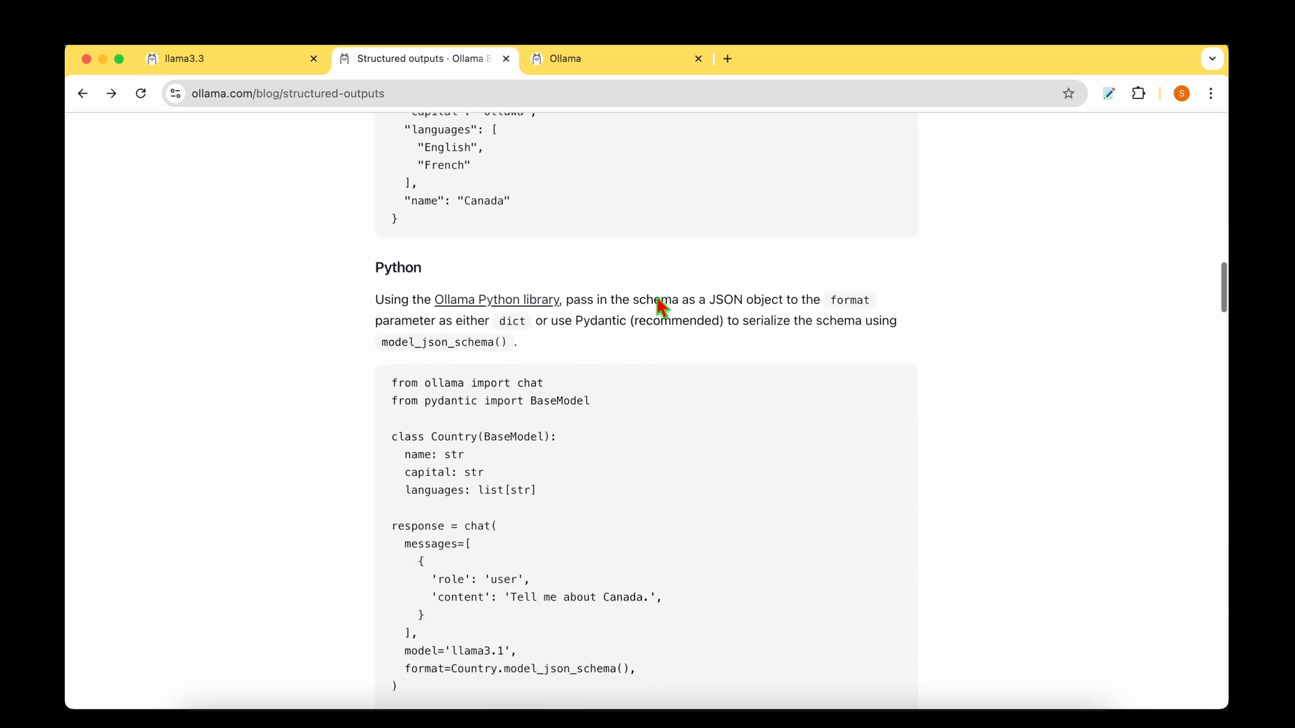
scroll("down", 3)
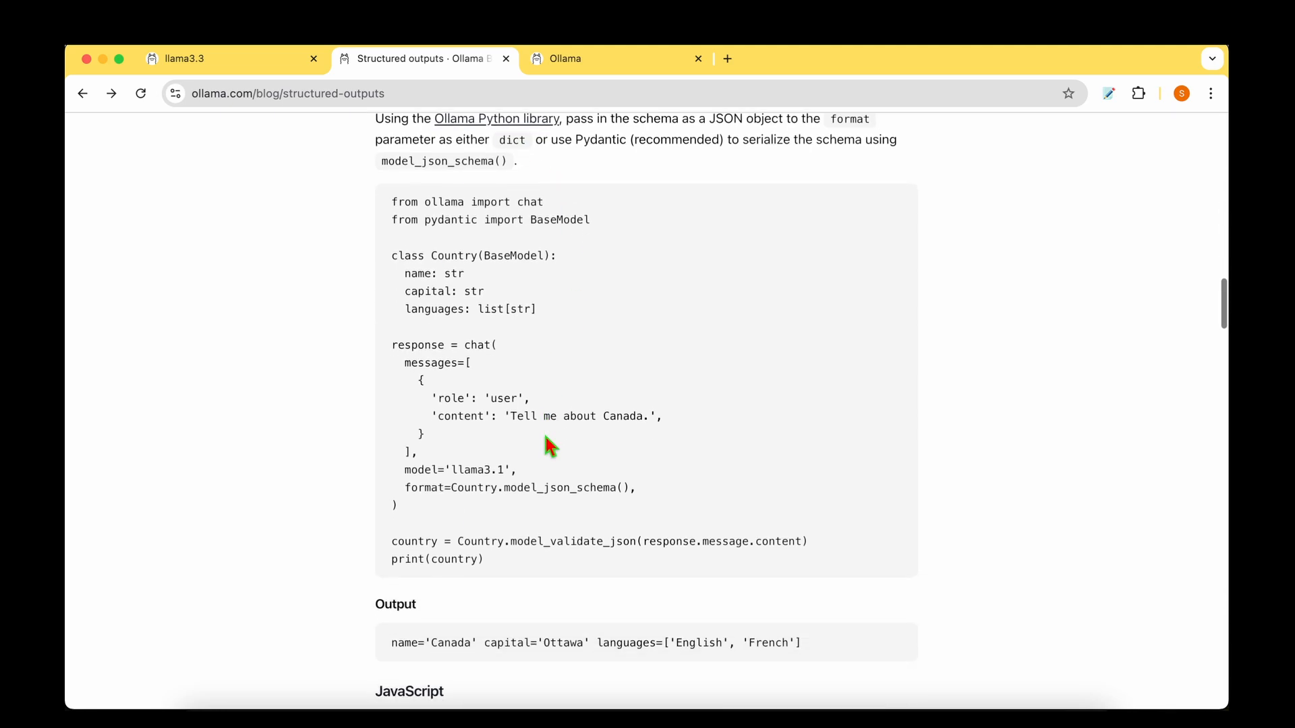
mouse_move(929, 433)
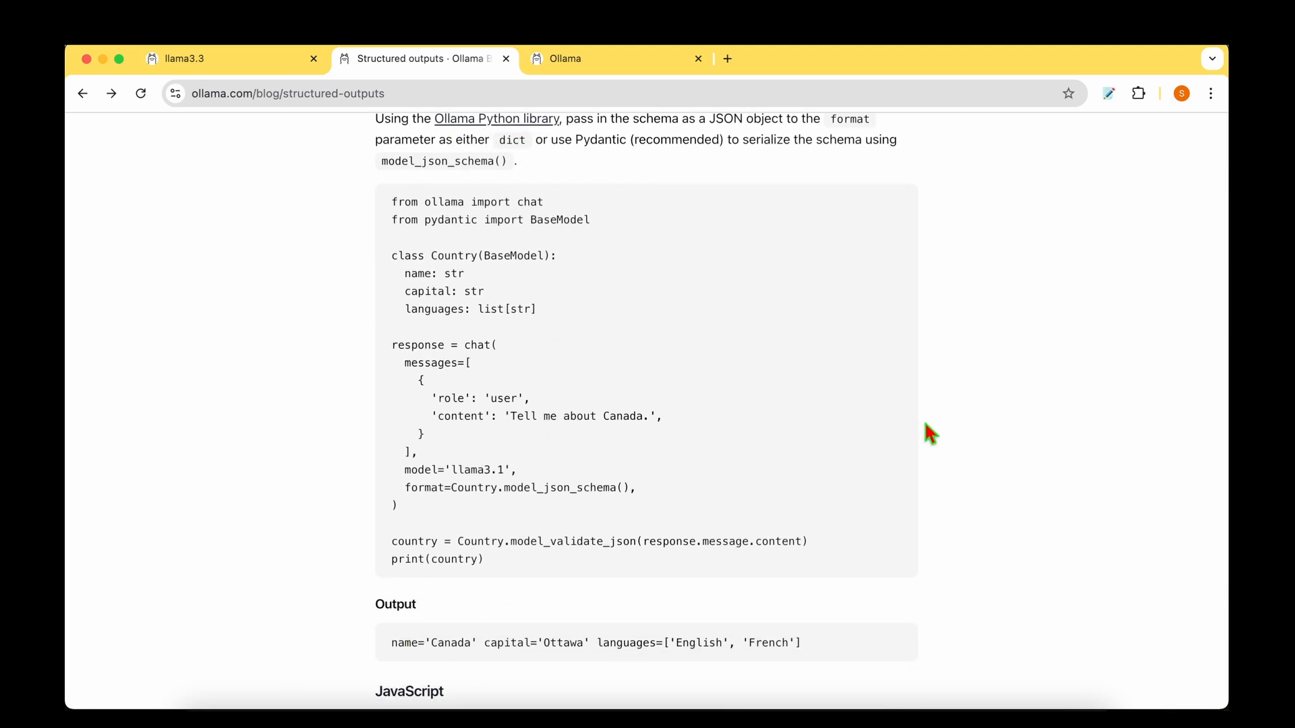
scroll("down", 3)
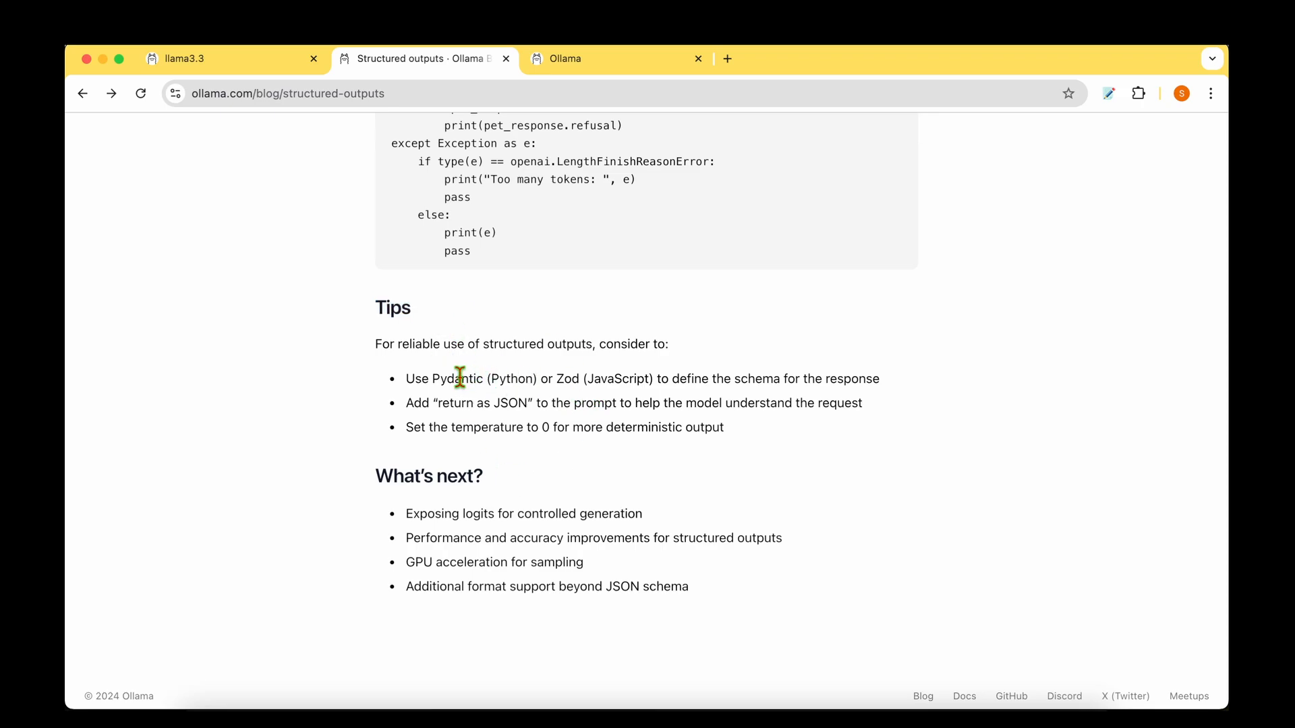
left_click_drag(433, 379, 535, 379)
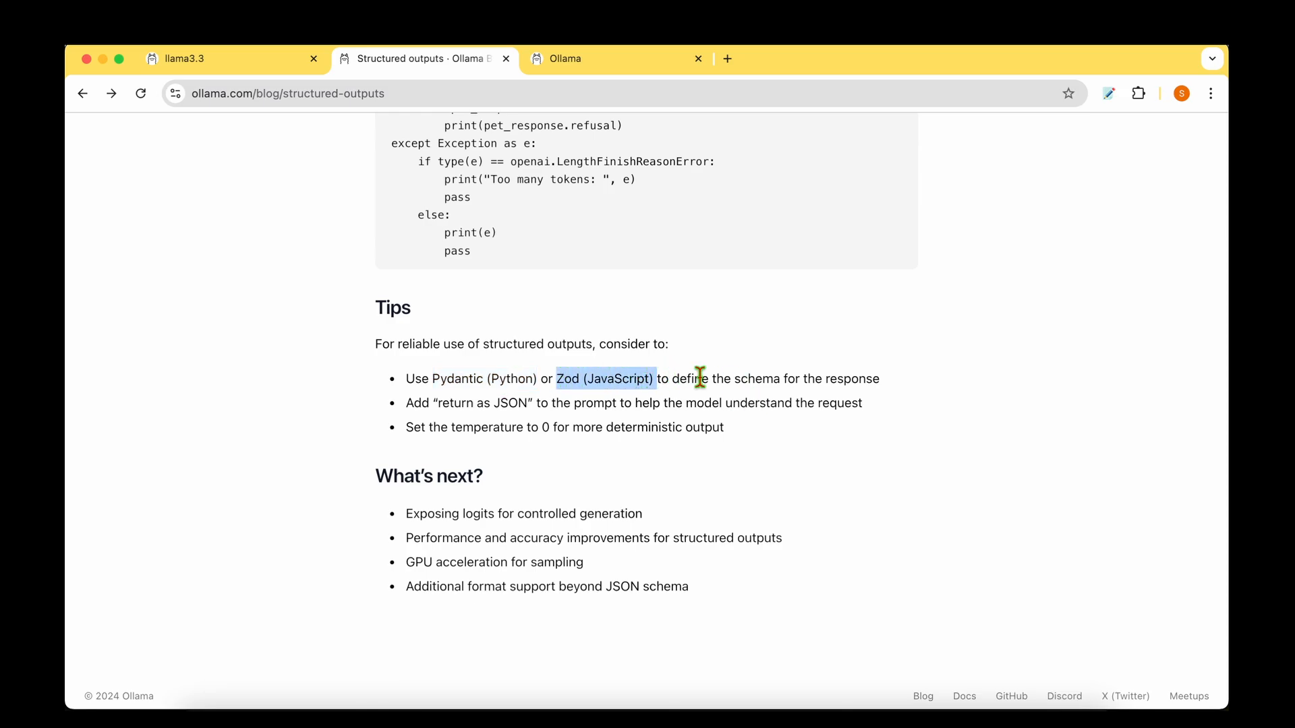
left_click(905, 401)
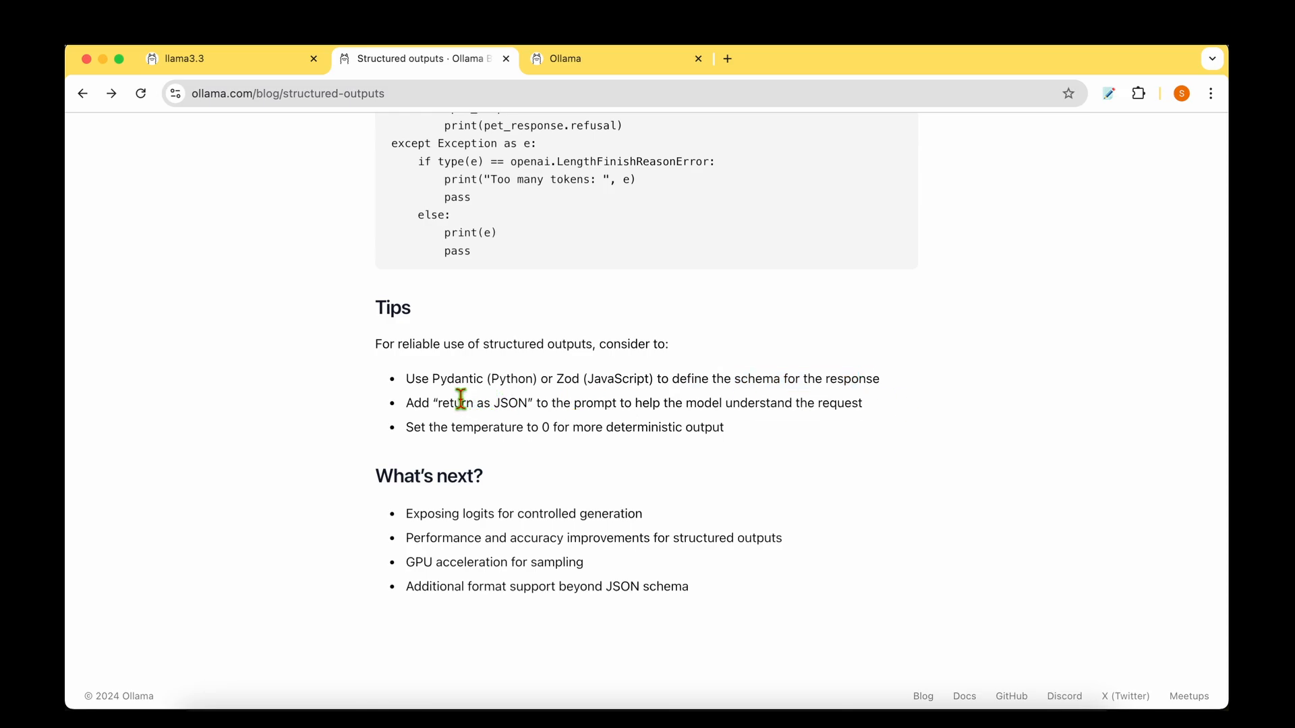
left_click_drag(439, 403, 532, 403)
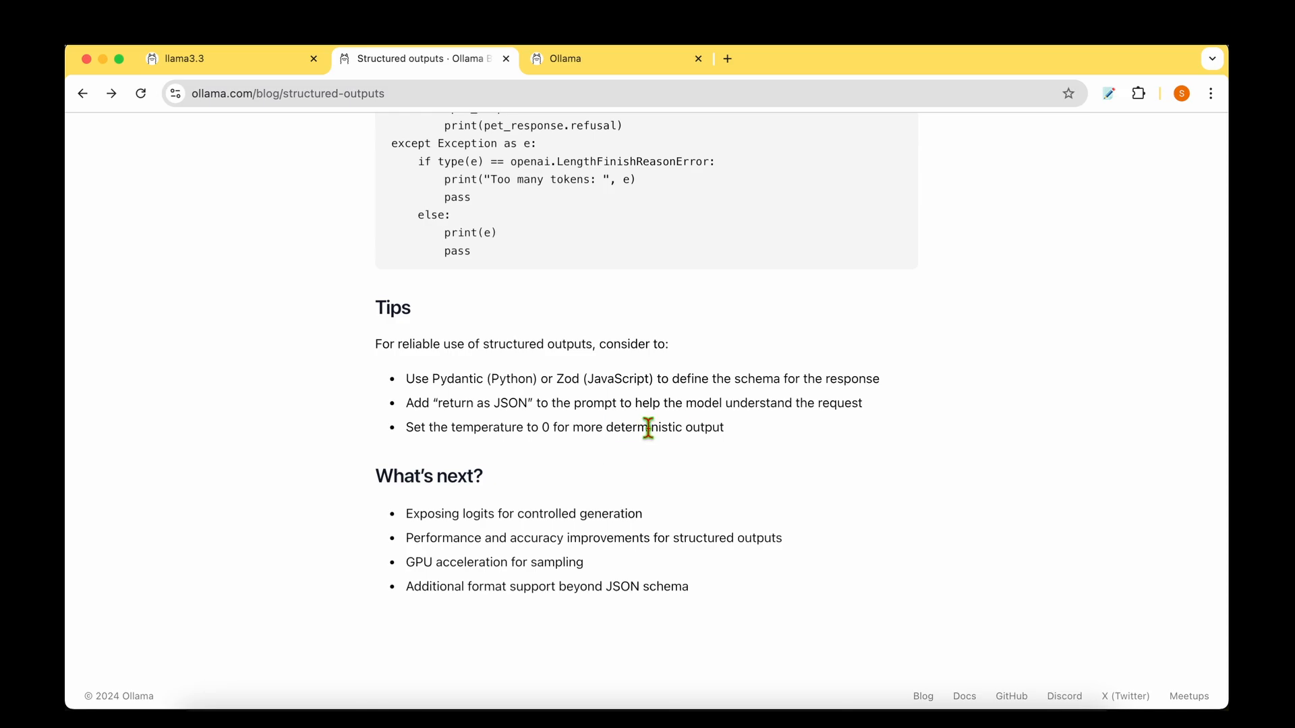
mouse_move(731, 440)
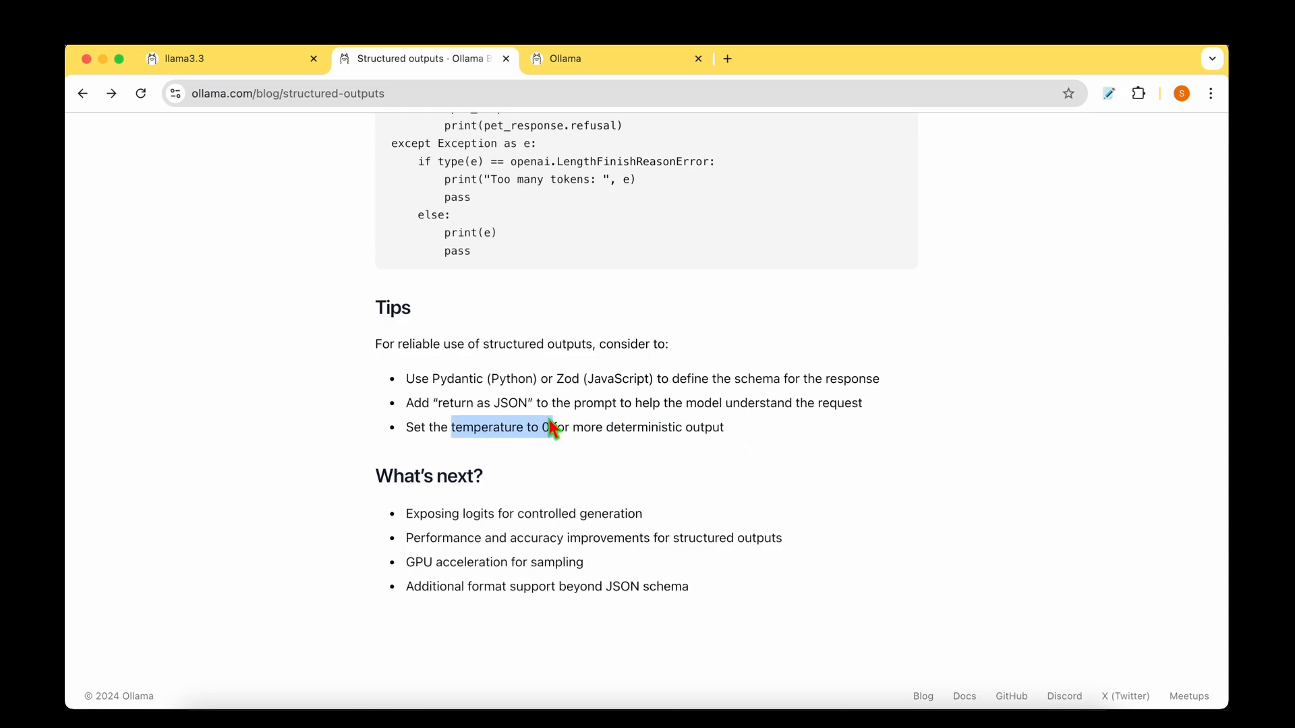
mouse_move(633, 422)
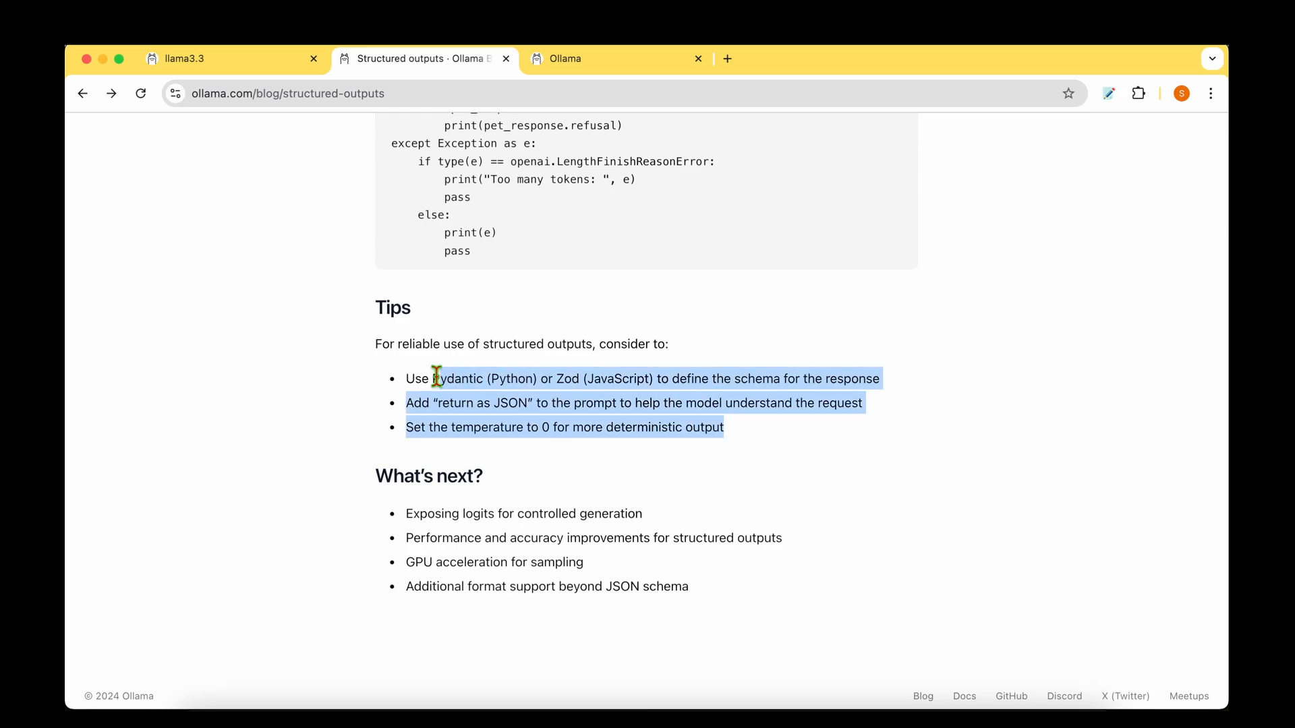
left_click(364, 387)
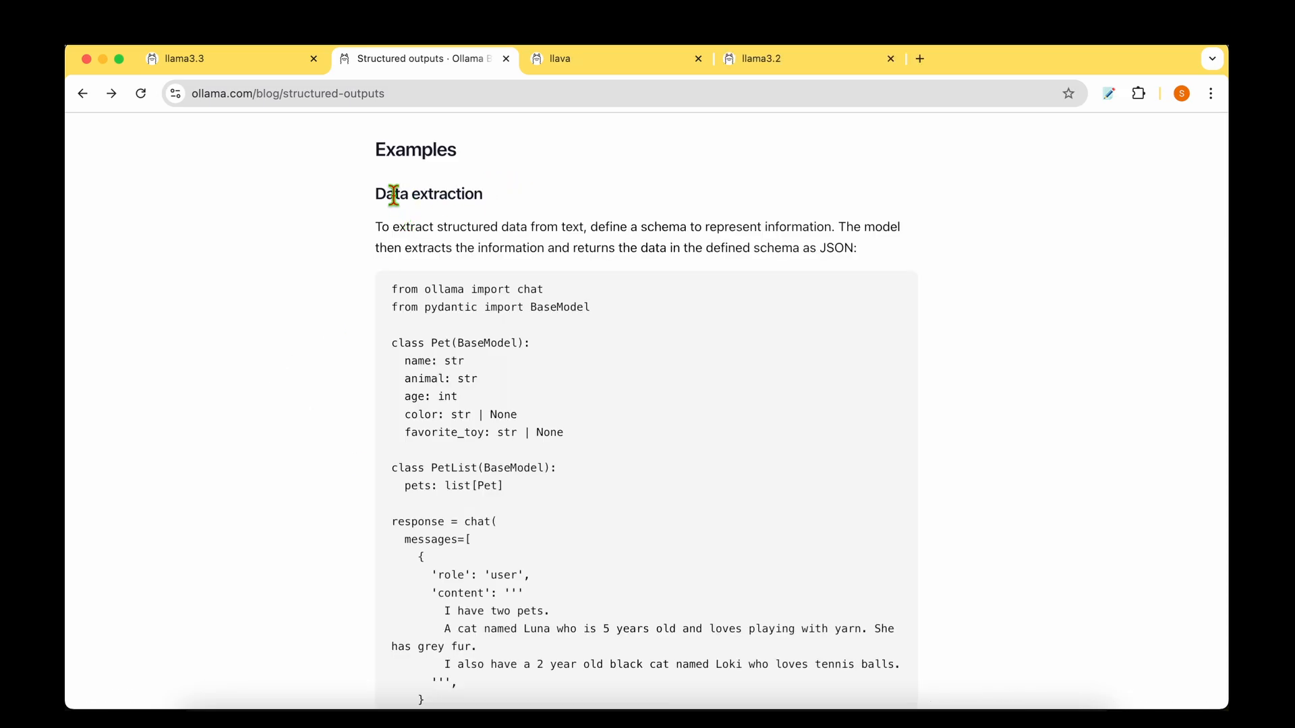
mouse_move(460, 228)
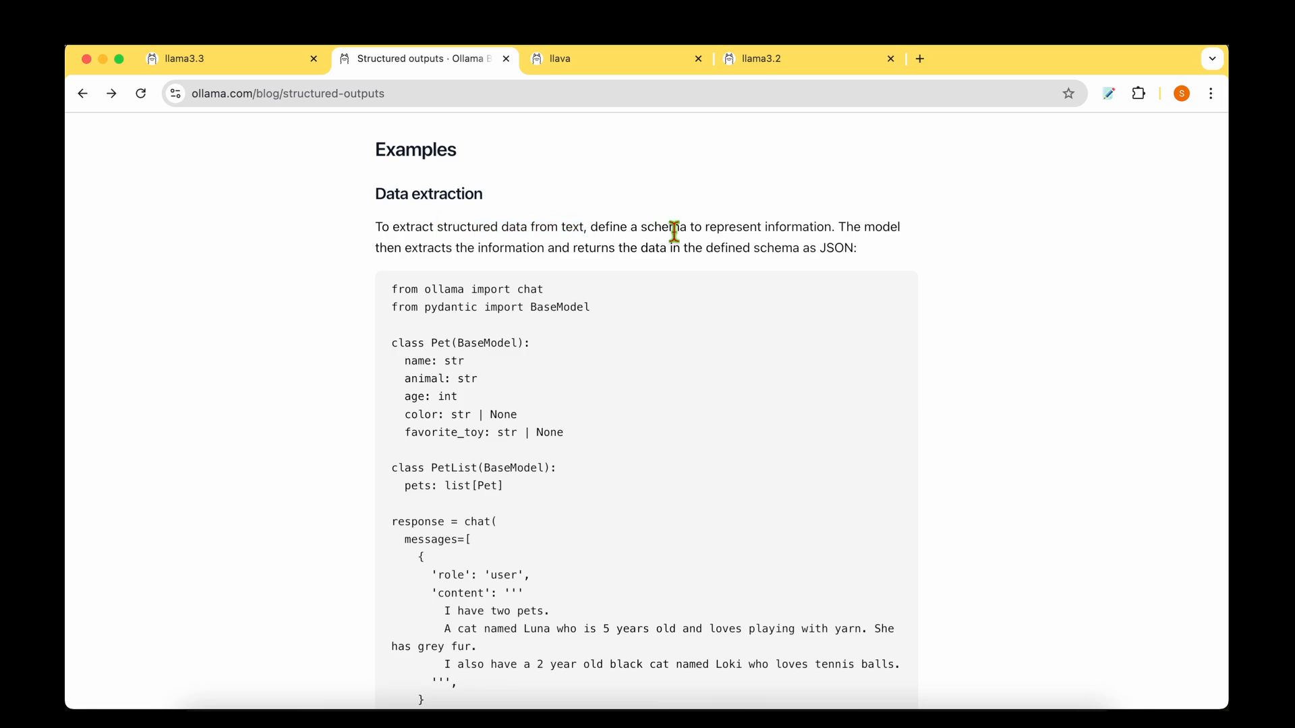
- Scroll down to the Image description example code and its beach-scene output
scroll("down", 3)
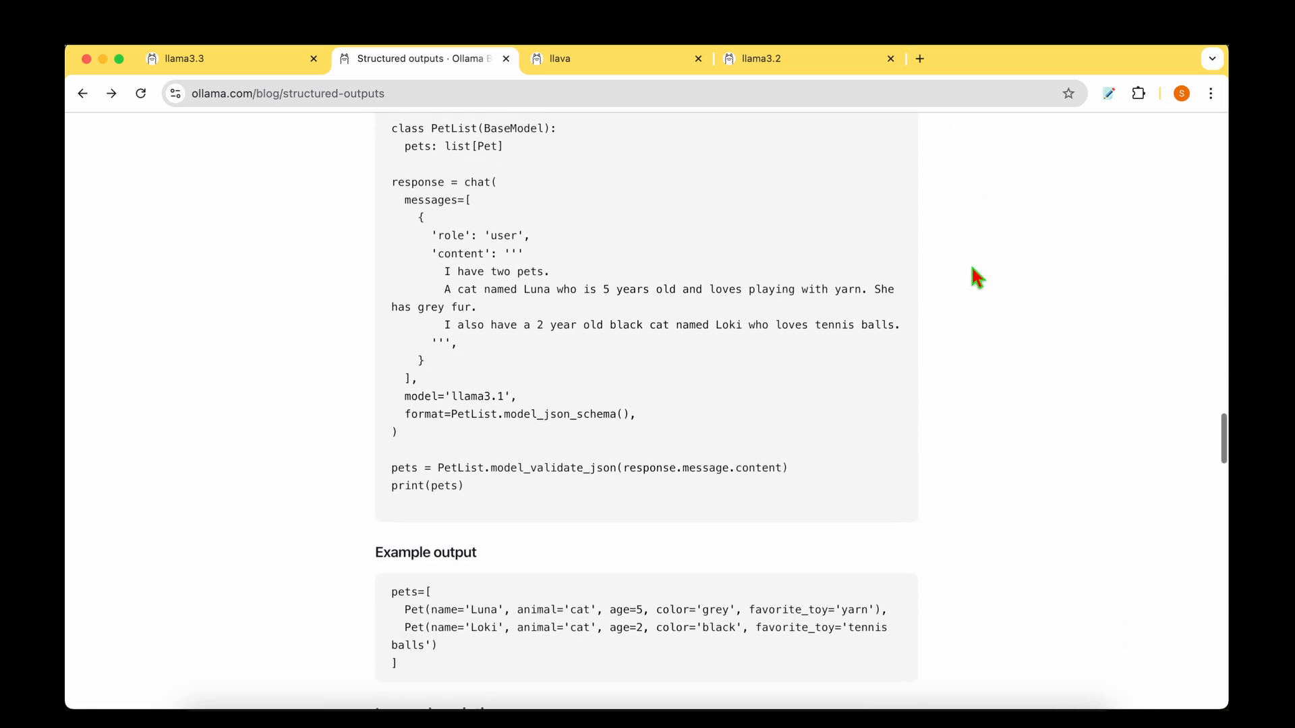
scroll("down", 3)
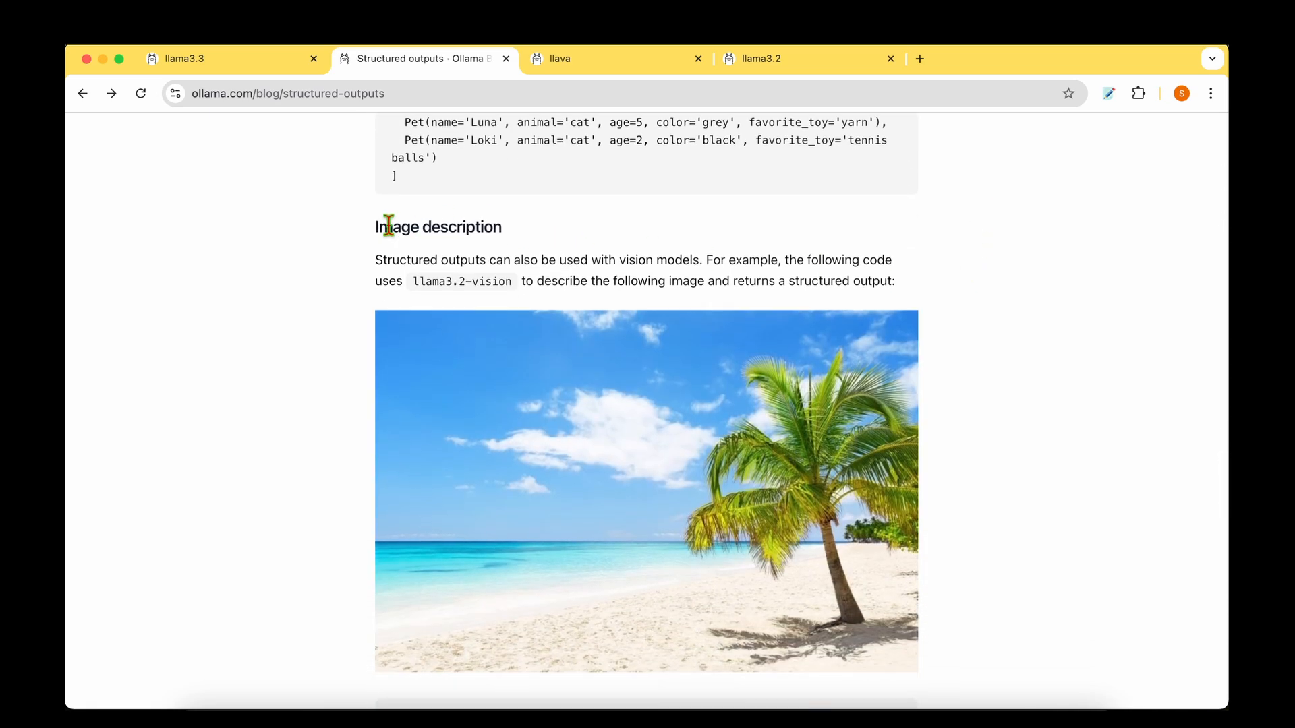
scroll("down", 3)
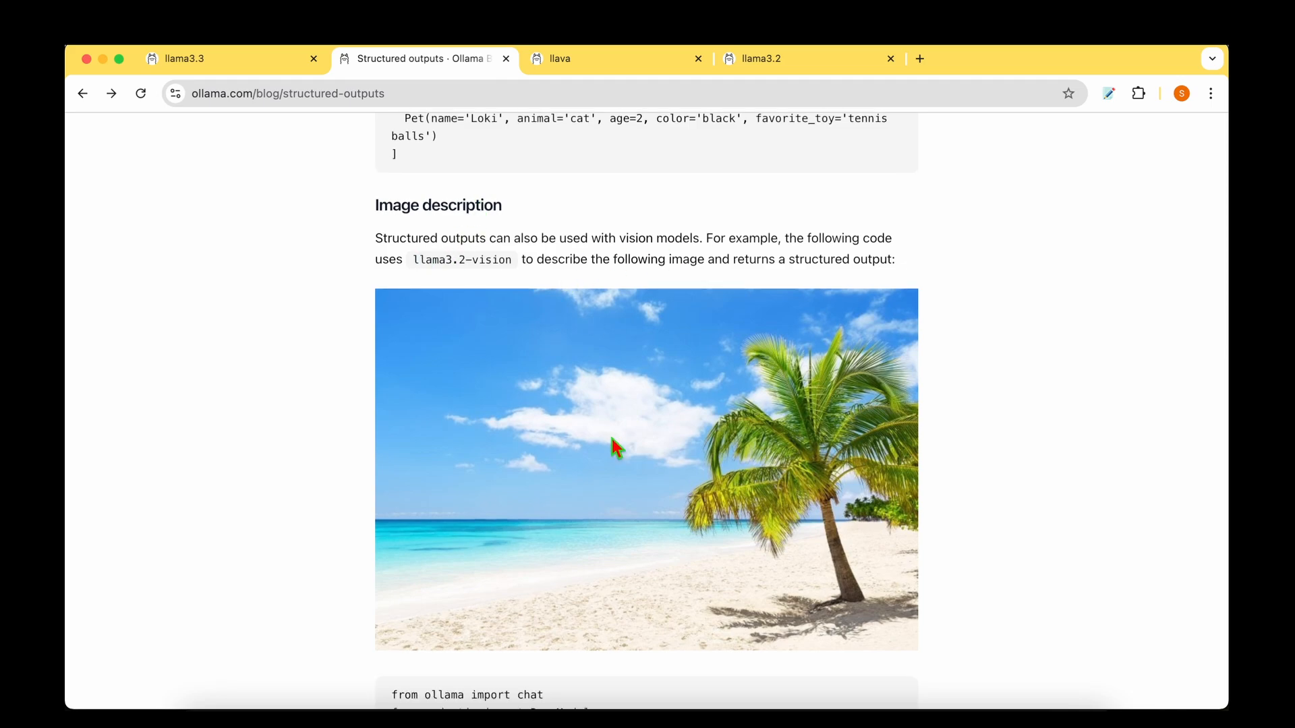
mouse_move(833, 263)
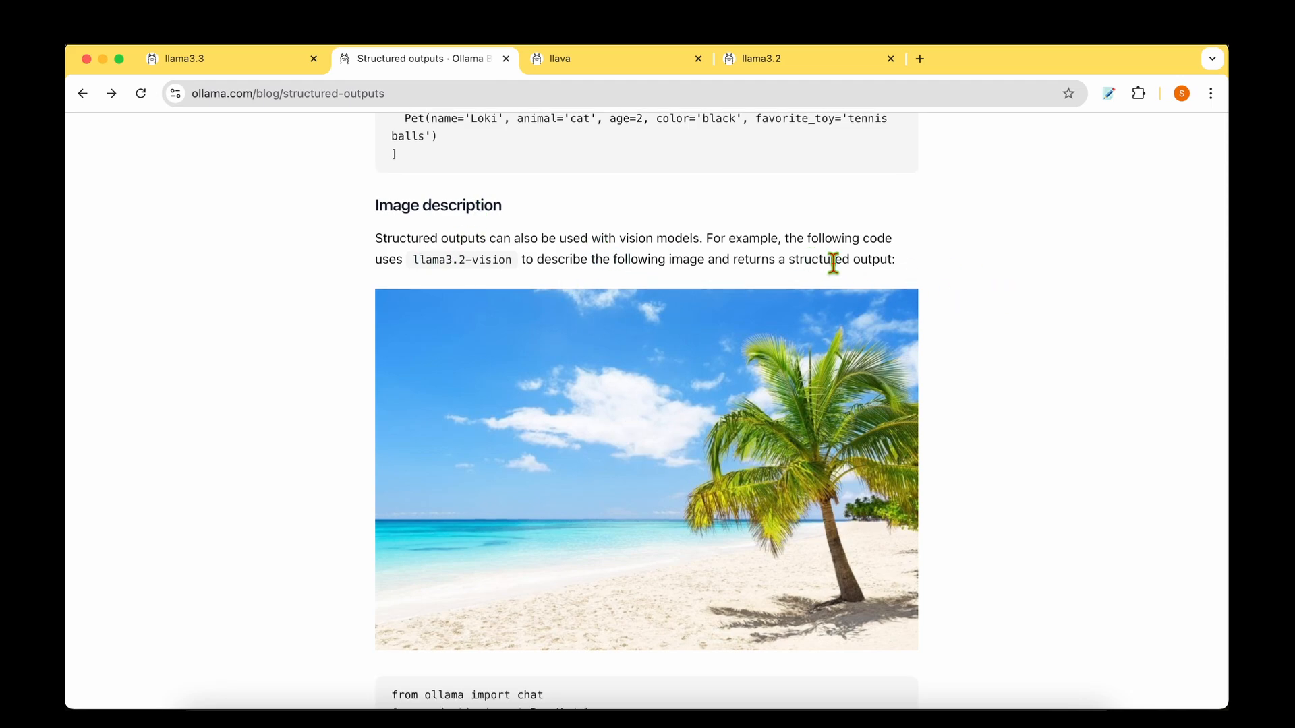
scroll("down", 3)
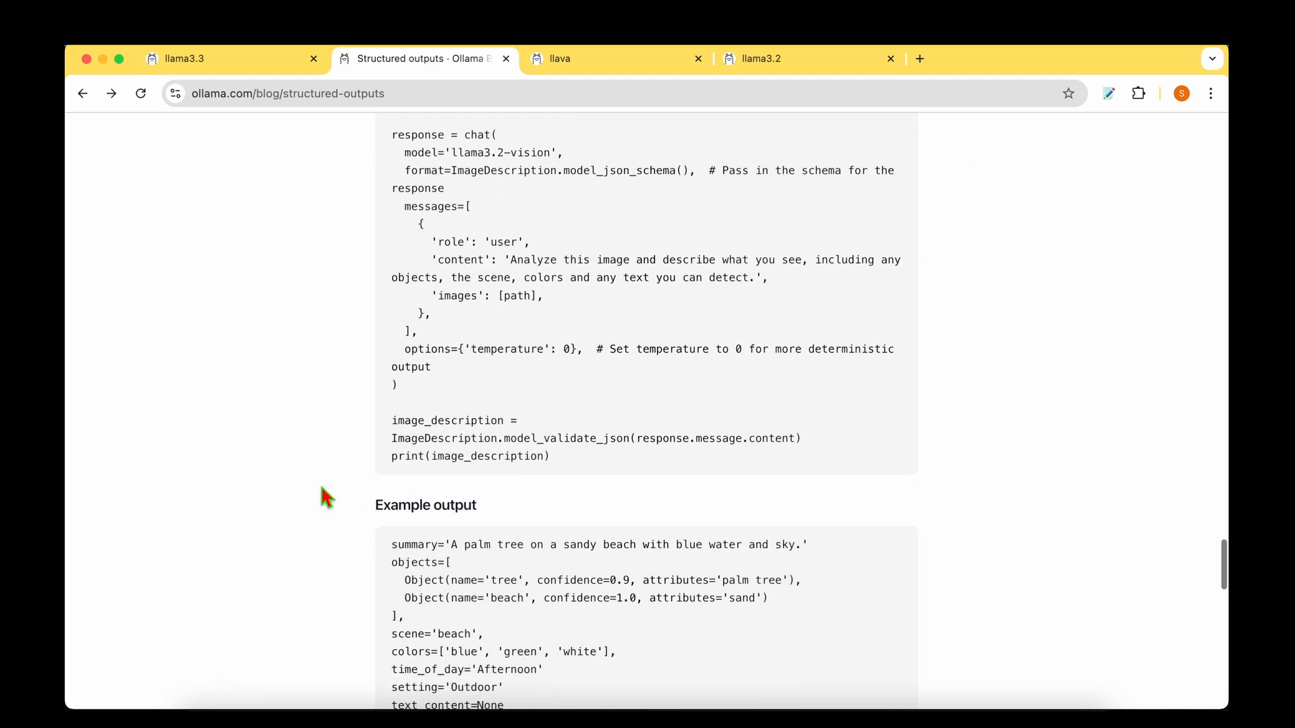
scroll("down", 3)
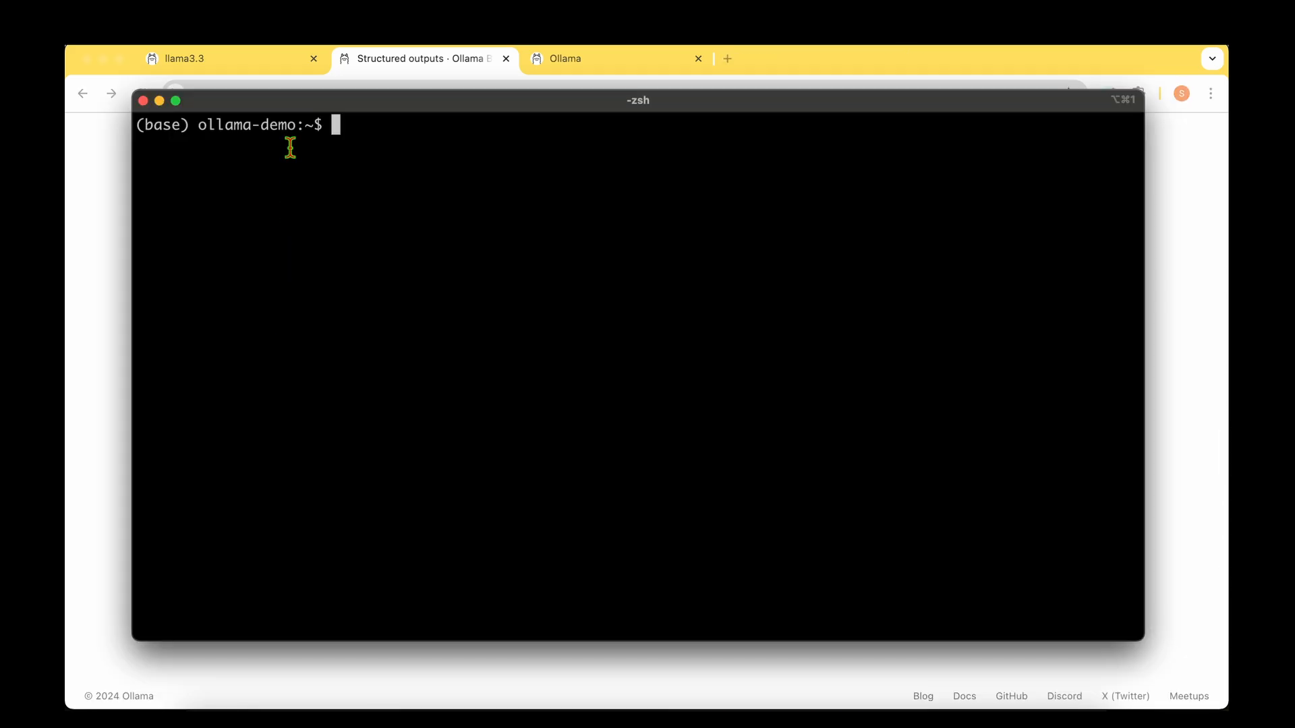
mouse_move(278, 196)
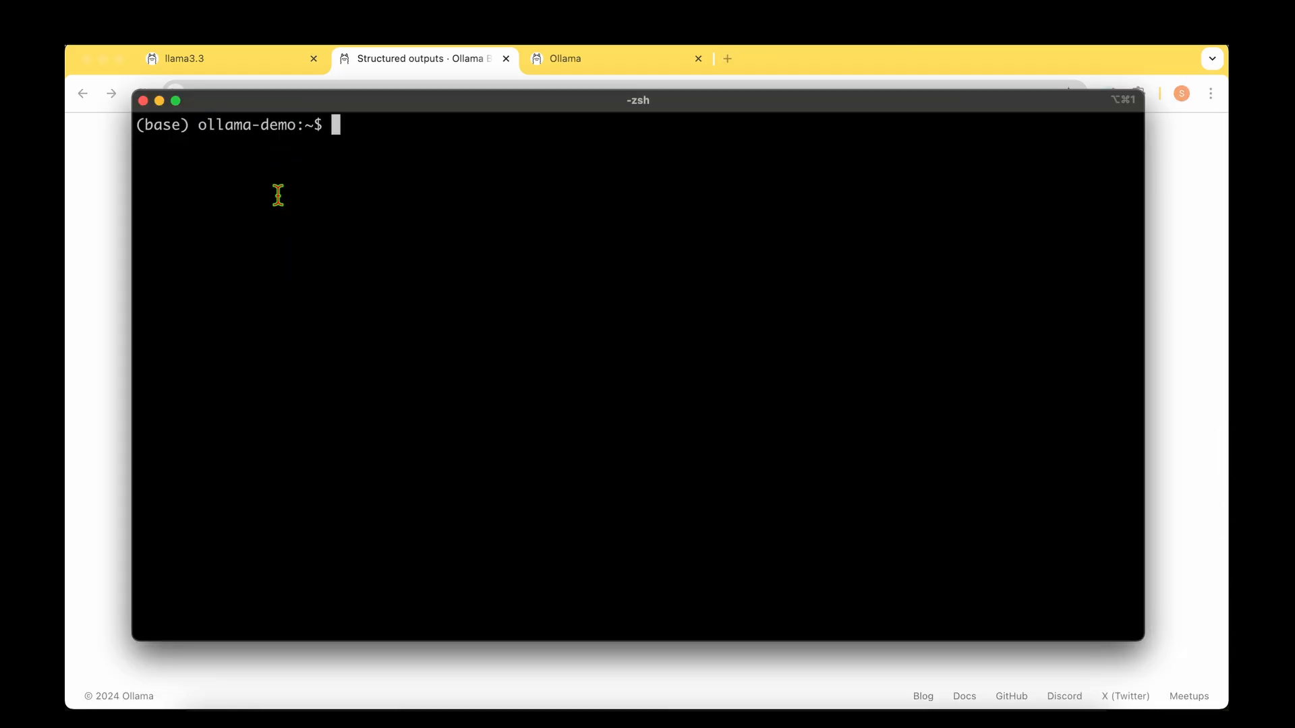
mouse_move(312, 254)
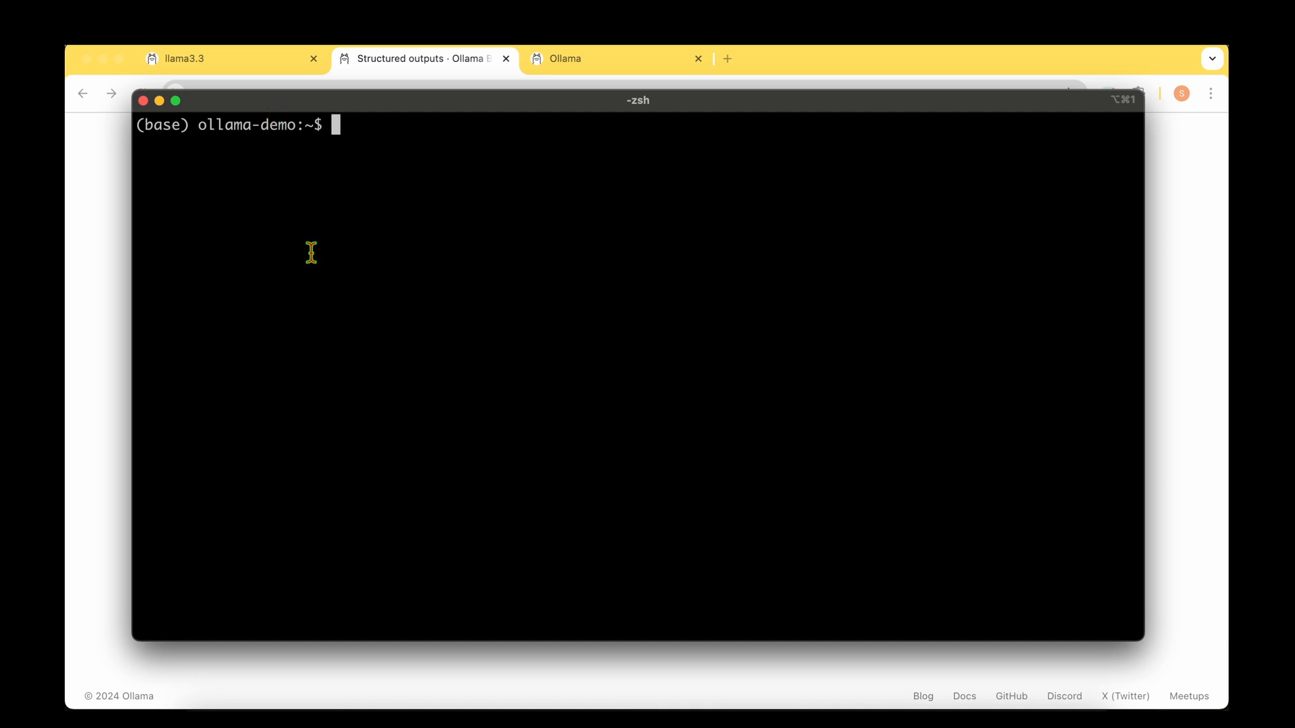
- Type conda activate for llms, then pip install -U ollama at the prompt
type("conda acti")
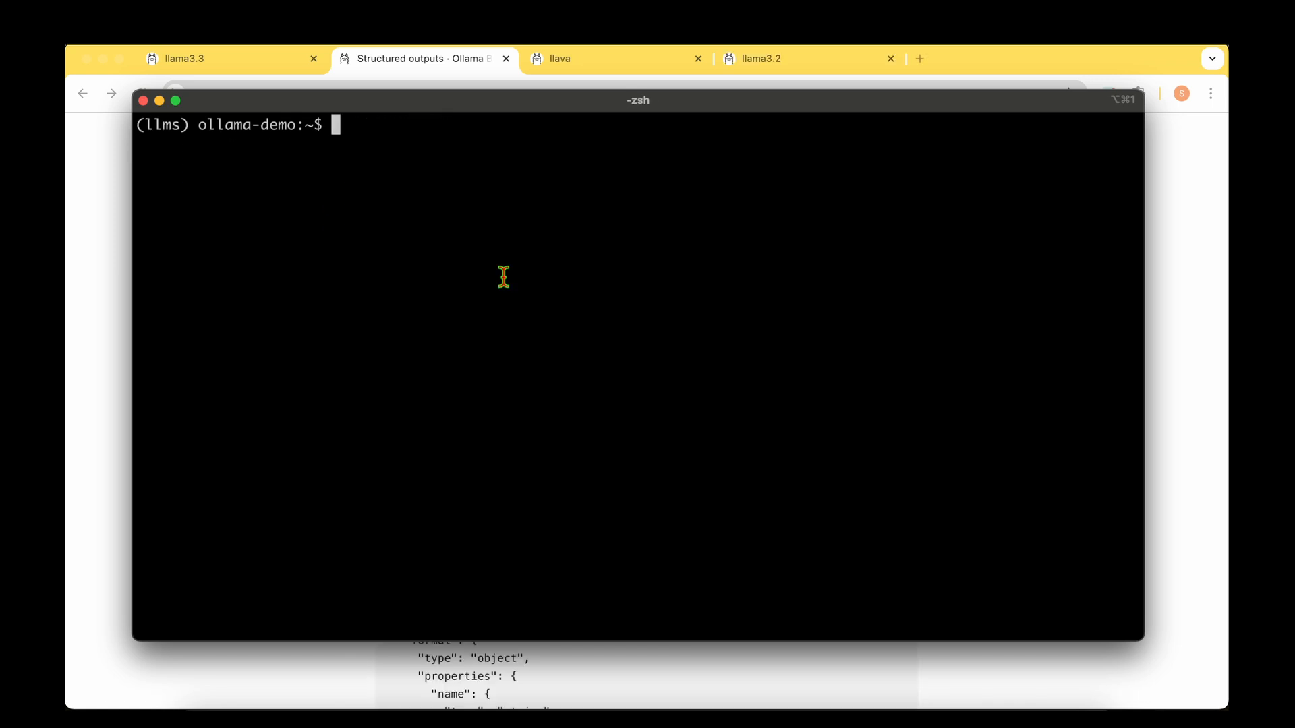
type("pip install")
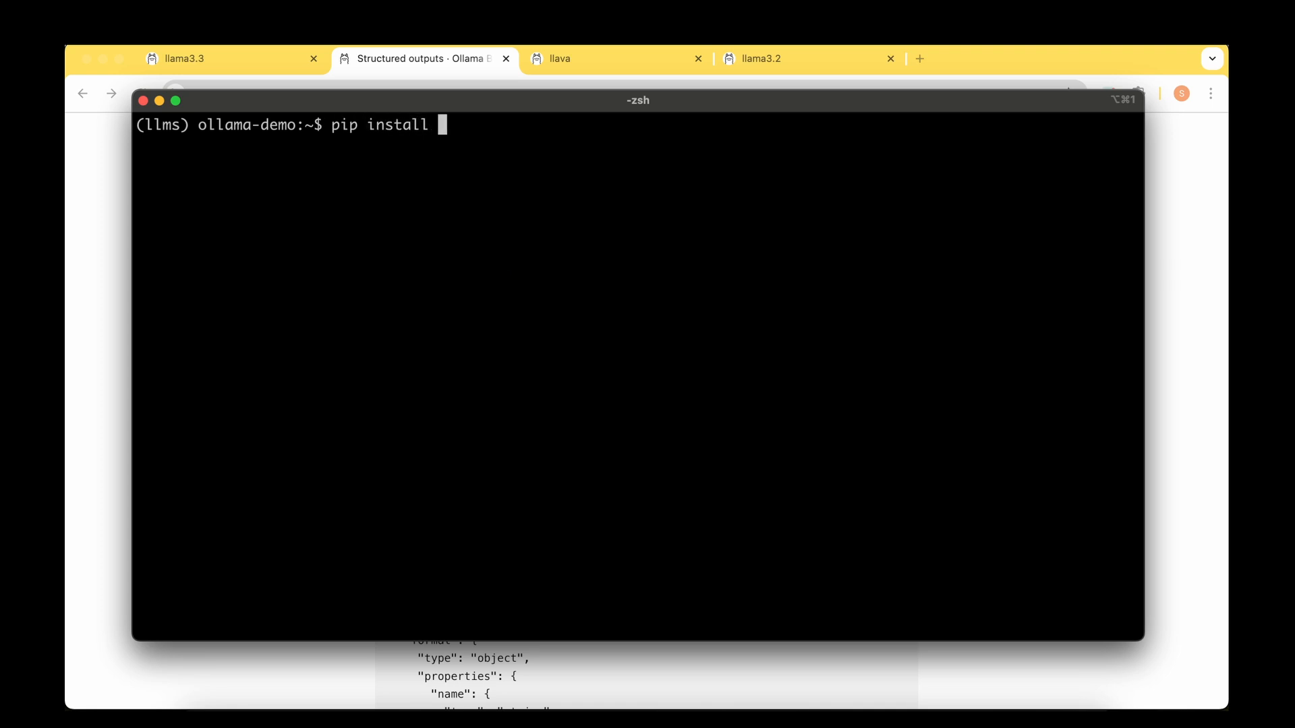
type("-U ollama")
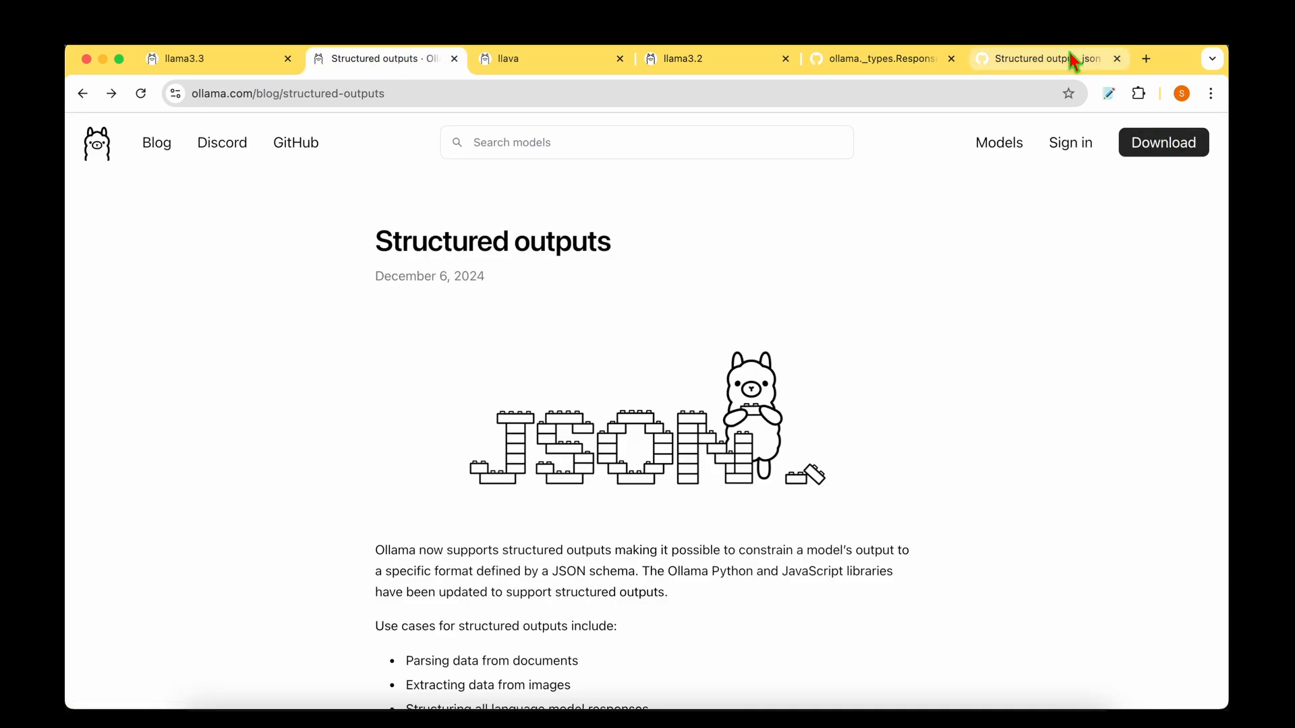
- Read the structured-output JSON schema error issue, then view Ollama's macOS download
left_click(1046, 59)
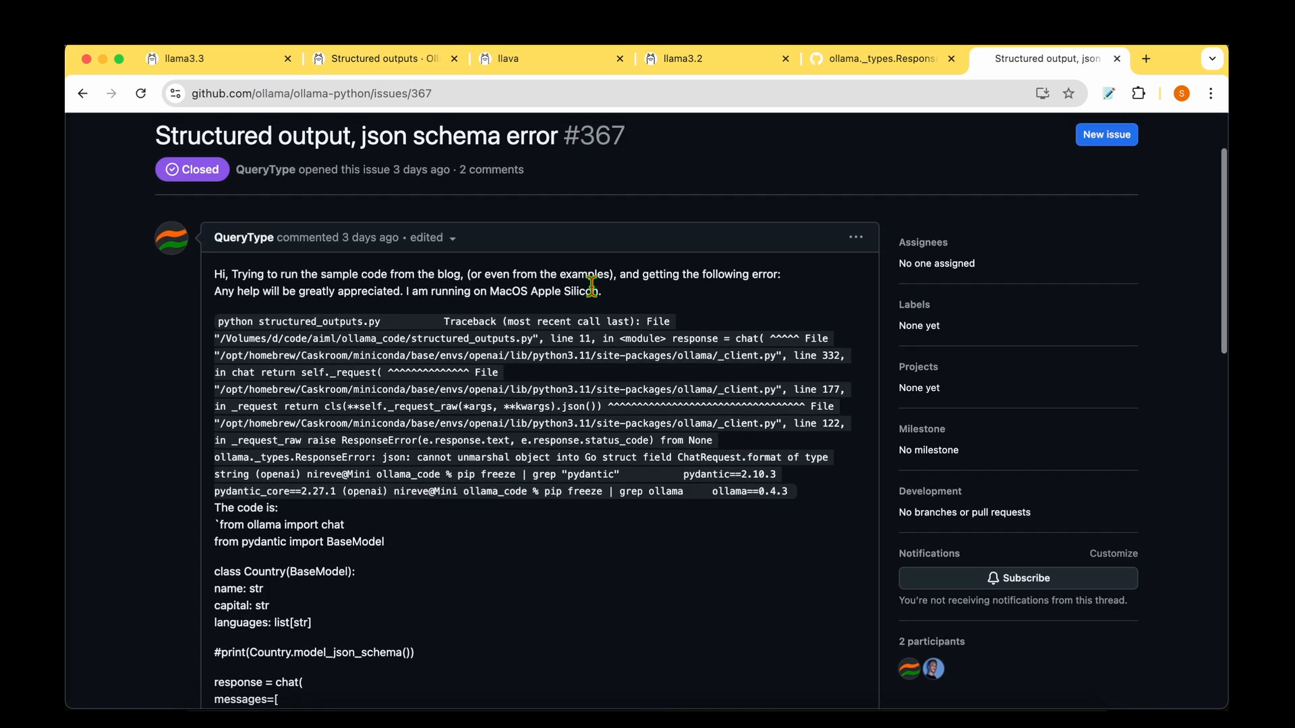
left_click_drag(362, 135, 556, 135)
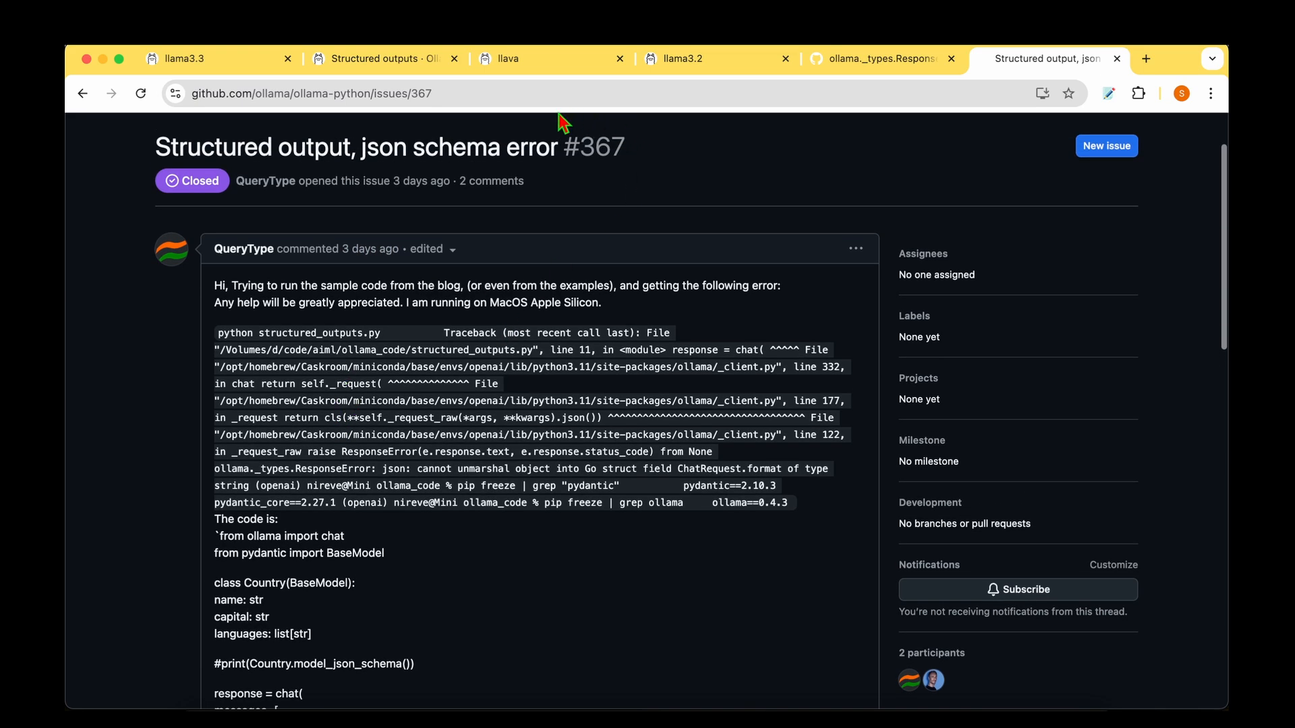
left_click(386, 58)
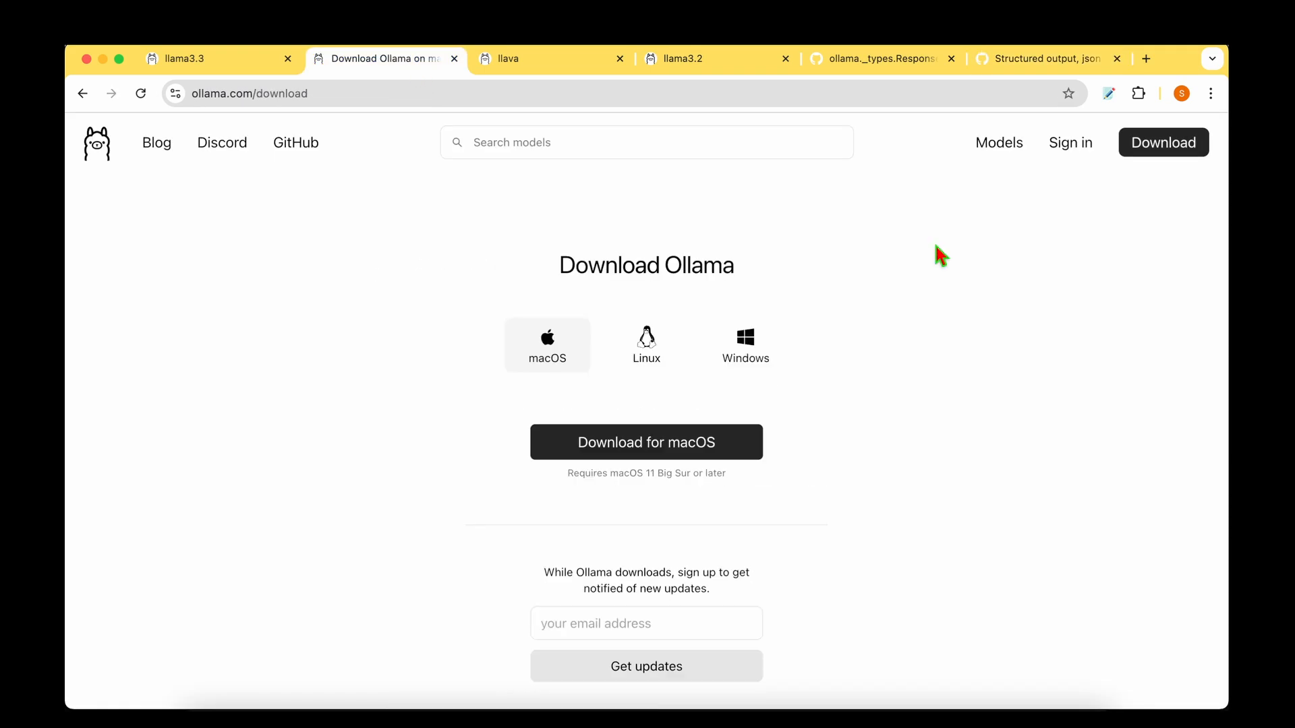
mouse_move(554, 352)
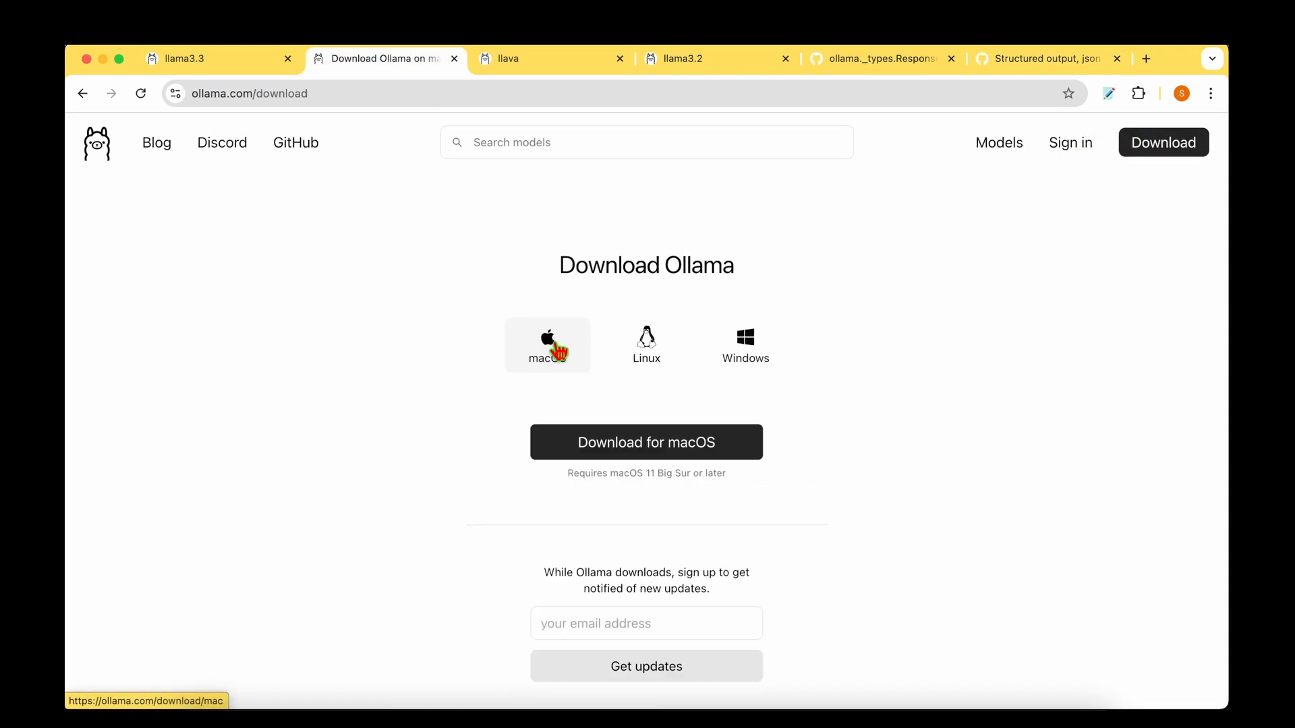
left_click(547, 346)
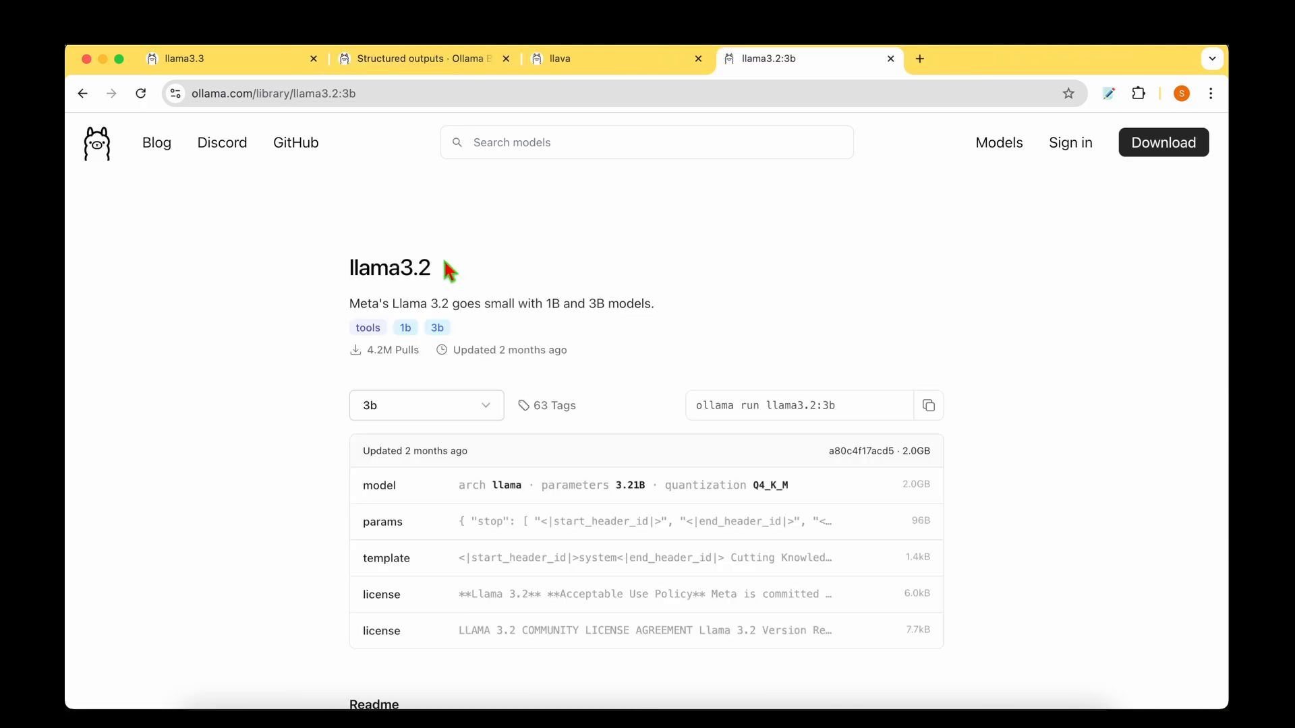
mouse_move(693, 319)
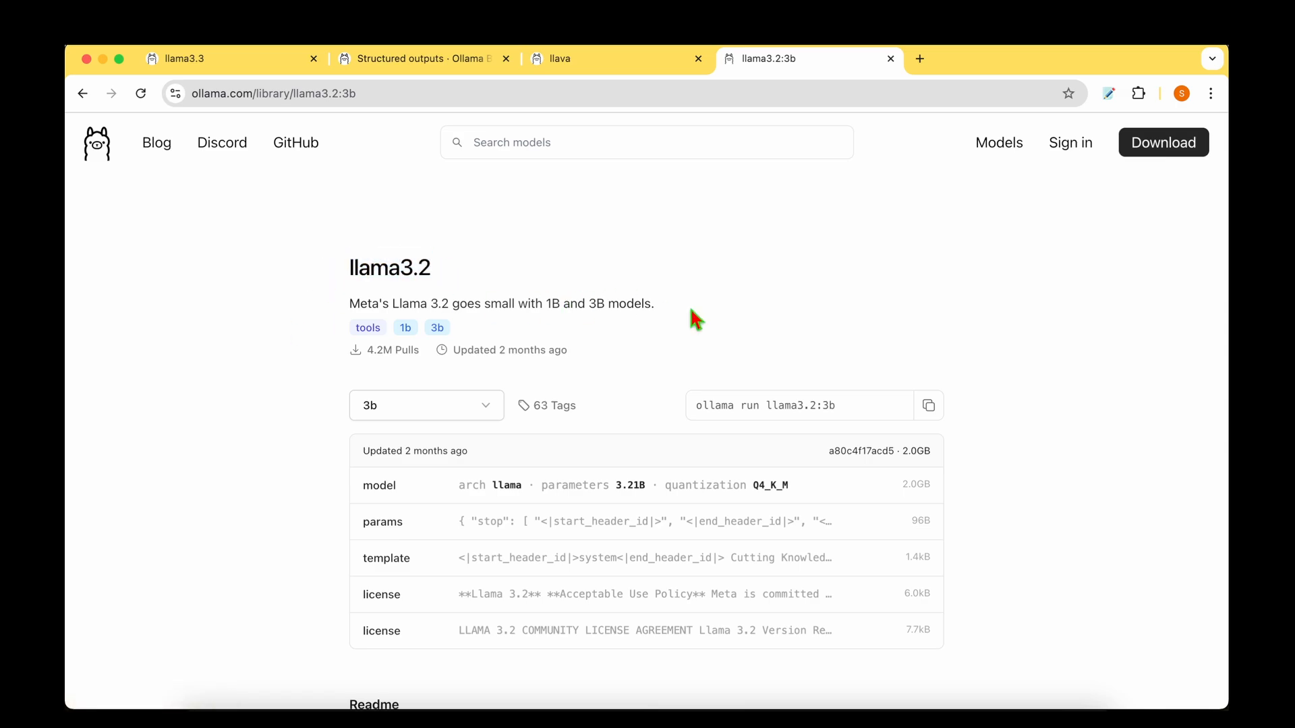
mouse_move(418, 410)
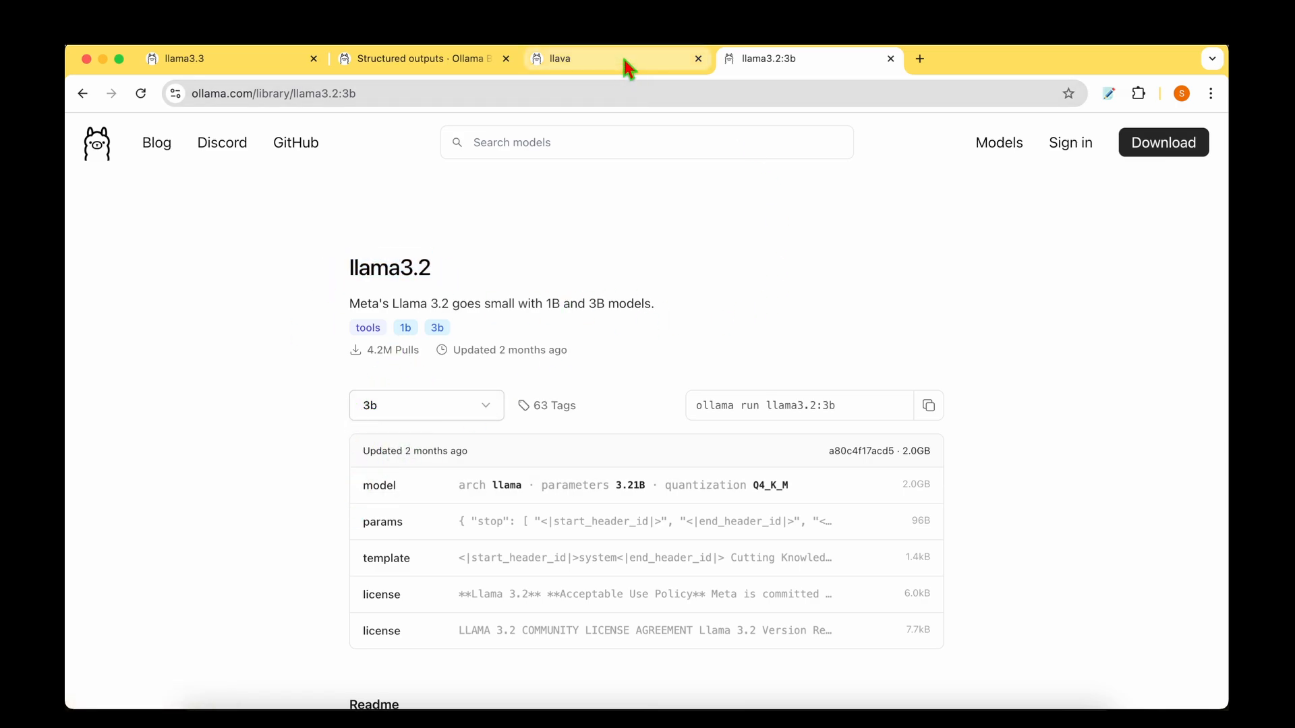
- Switch to the llava tab, read its description, and open the 7b size list
left_click(600, 58)
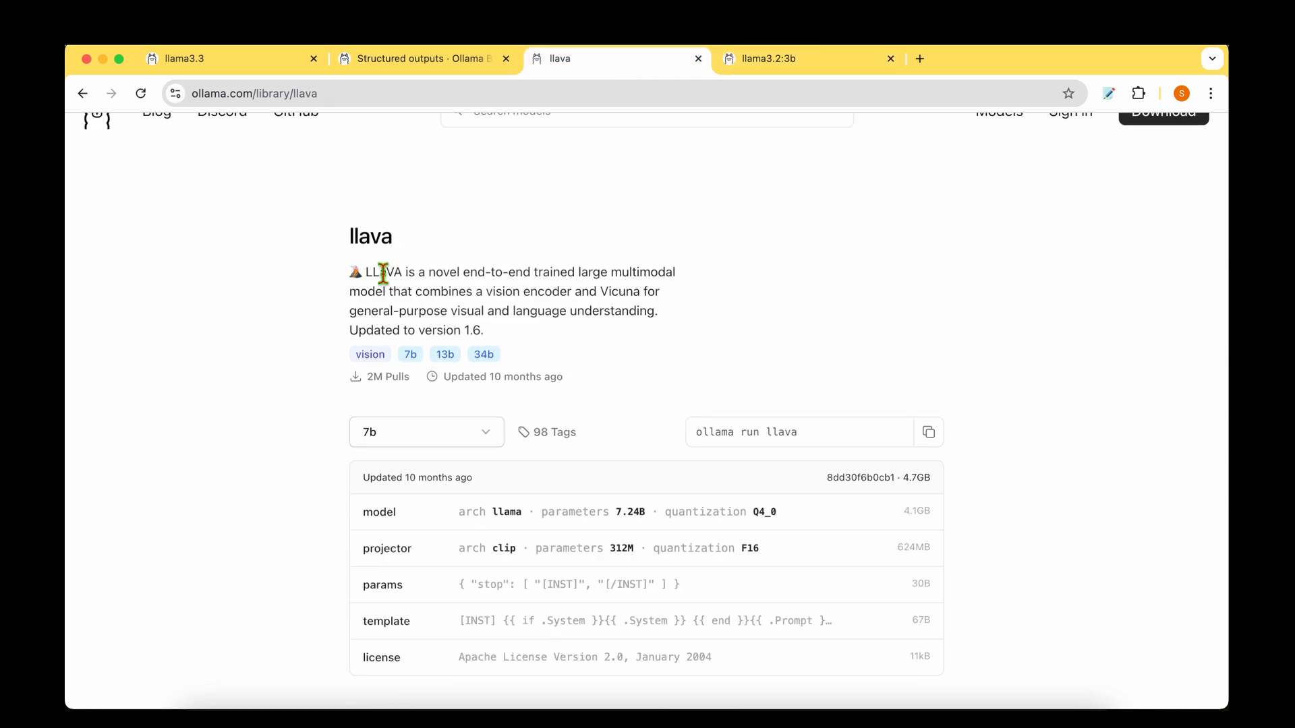
mouse_move(373, 311)
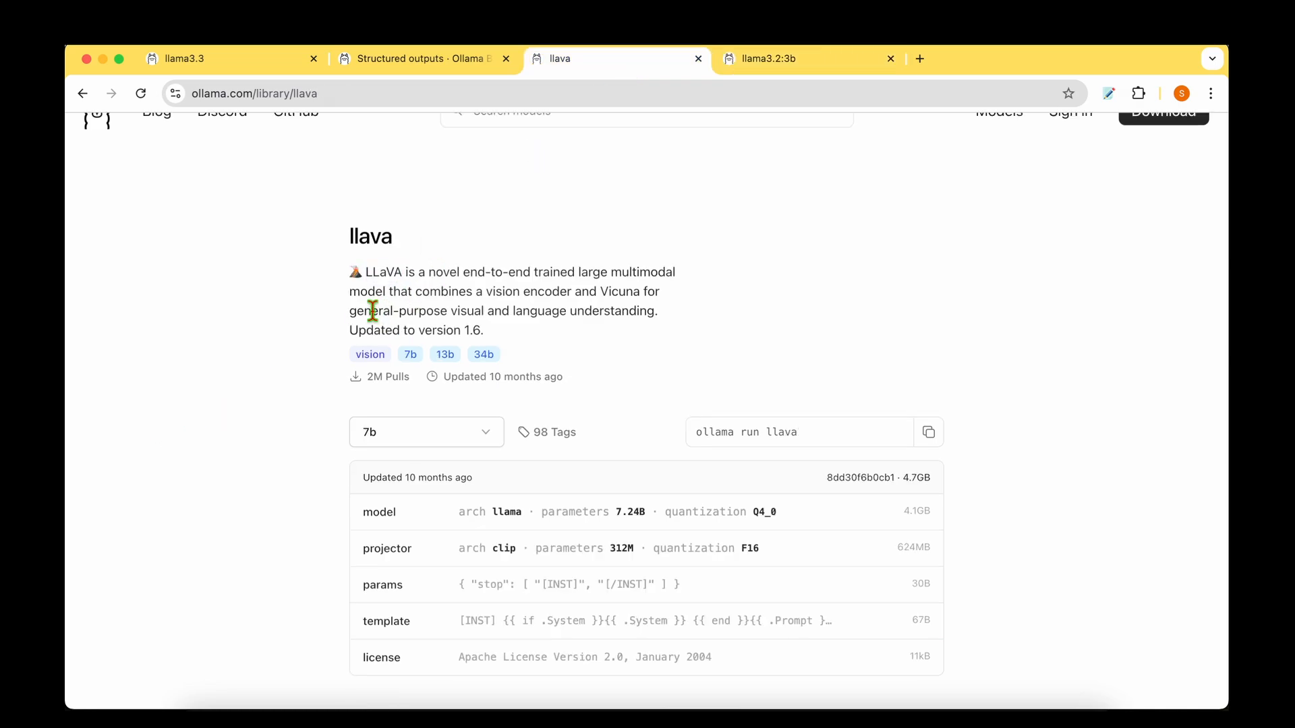
left_click_drag(350, 312, 657, 312)
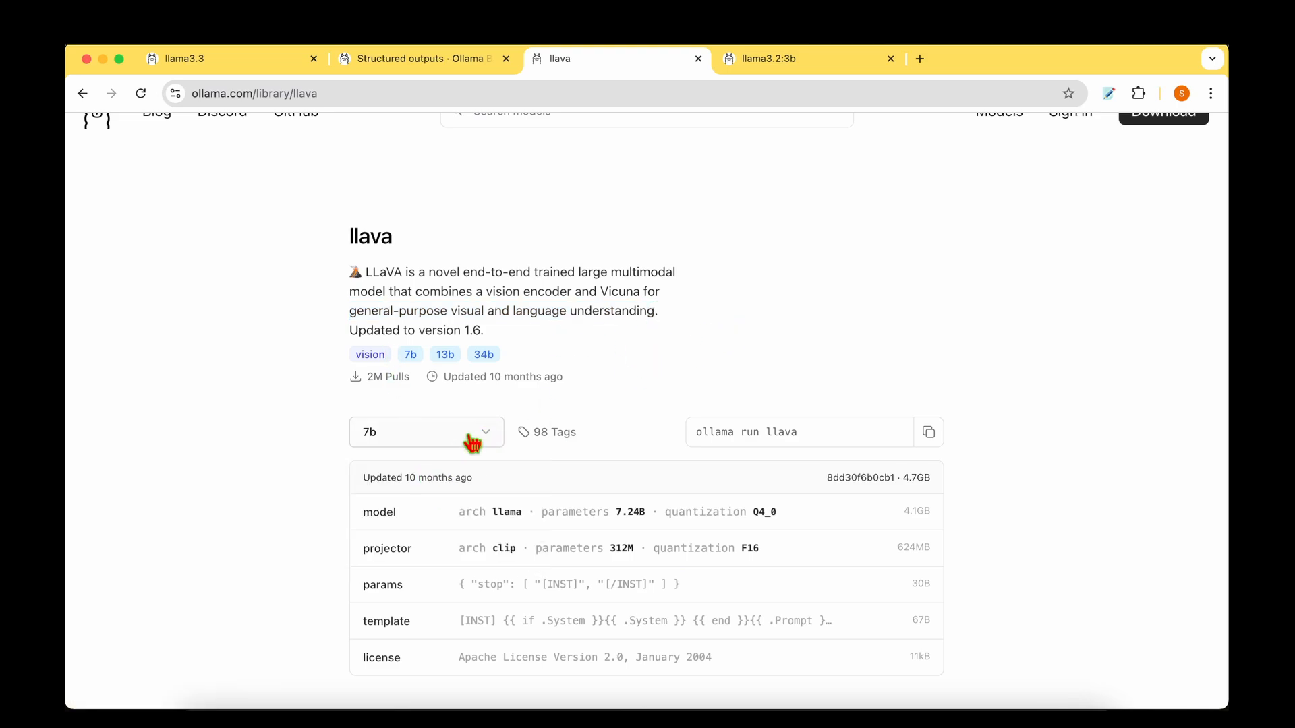
left_click(427, 432)
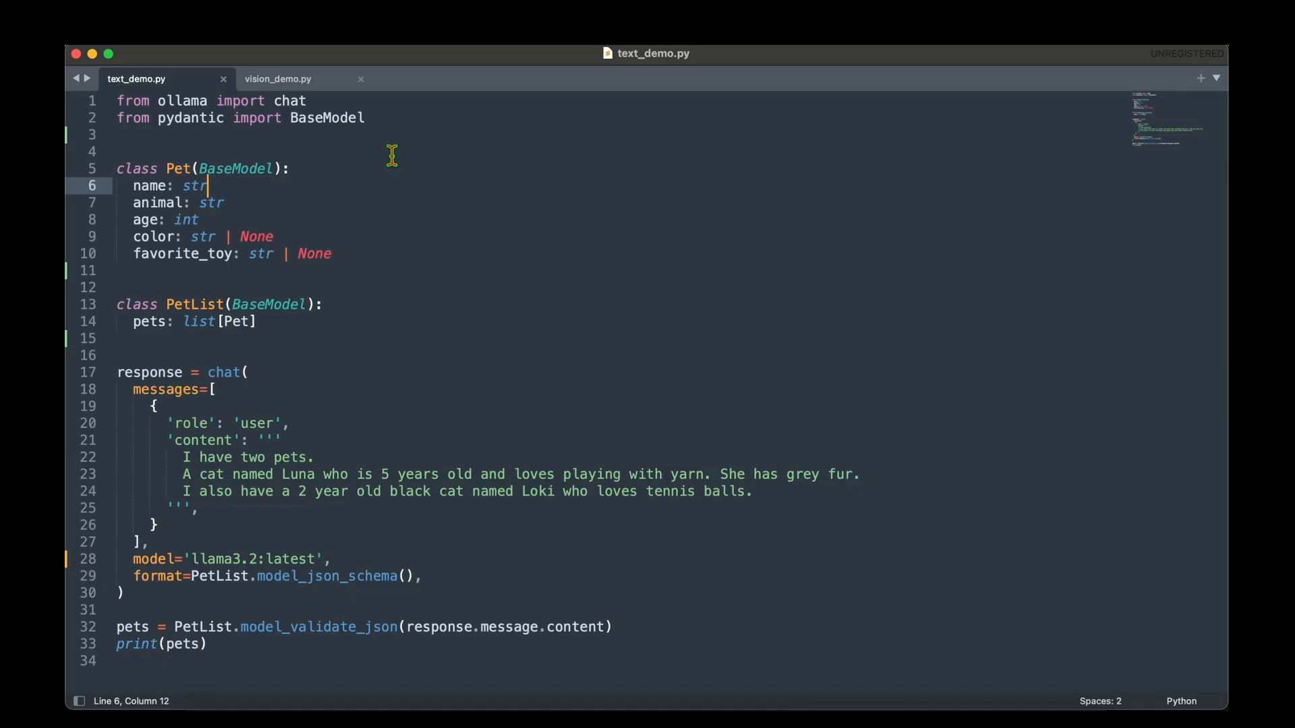
mouse_move(160, 87)
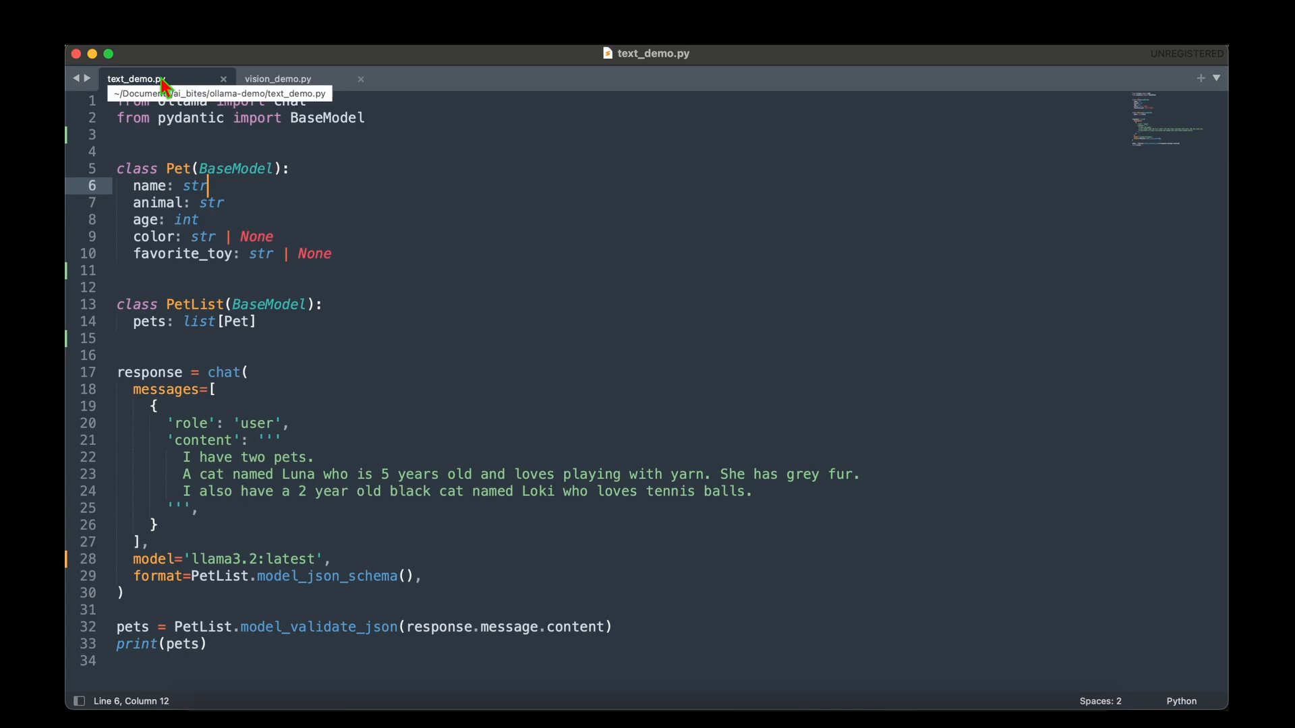
left_click(277, 78)
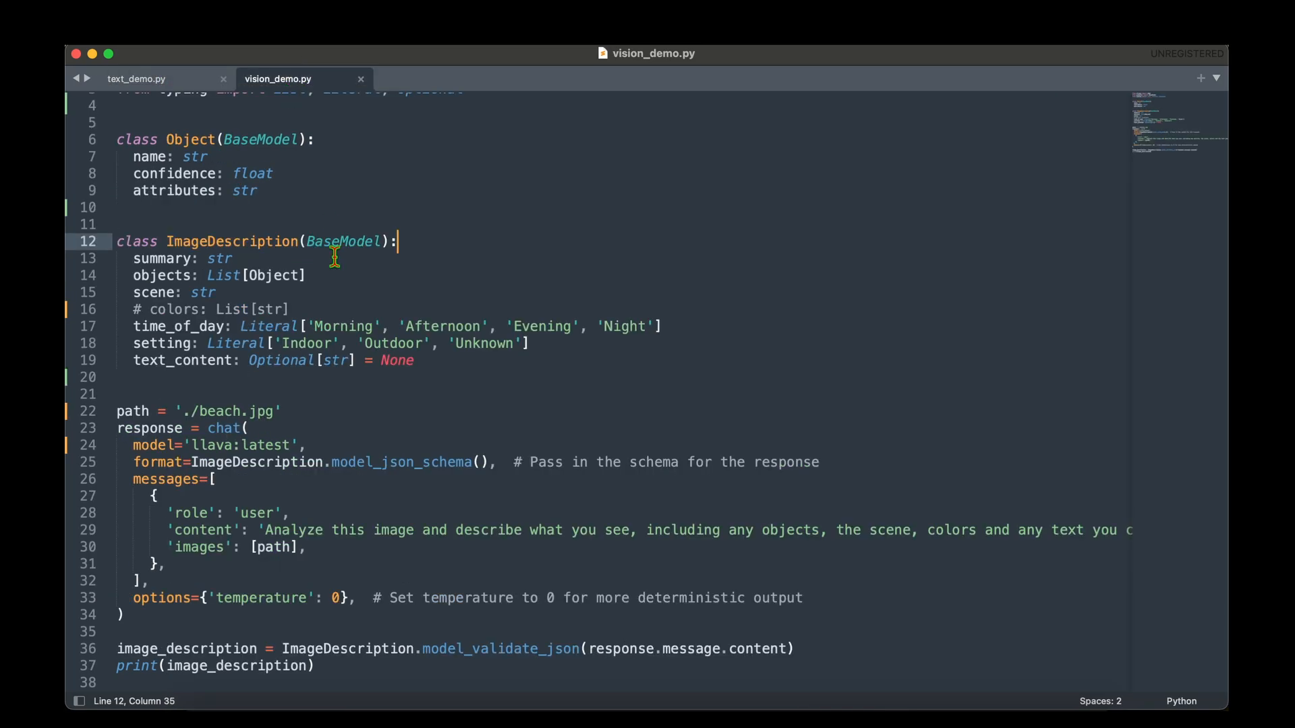
left_click(136, 78)
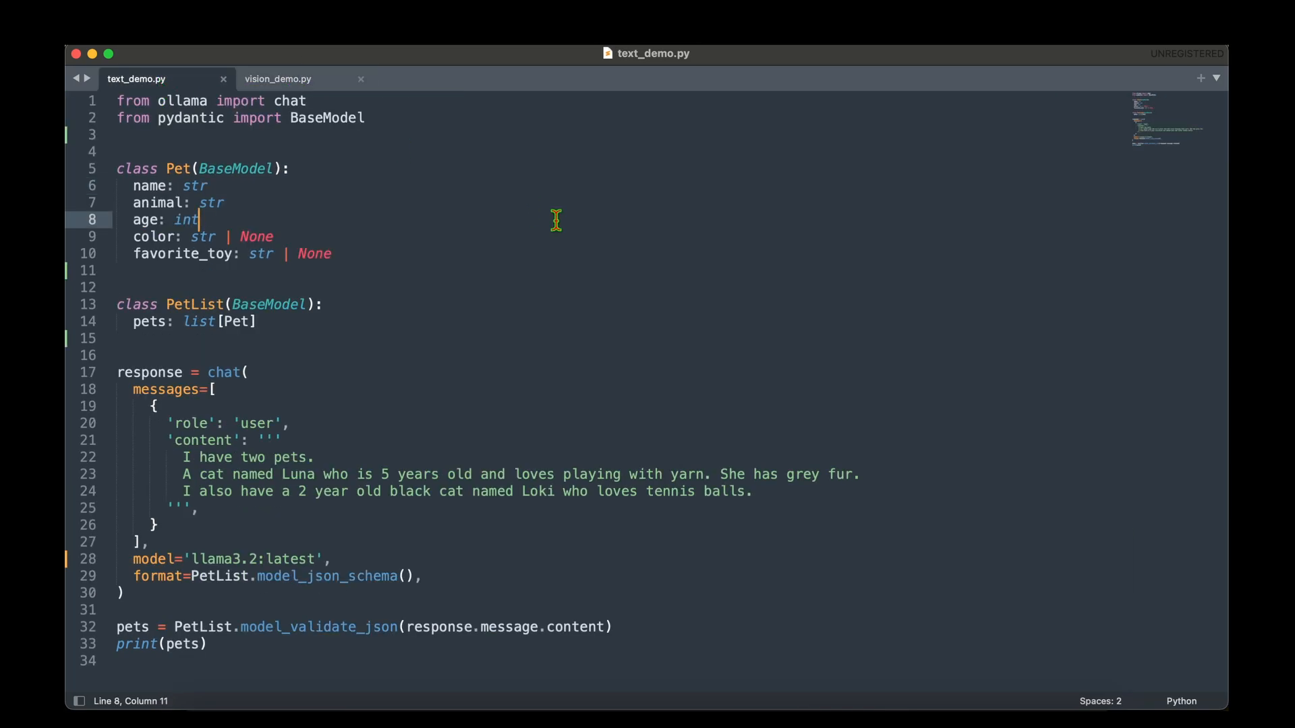
double_click(290, 101)
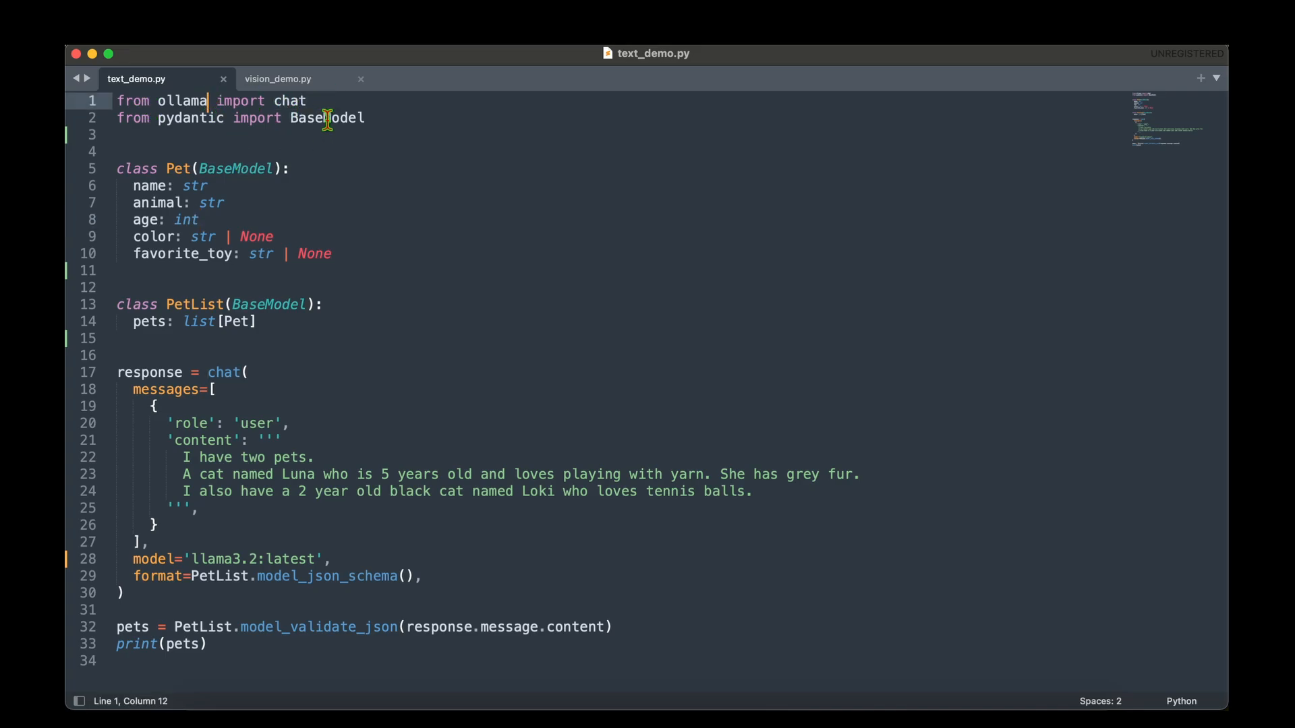
left_click(210, 186)
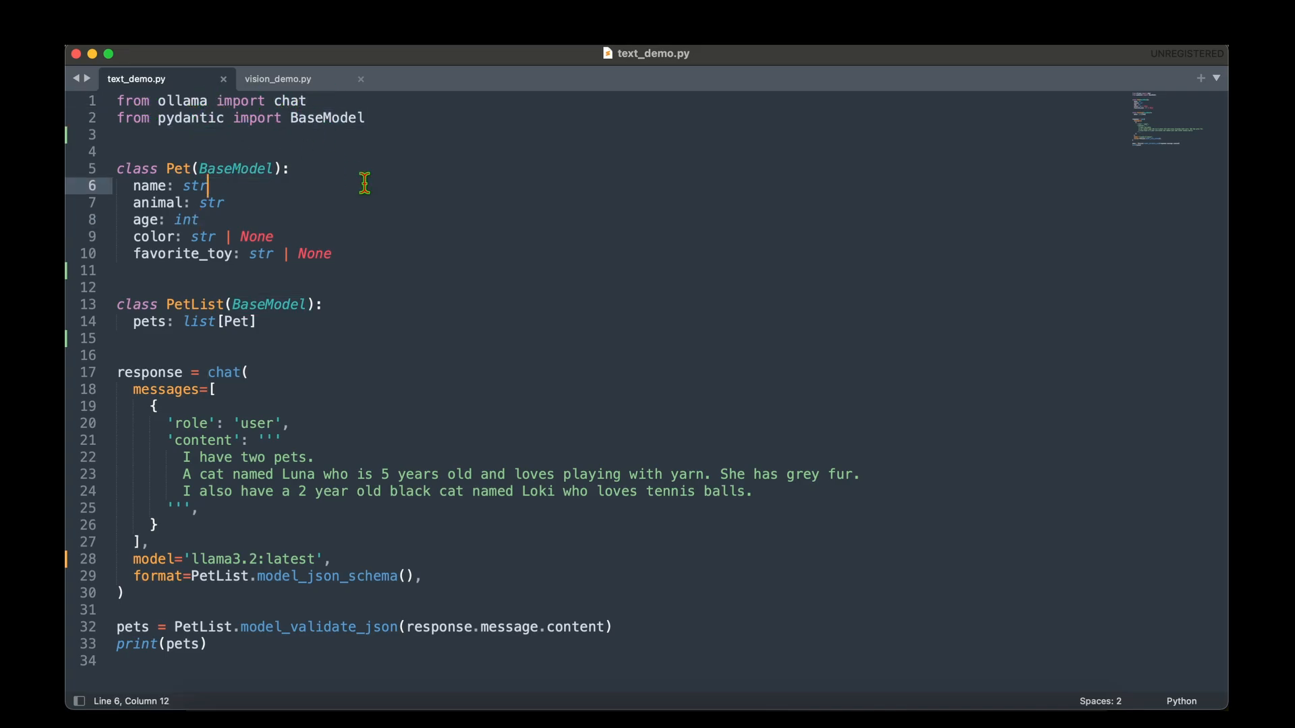
left_click_drag(118, 169, 223, 203)
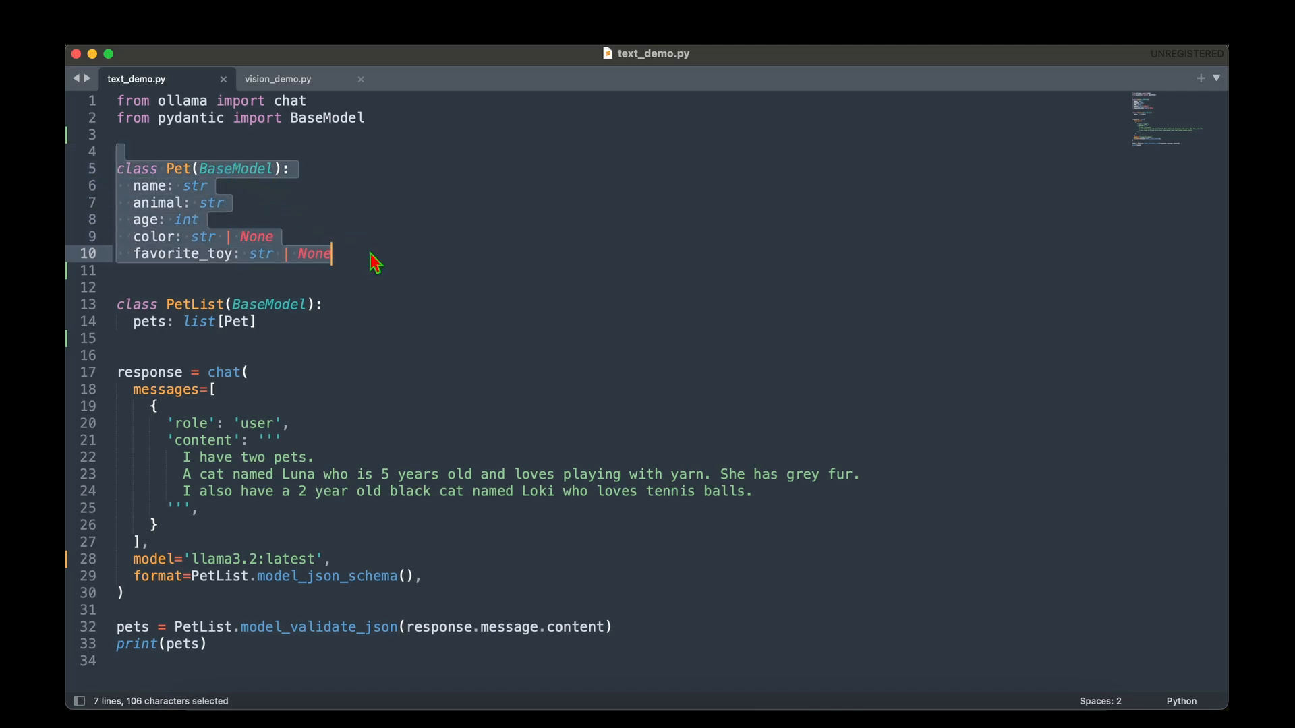
left_click(360, 254)
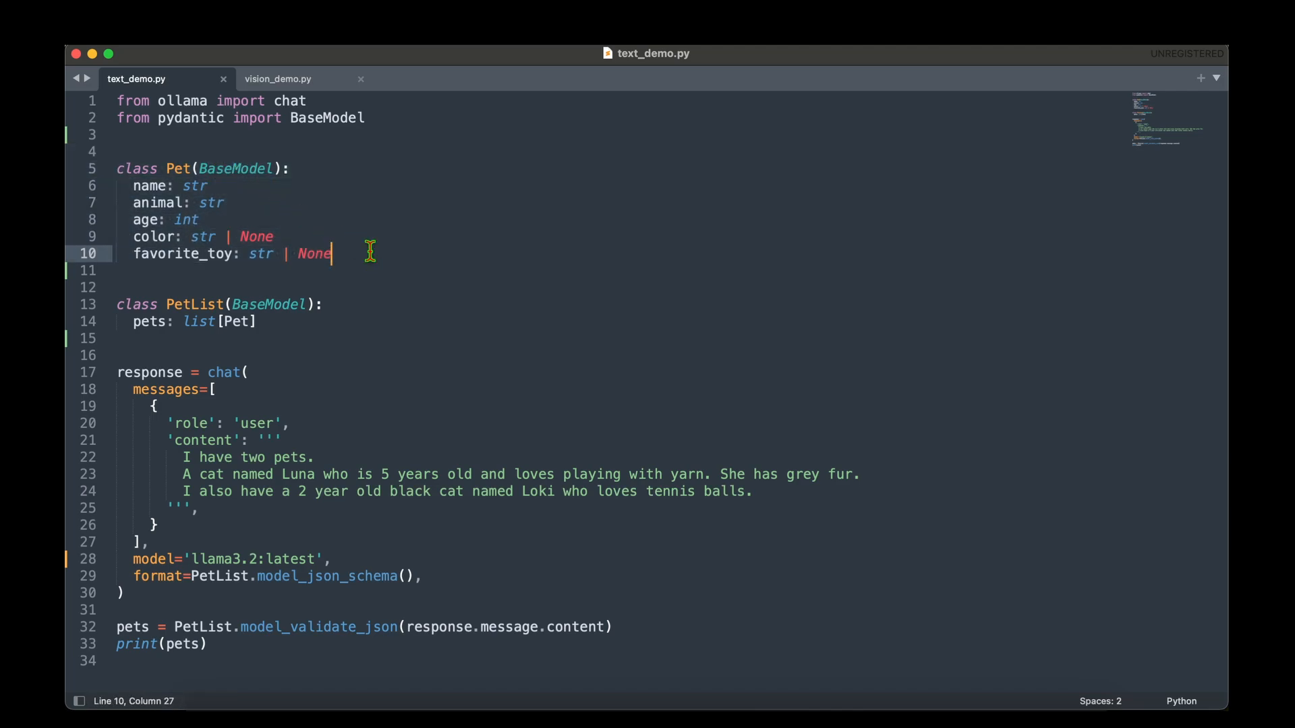
mouse_move(356, 350)
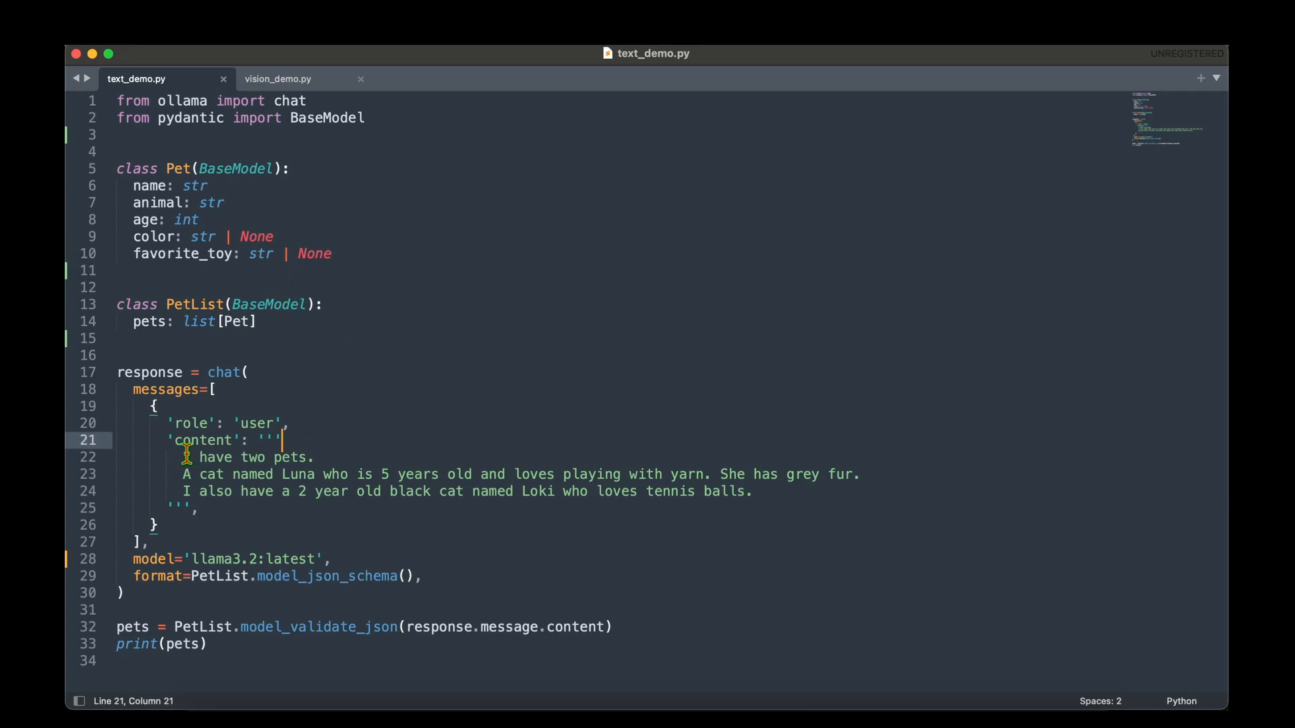
left_click_drag(184, 457, 315, 457)
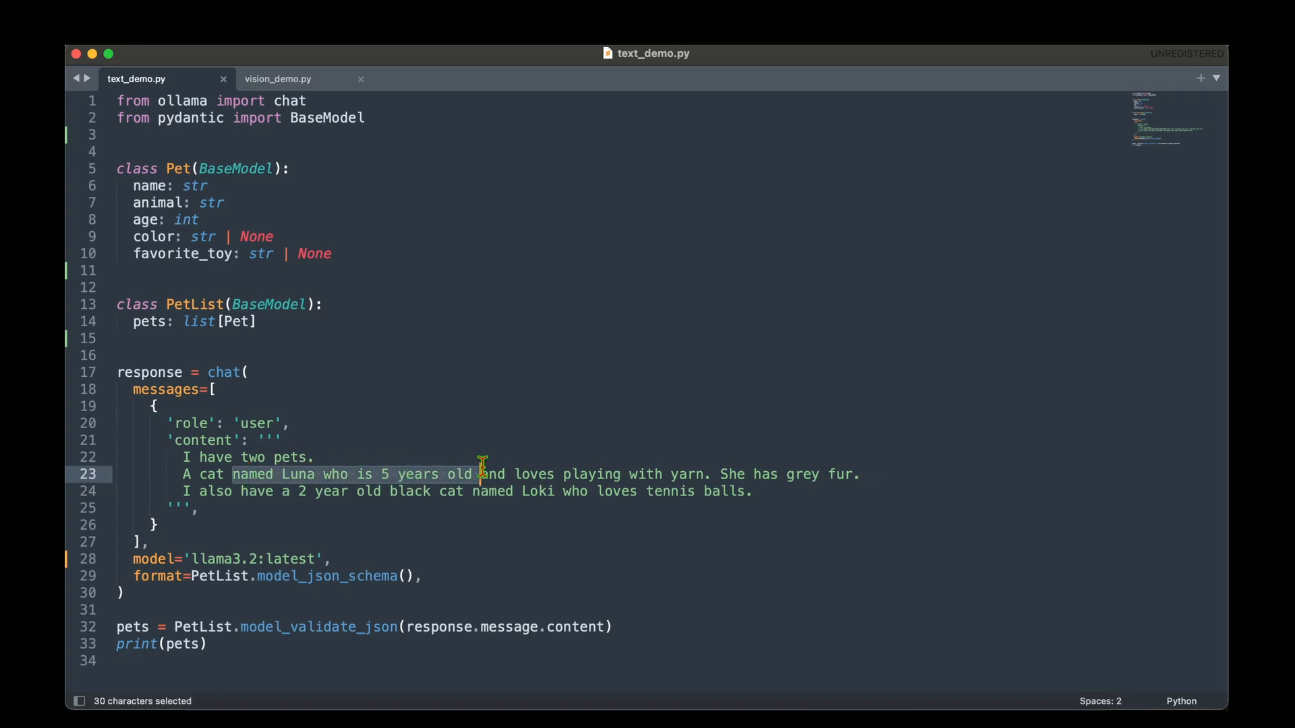
left_click_drag(482, 474, 700, 474)
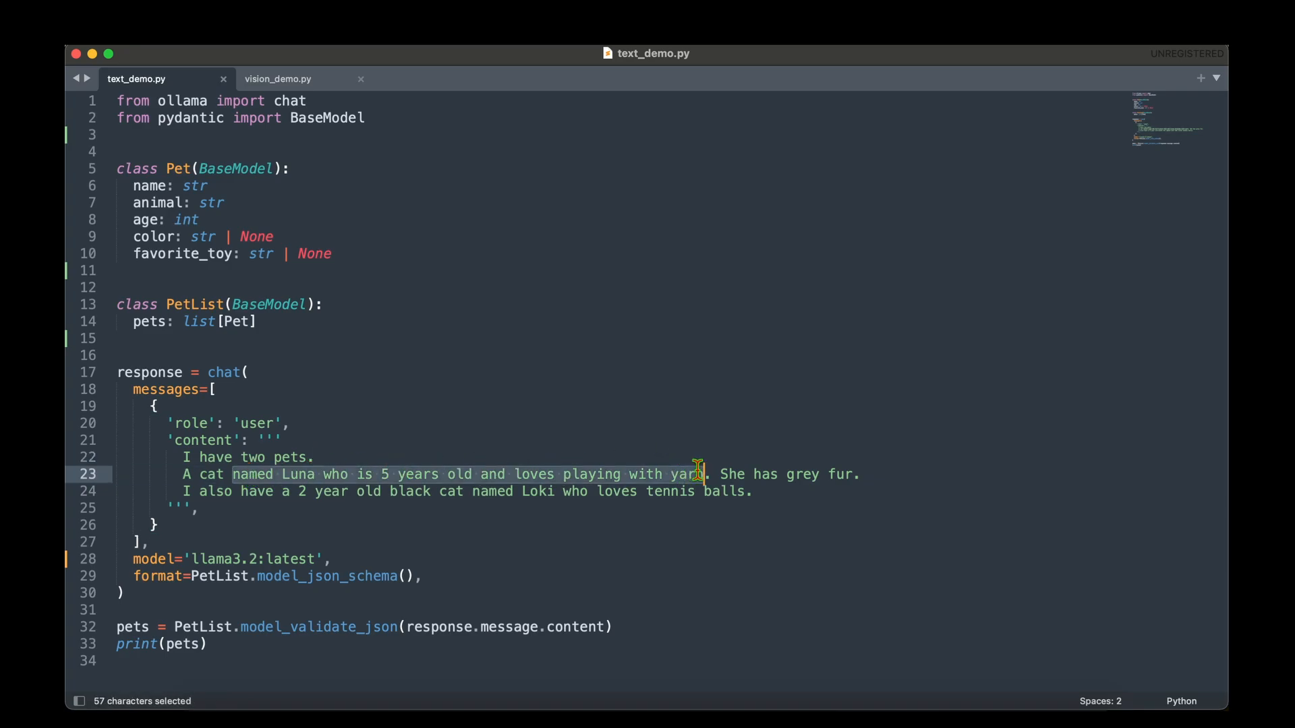
left_click_drag(721, 475, 858, 474)
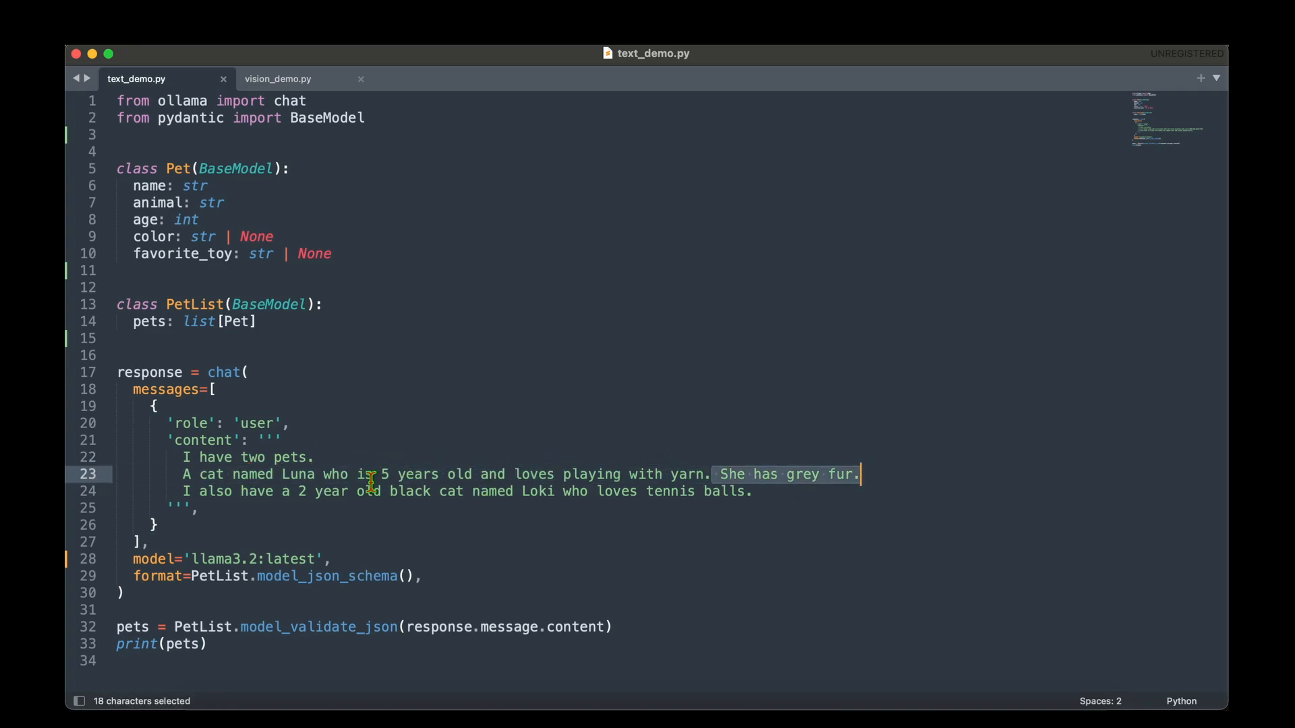
left_click_drag(372, 474, 434, 492)
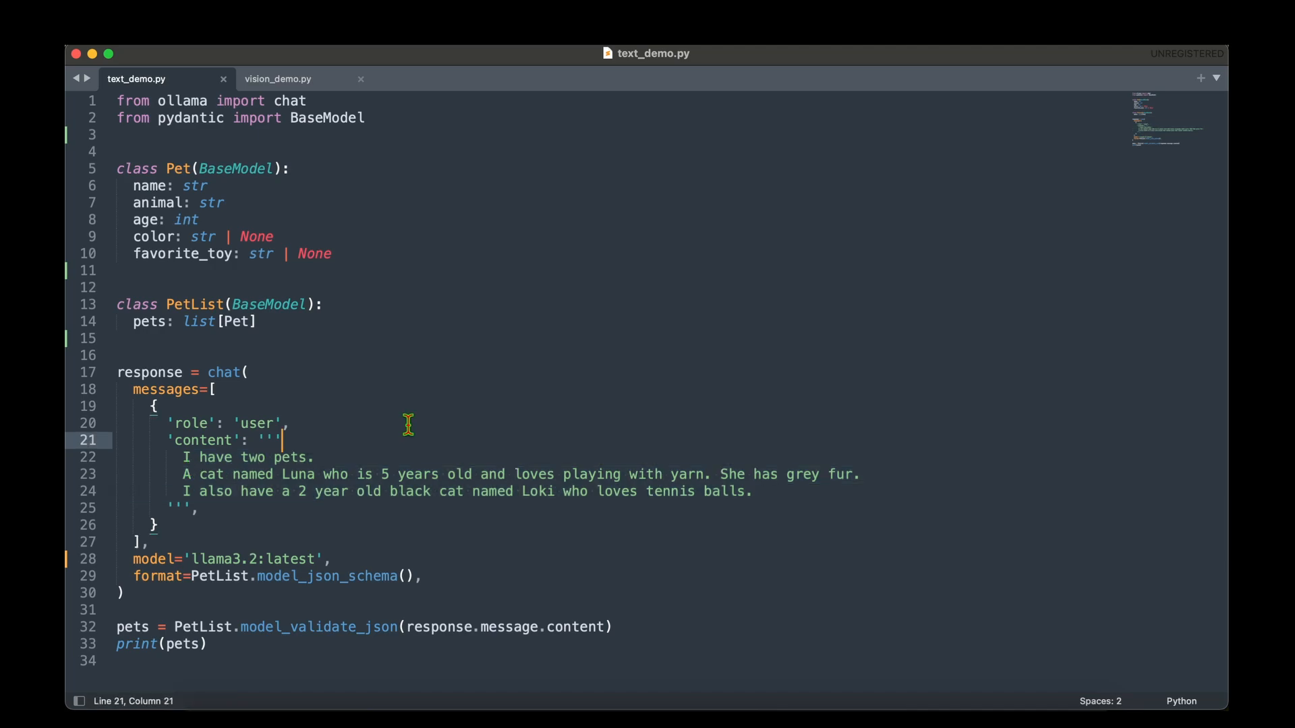
left_click_drag(133, 185, 157, 202)
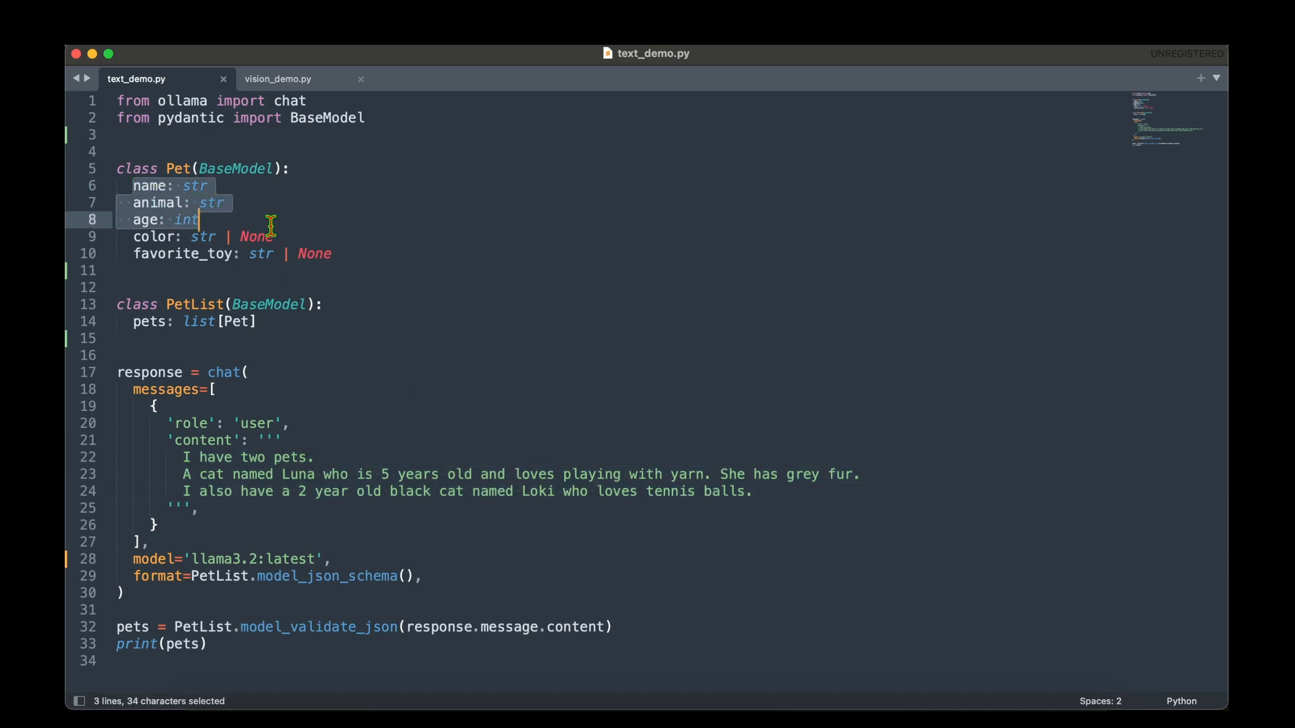
left_click(331, 253)
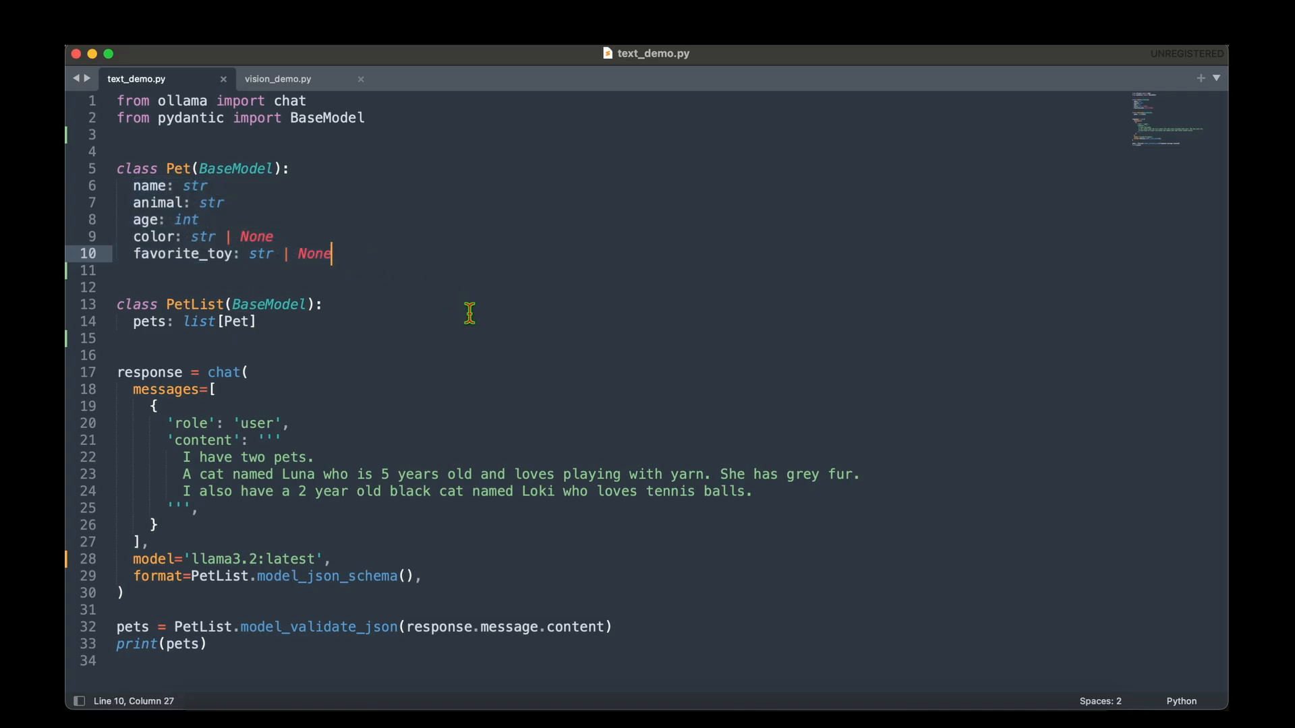
mouse_move(559, 328)
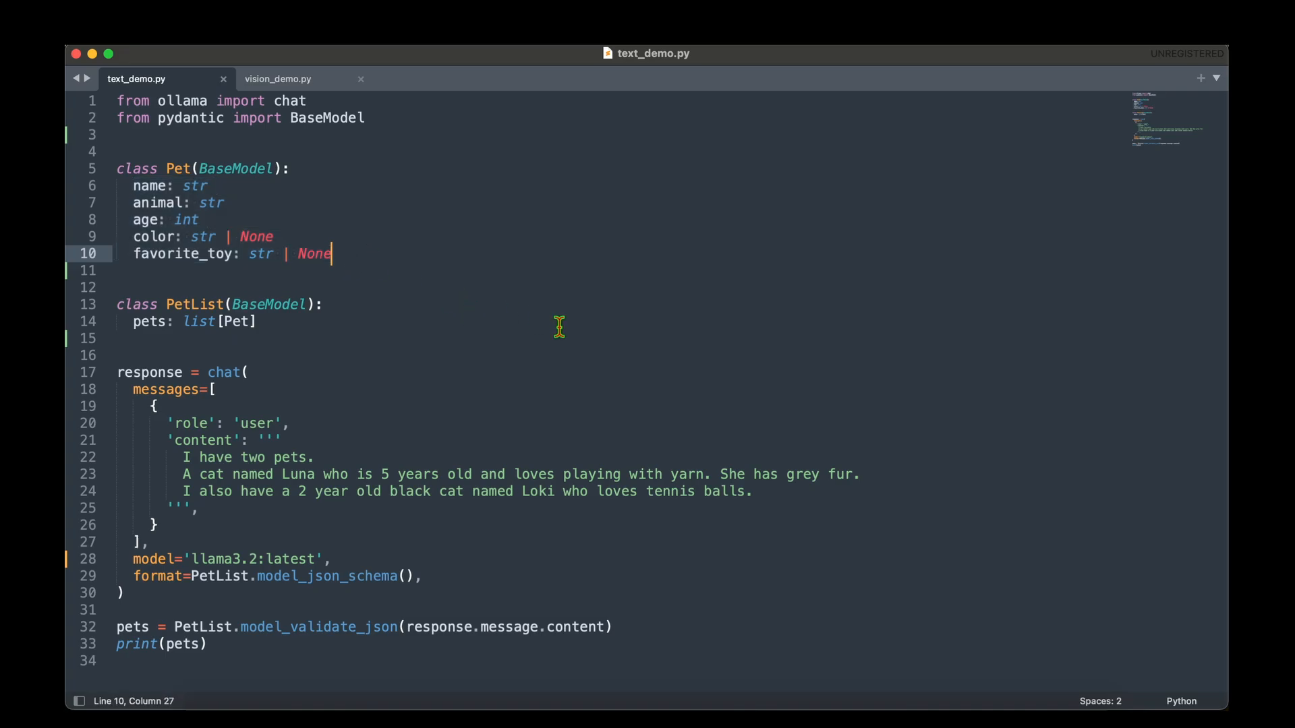
mouse_move(319, 206)
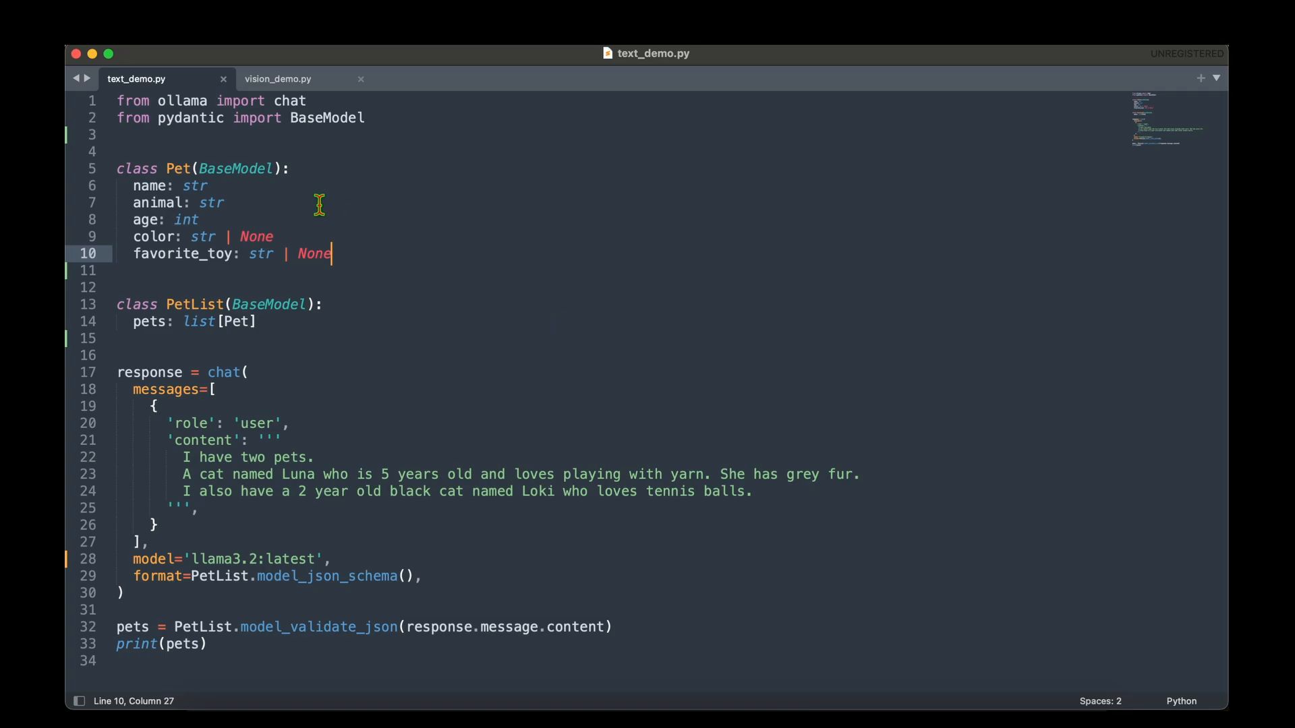
left_click_drag(133, 185, 331, 253)
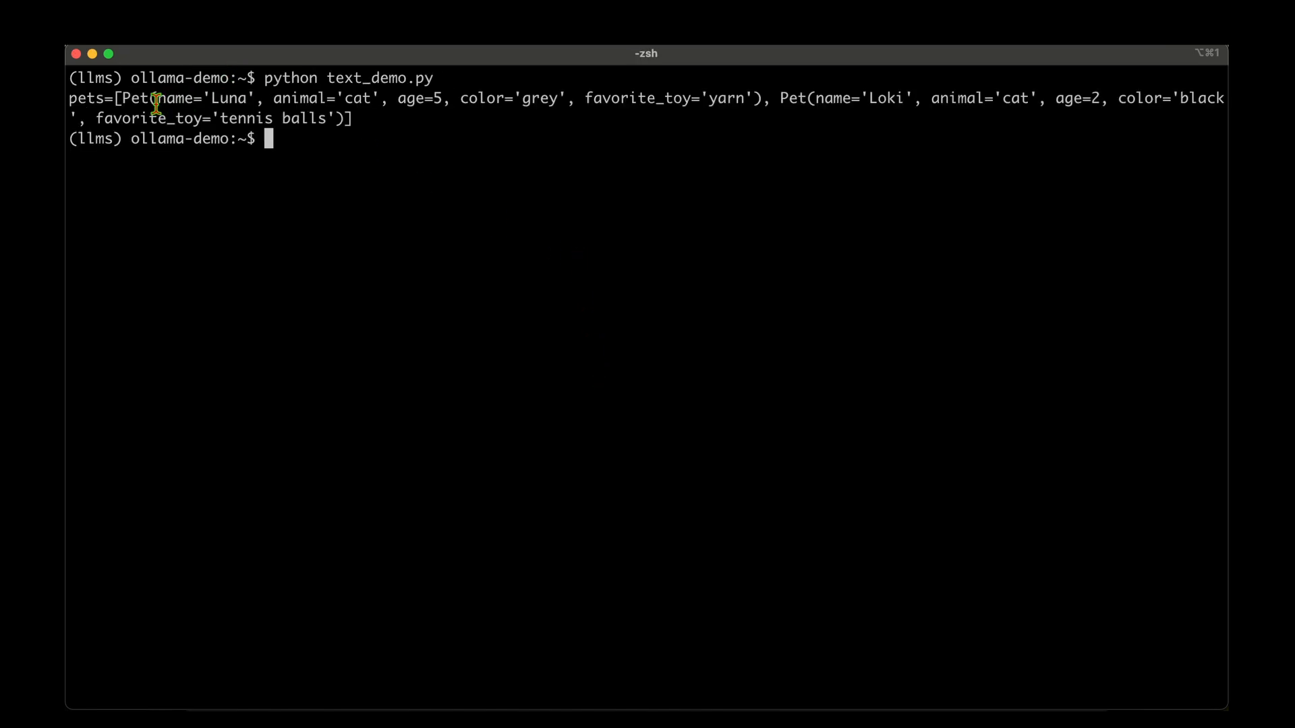
- Highlight Luna's name, her age 5, and the second Pet record for Loki
double_click(173, 98)
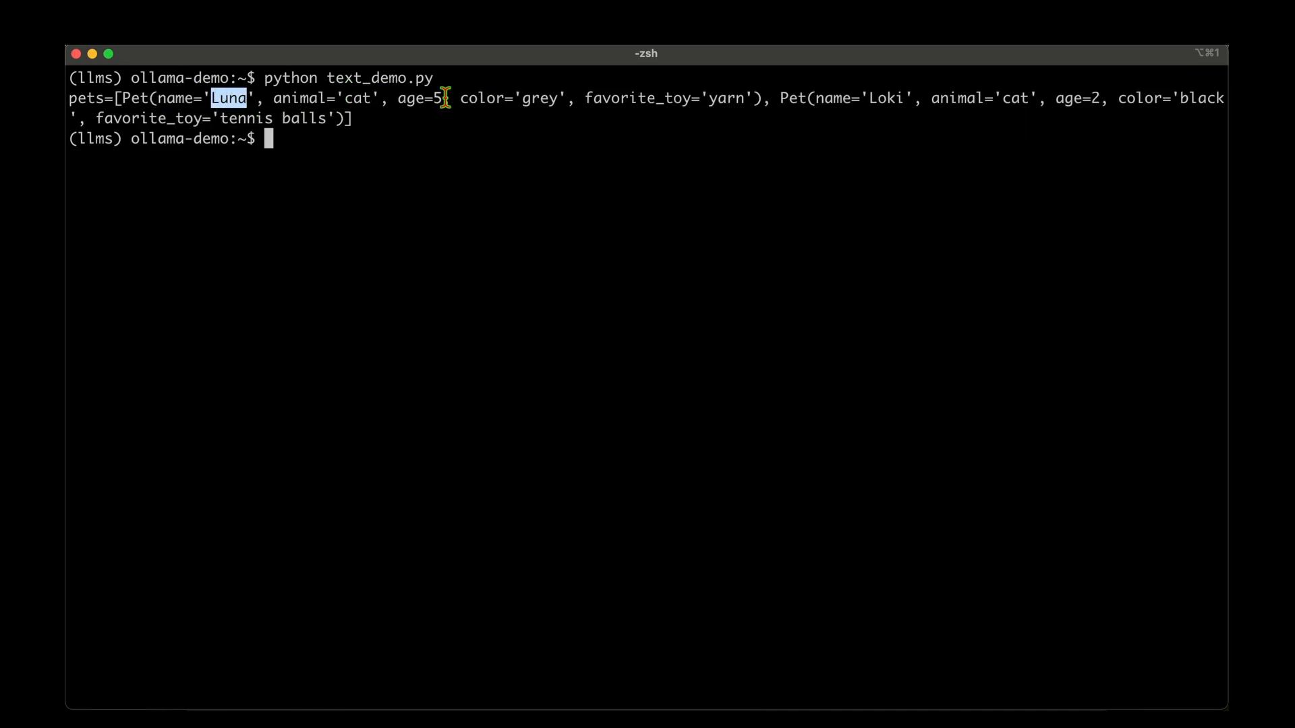
double_click(636, 98)
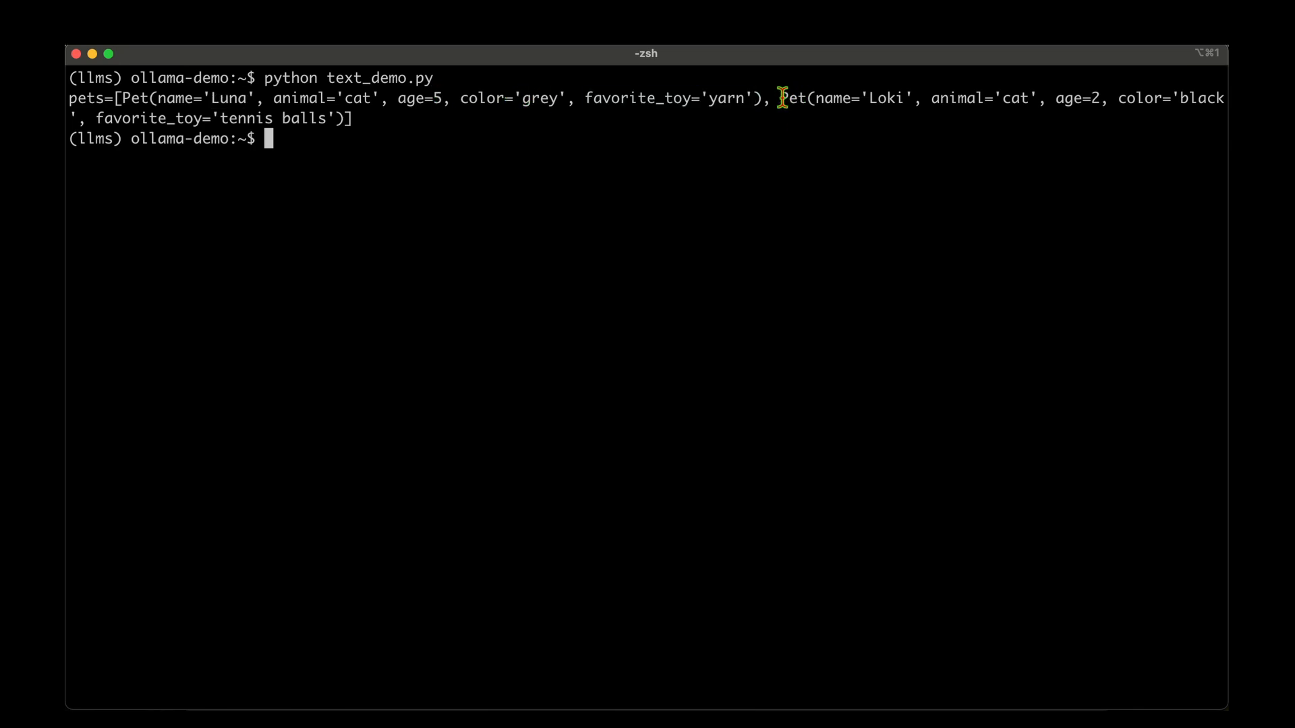
double_click(885, 98)
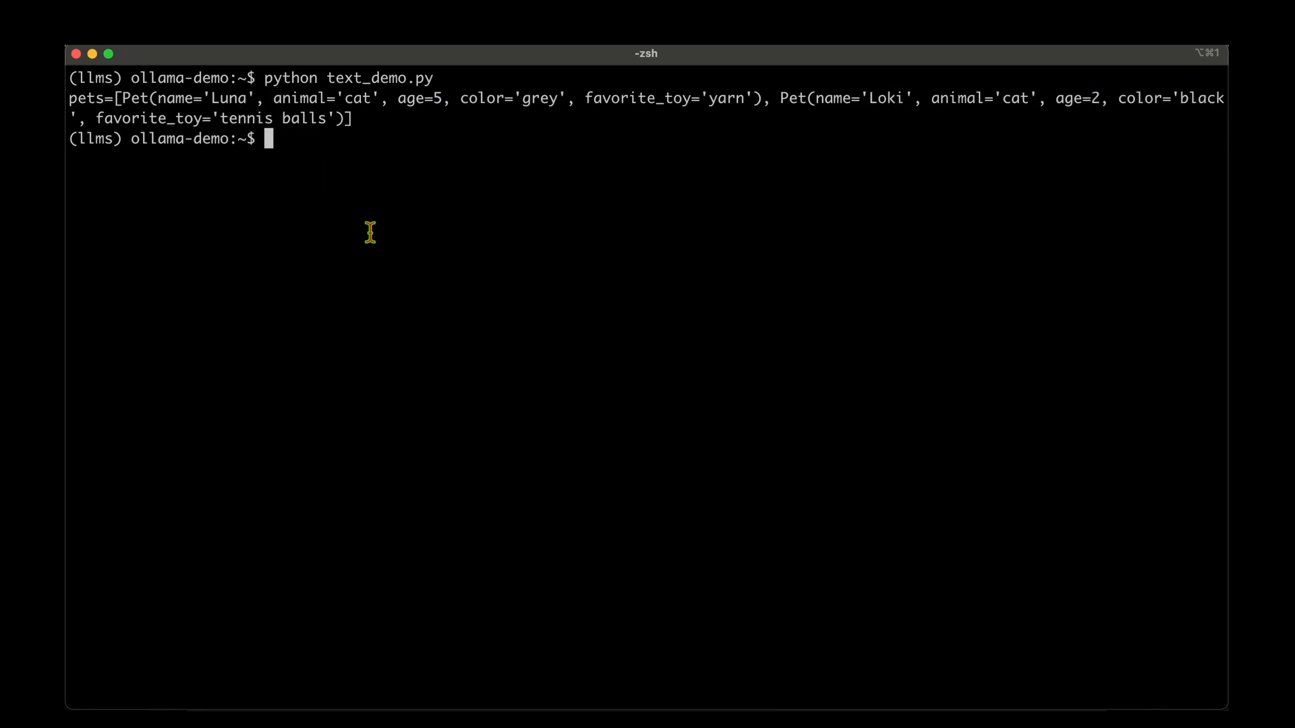
mouse_move(395, 257)
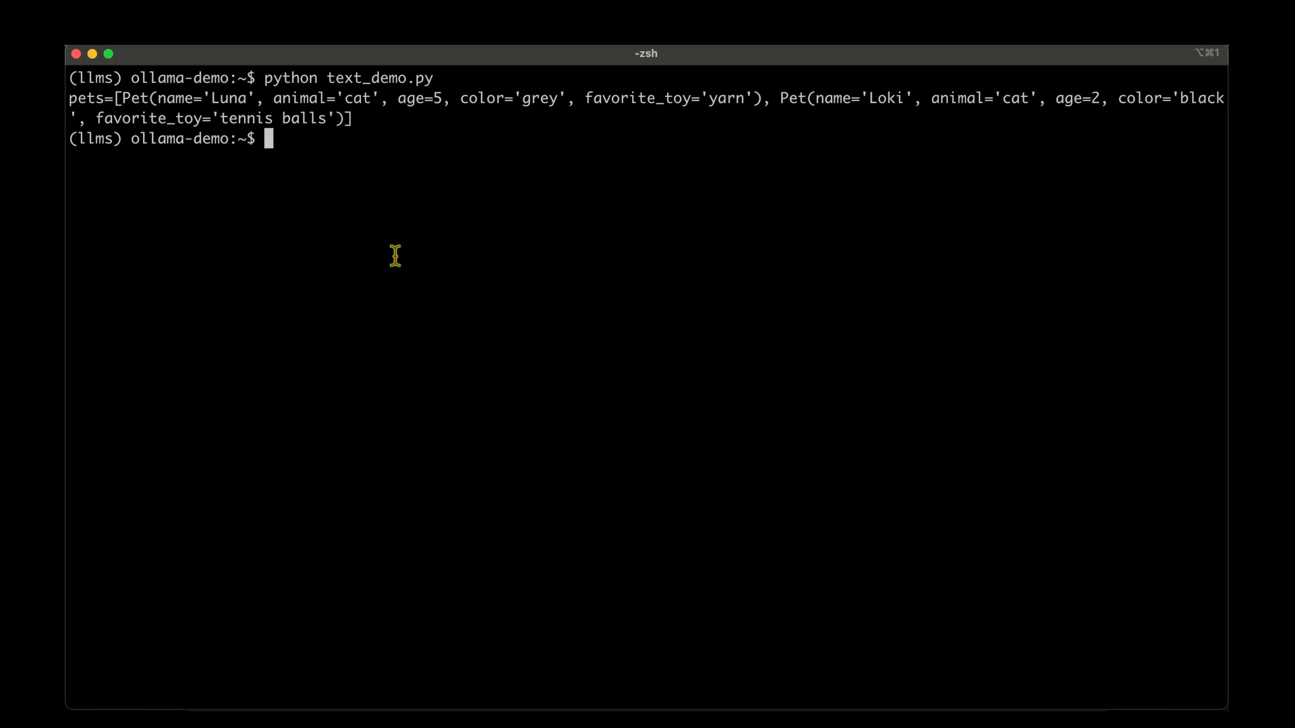
mouse_move(443, 231)
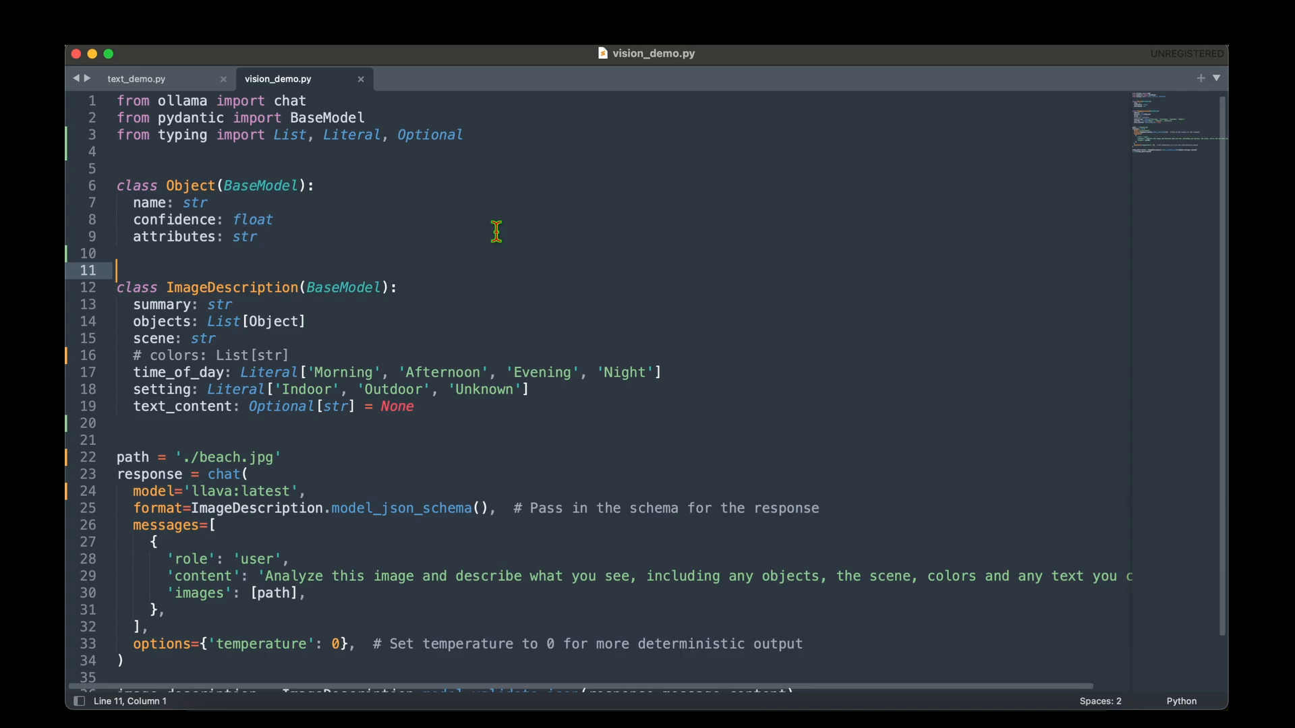
- Scroll vision_demo.py, highlighting the summary, time_of_day, Indoor setting and text_content fields
scroll("down", 3)
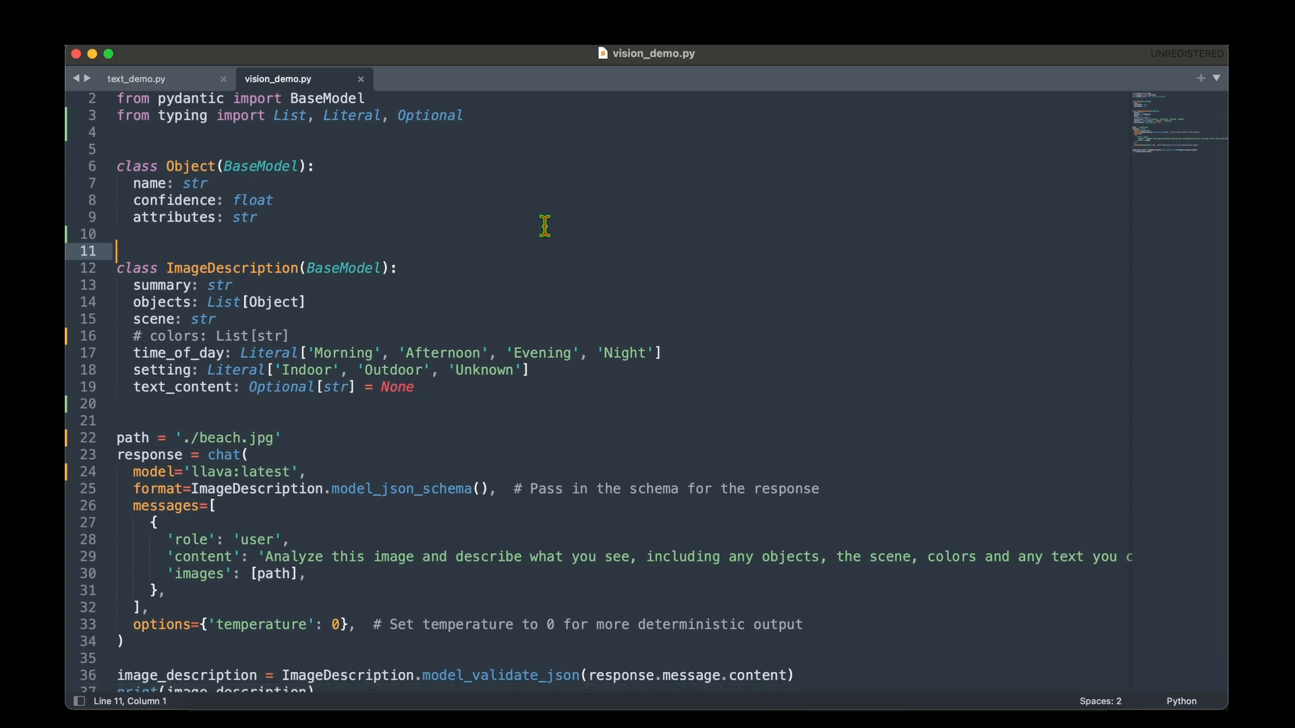
scroll("down", 3)
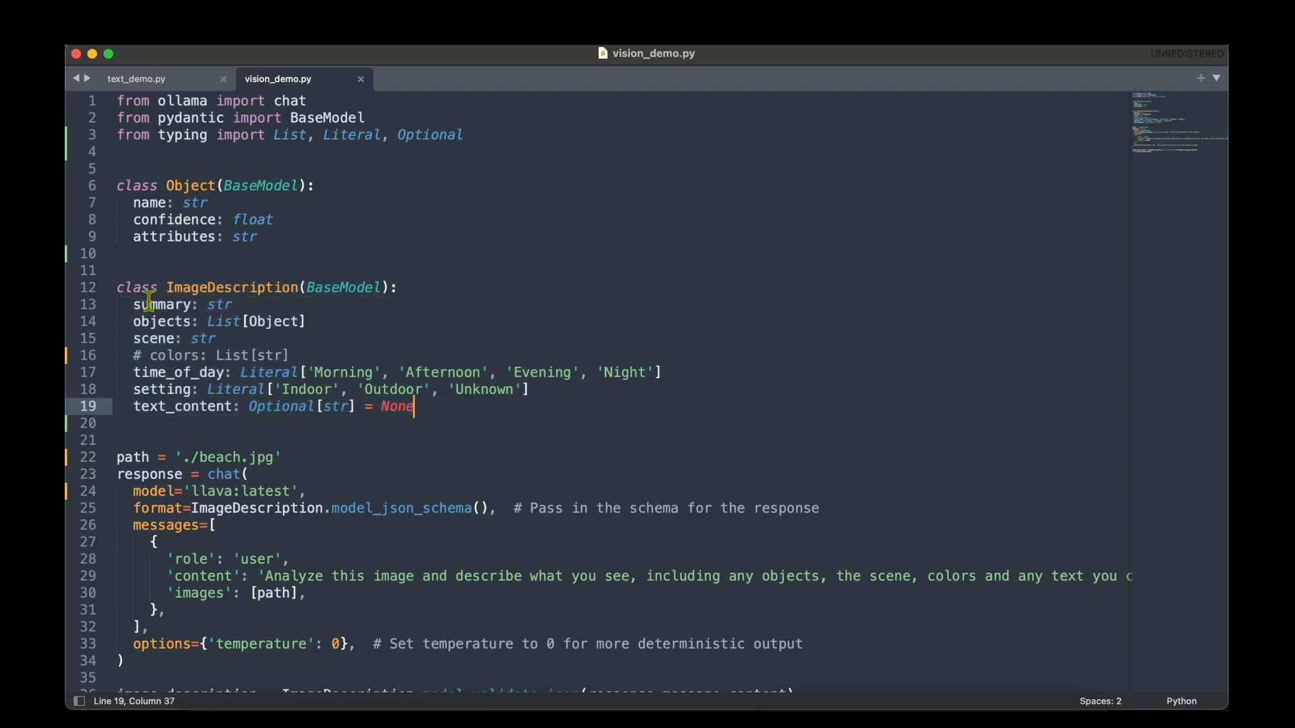
left_click(232, 304)
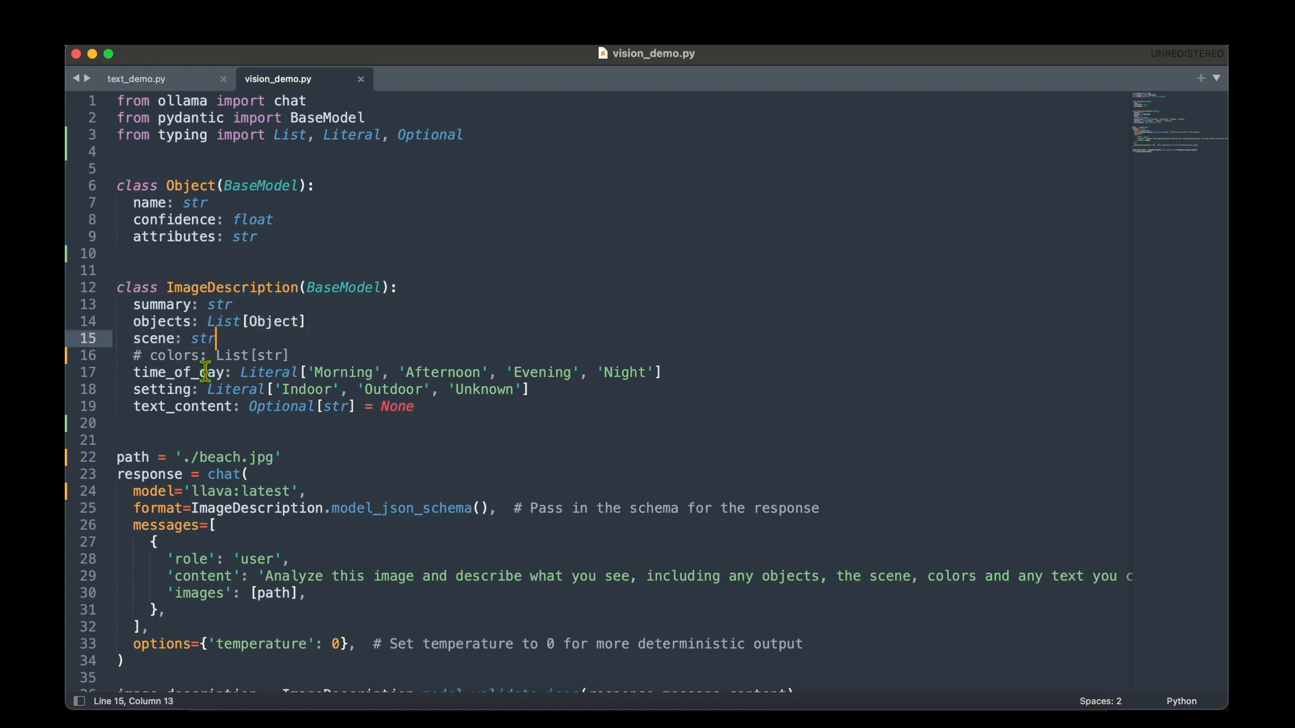
double_click(177, 373)
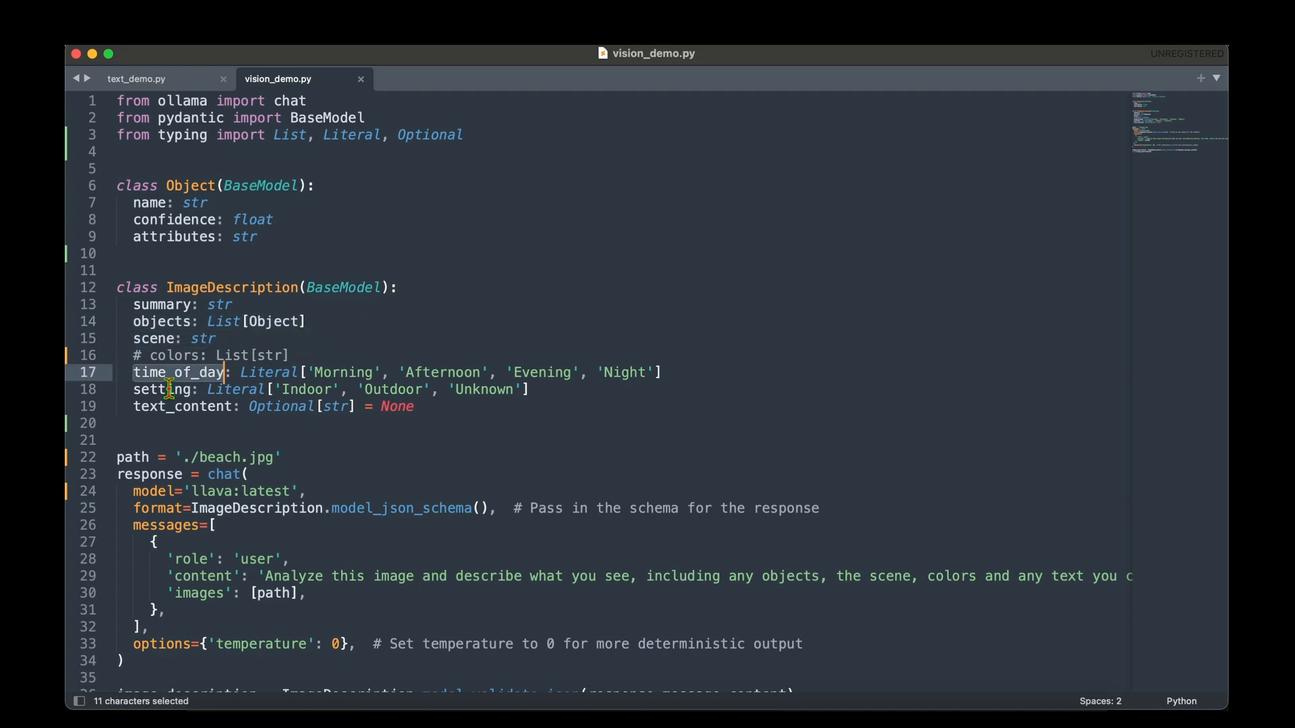
double_click(305, 390)
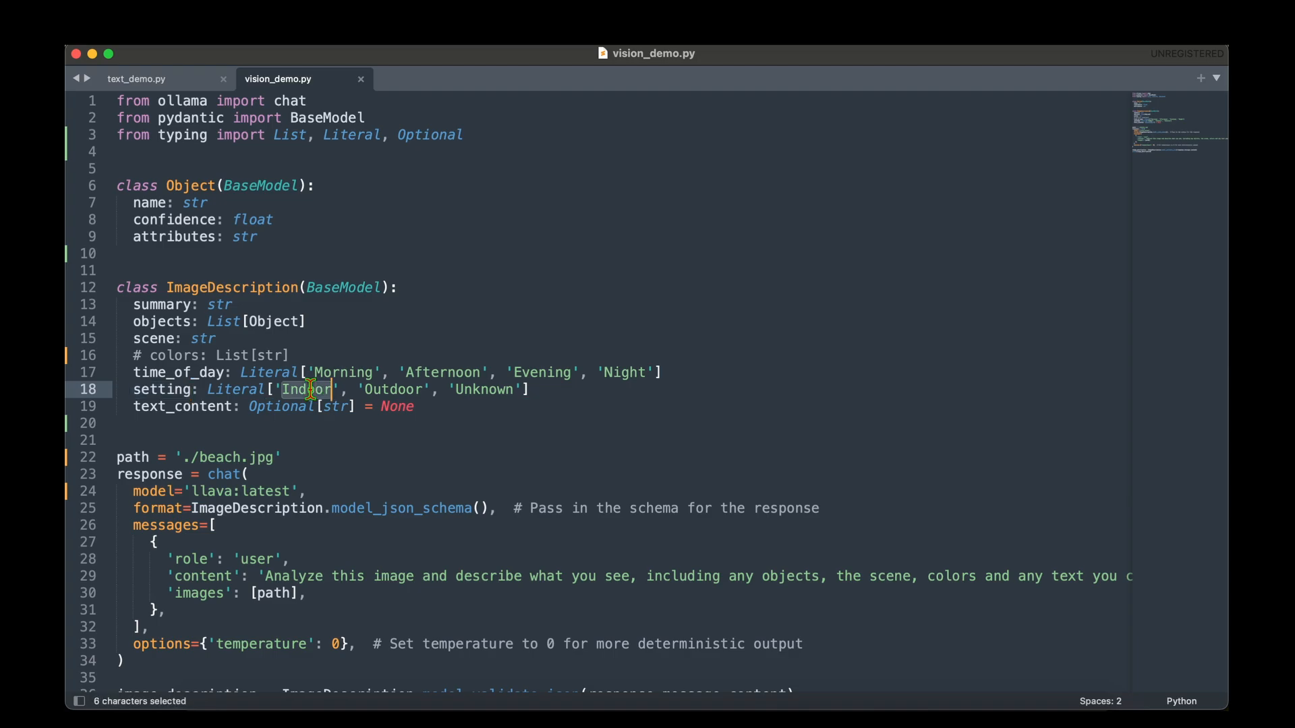
left_click(504, 390)
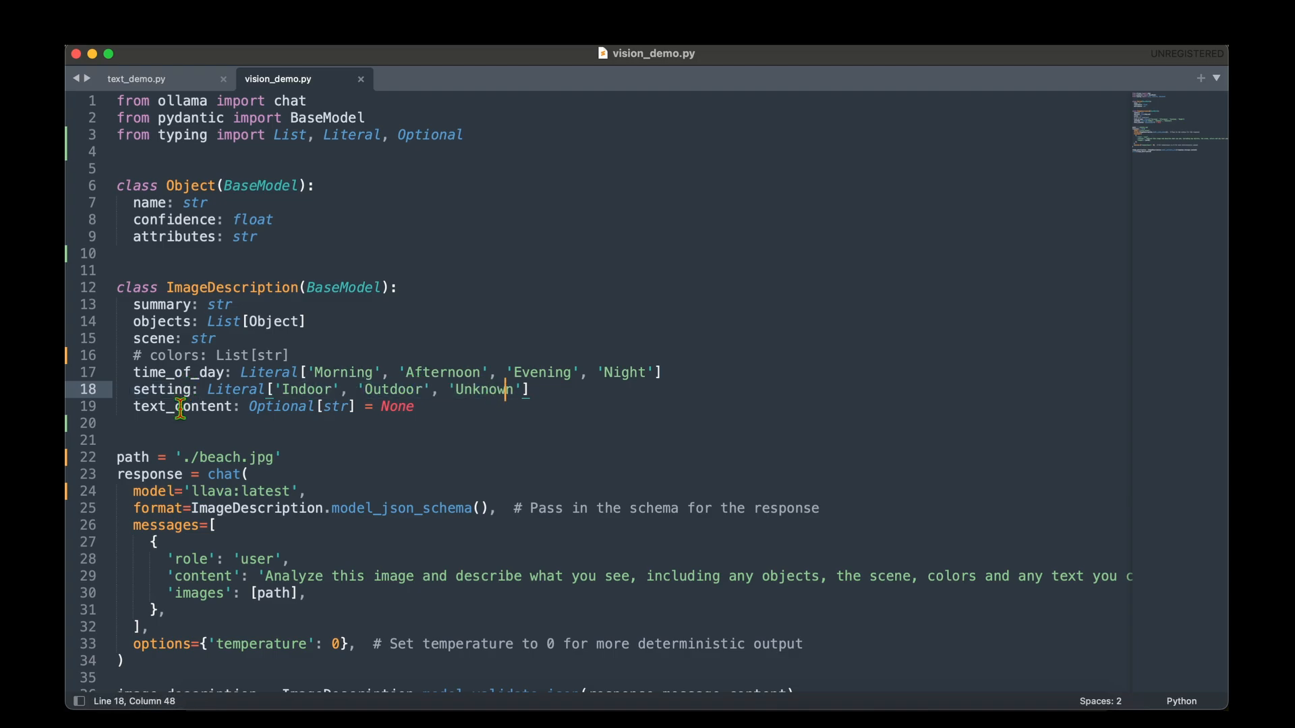
double_click(181, 406)
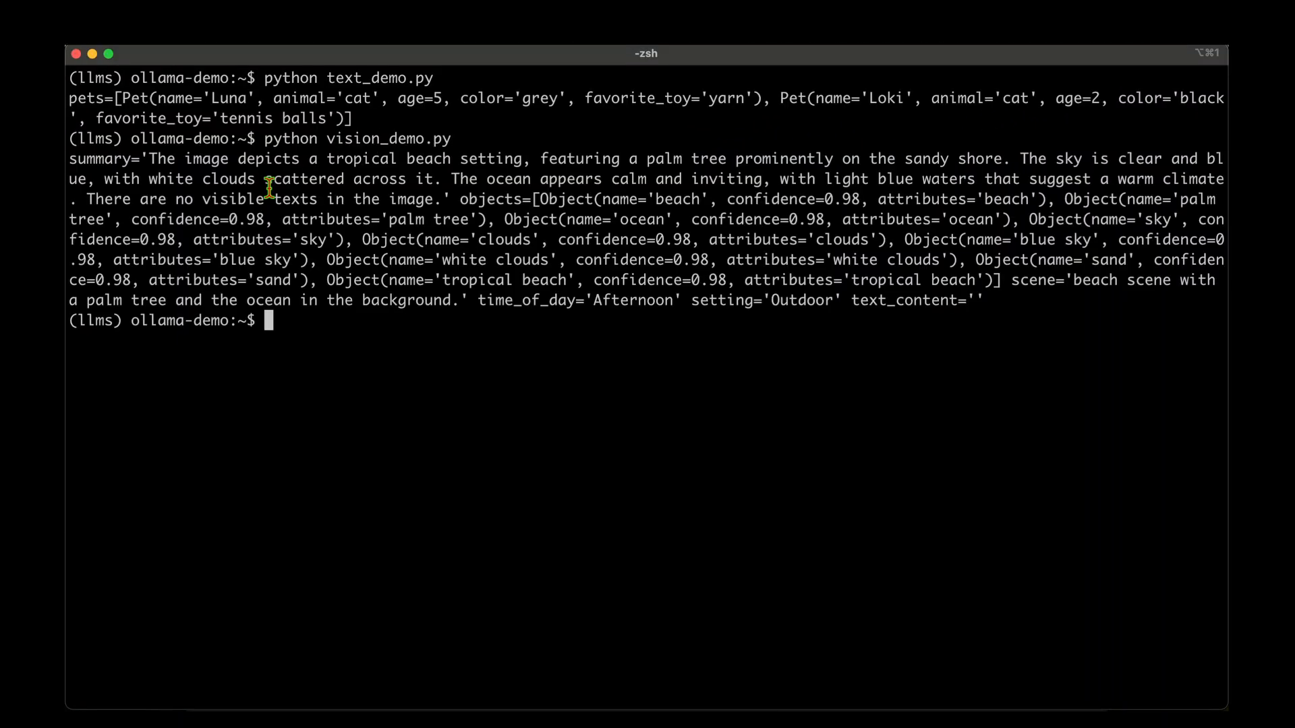
mouse_move(158, 159)
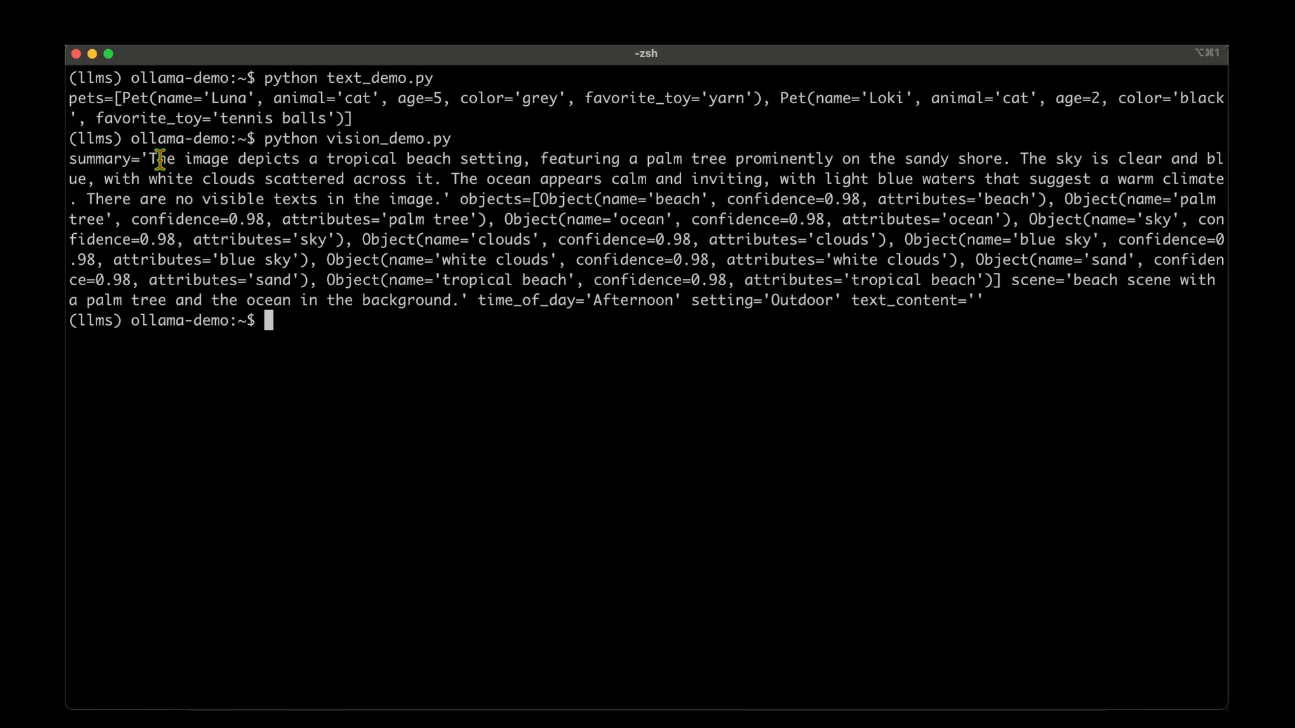
- Highlight the image summary and the sky, white clouds, sand and tropical beach objects
left_click_drag(148, 159, 397, 158)
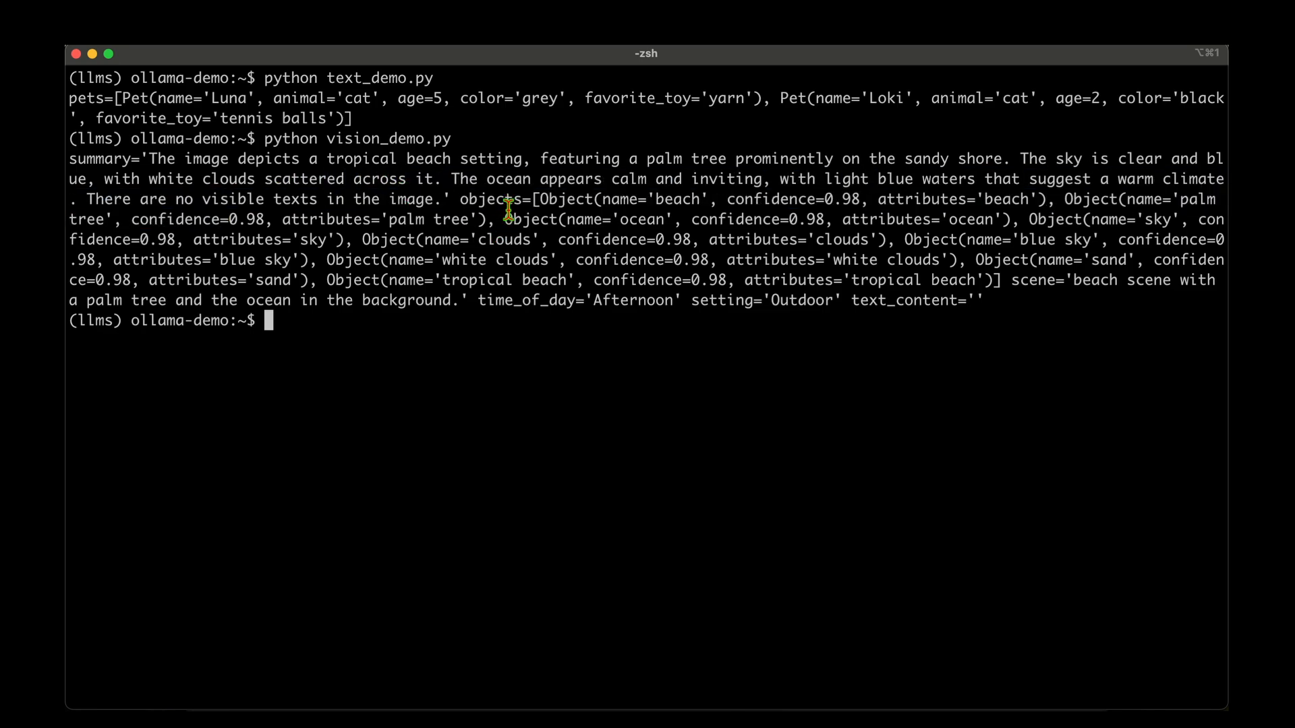
double_click(619, 199)
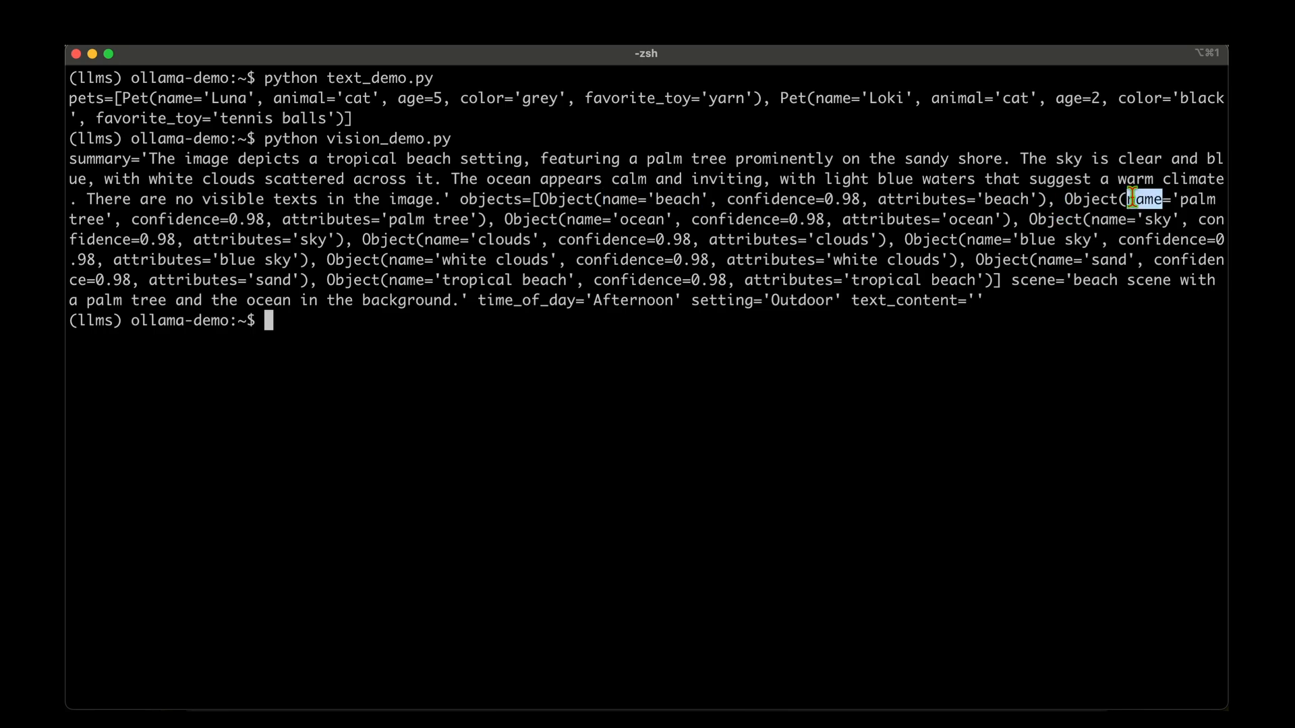
left_click_drag(1135, 198, 91, 220)
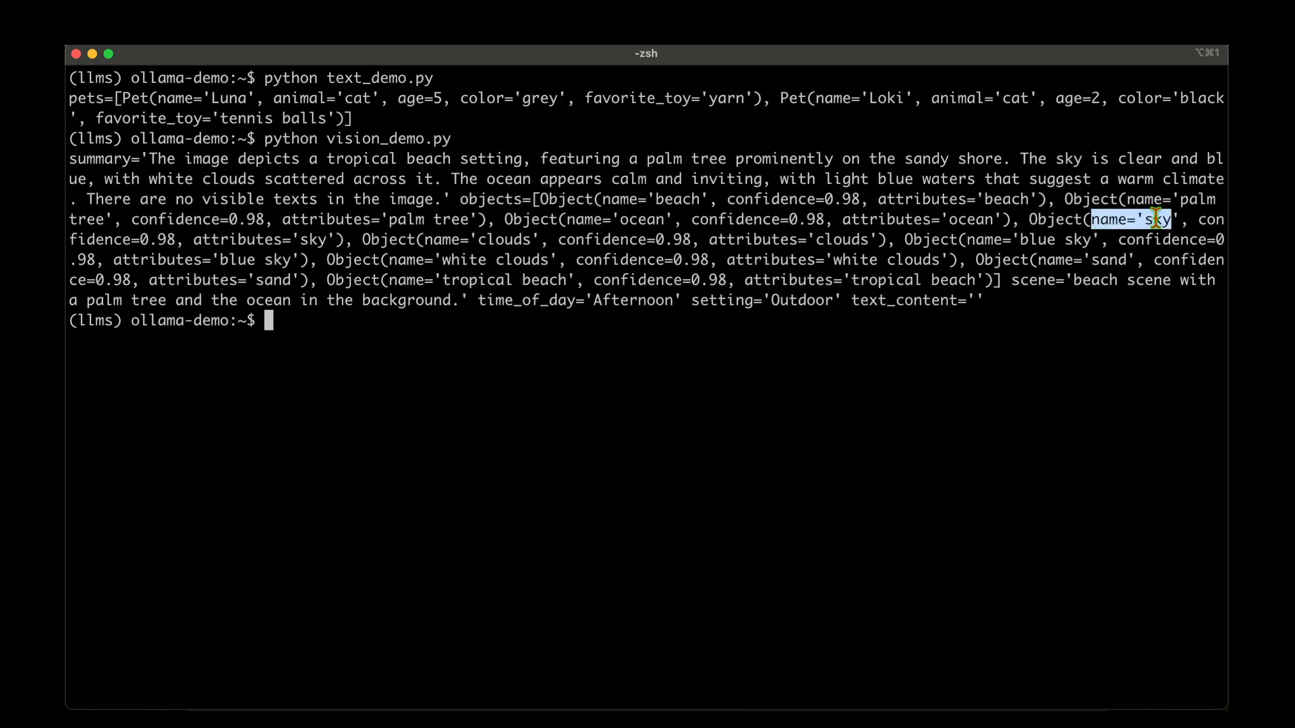
double_click(483, 239)
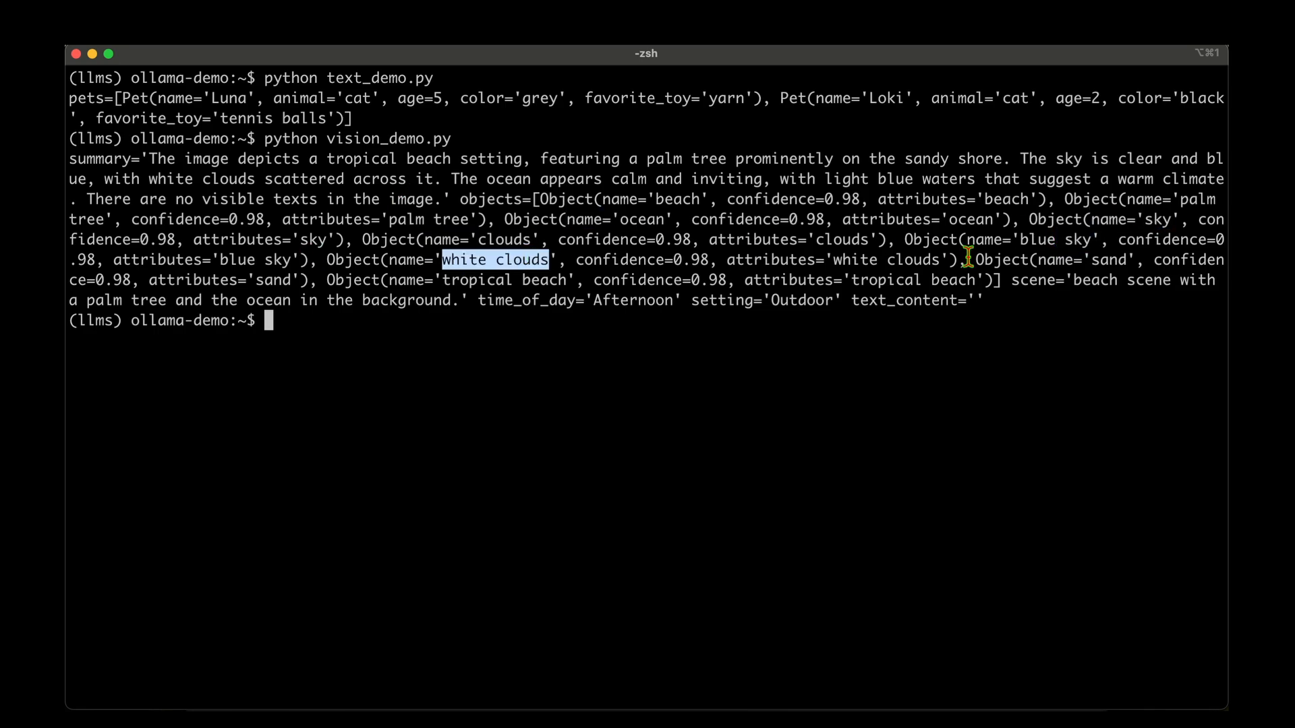
double_click(476, 280)
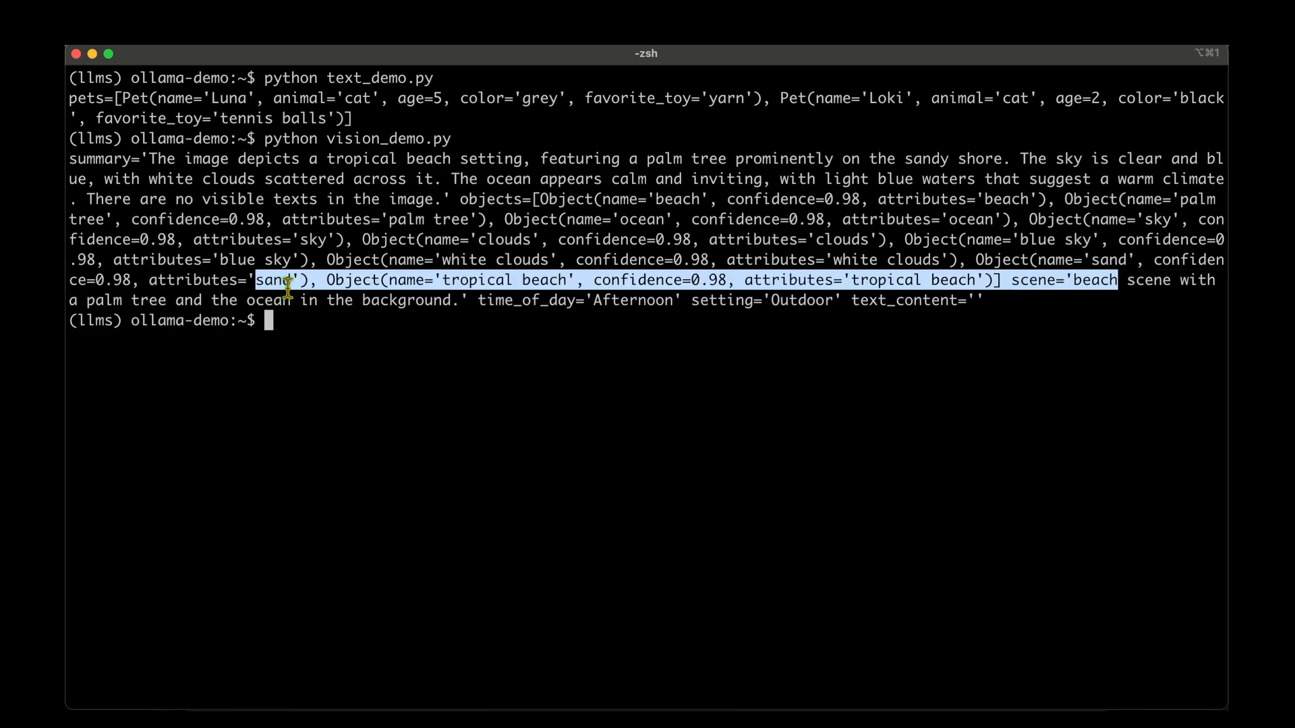
- Point out the Afternoon time of day and the empty text_content value
left_click(626, 302)
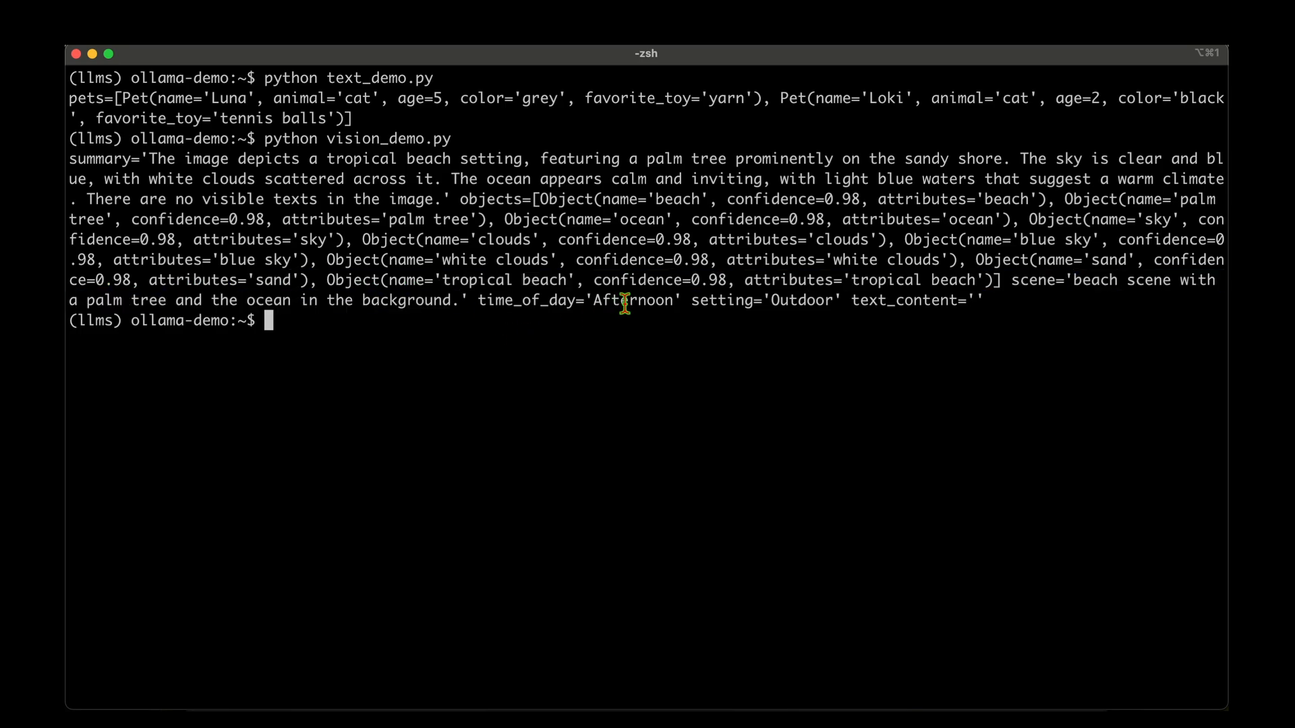
double_click(633, 301)
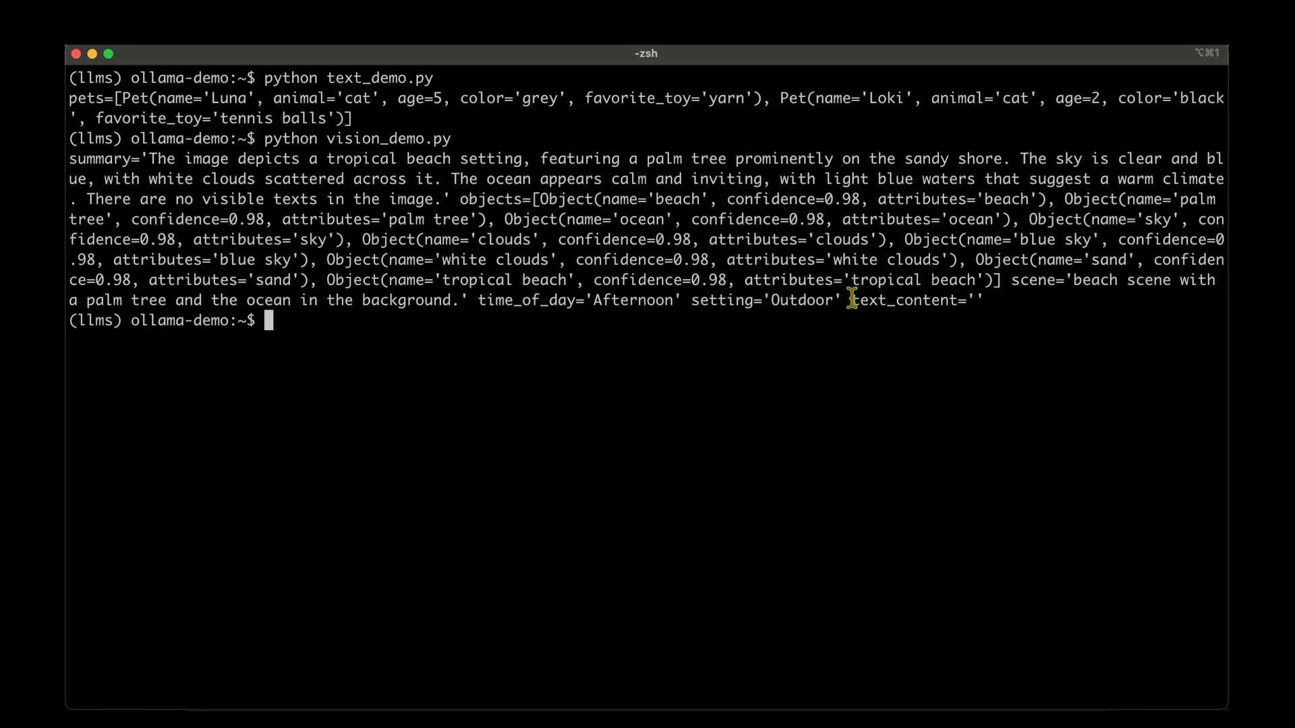
double_click(908, 301)
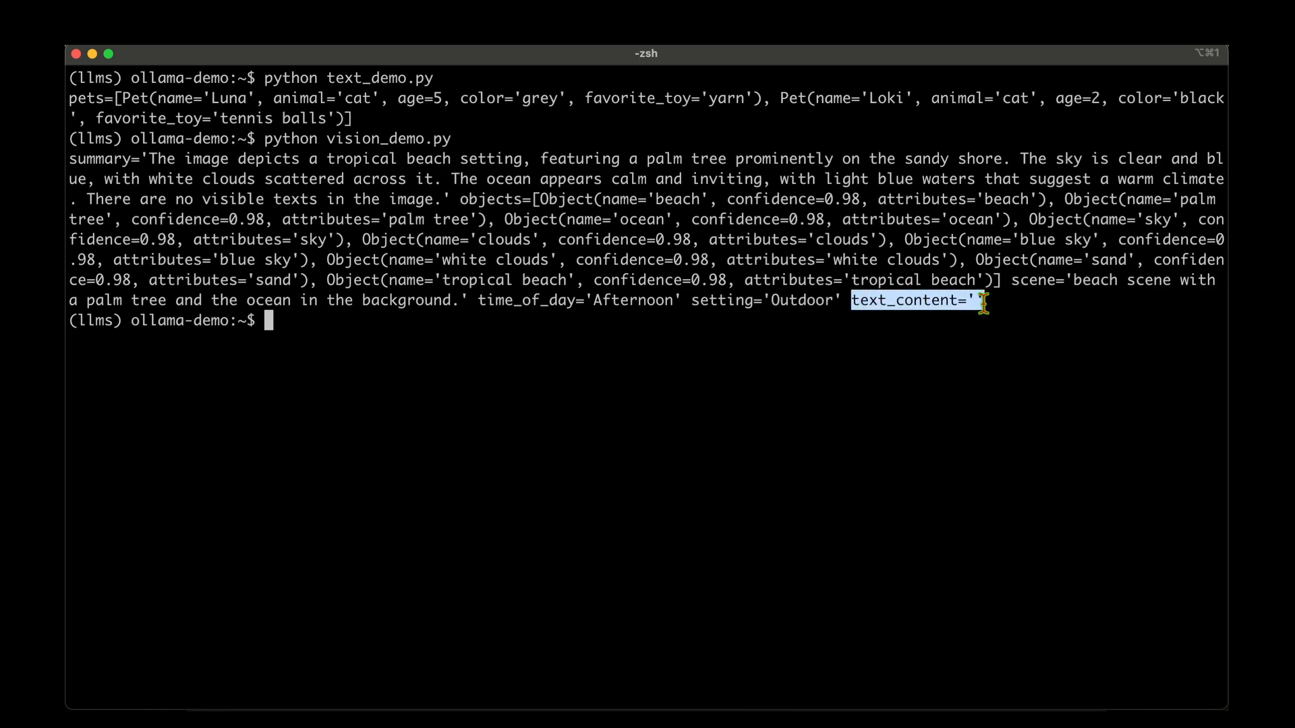